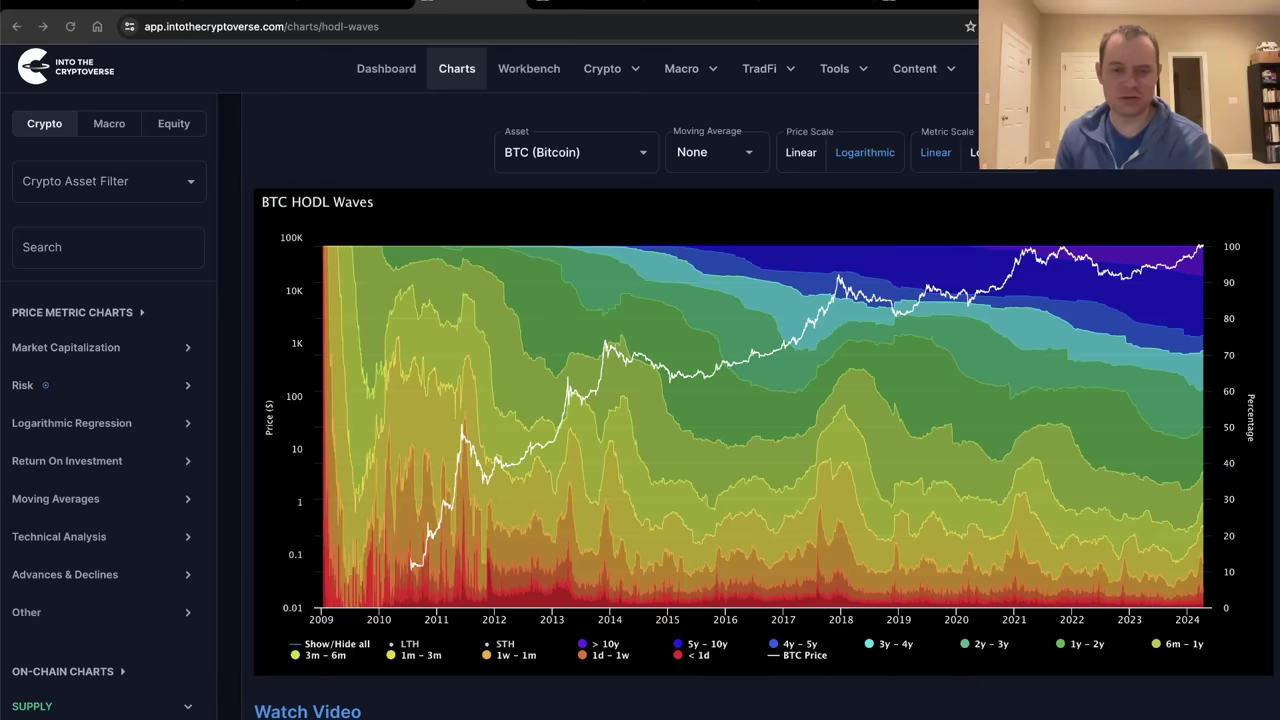
mouse_move(468, 510)
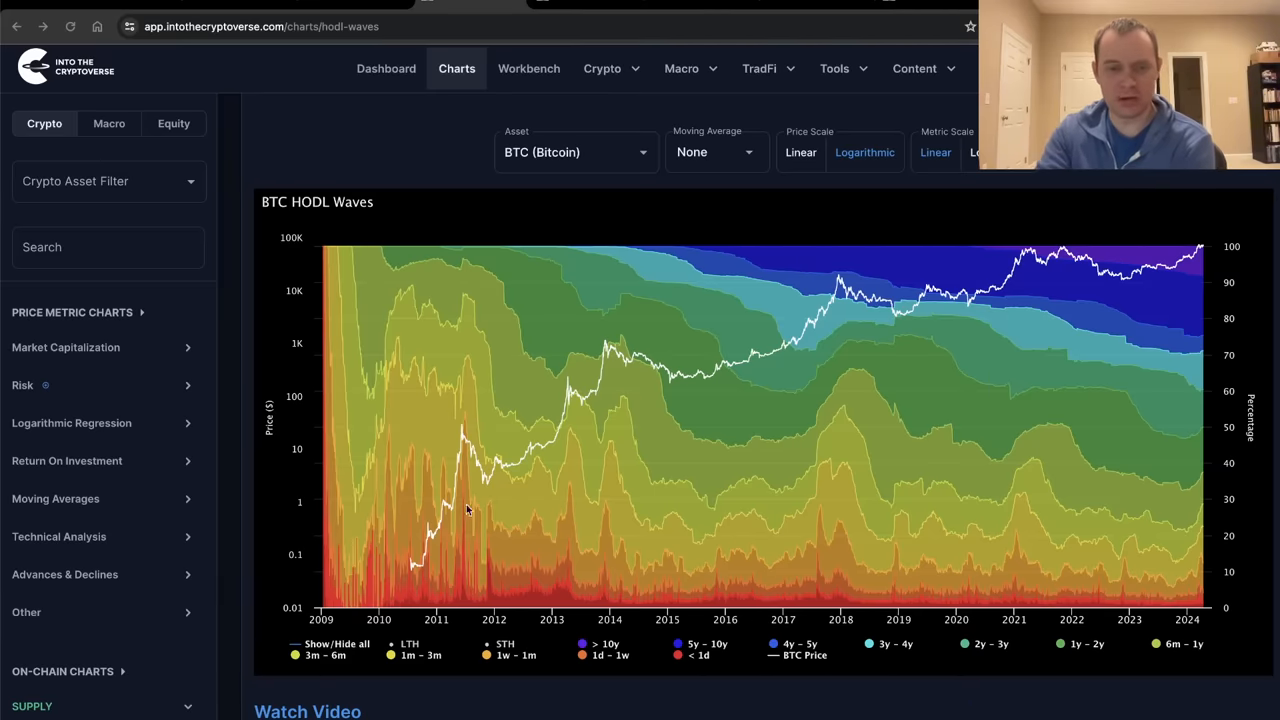
mouse_move(835, 347)
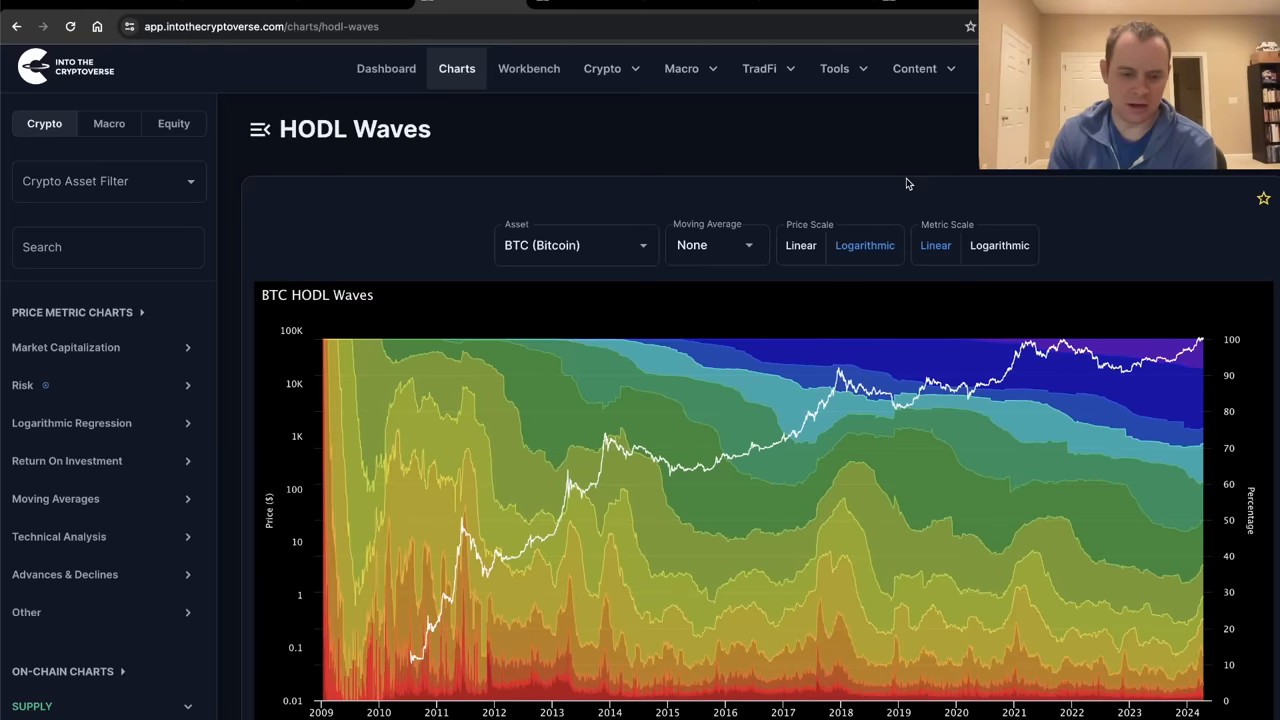
Scroll to the chart legend and hide the STH short-term holder bands
scroll("down", 3)
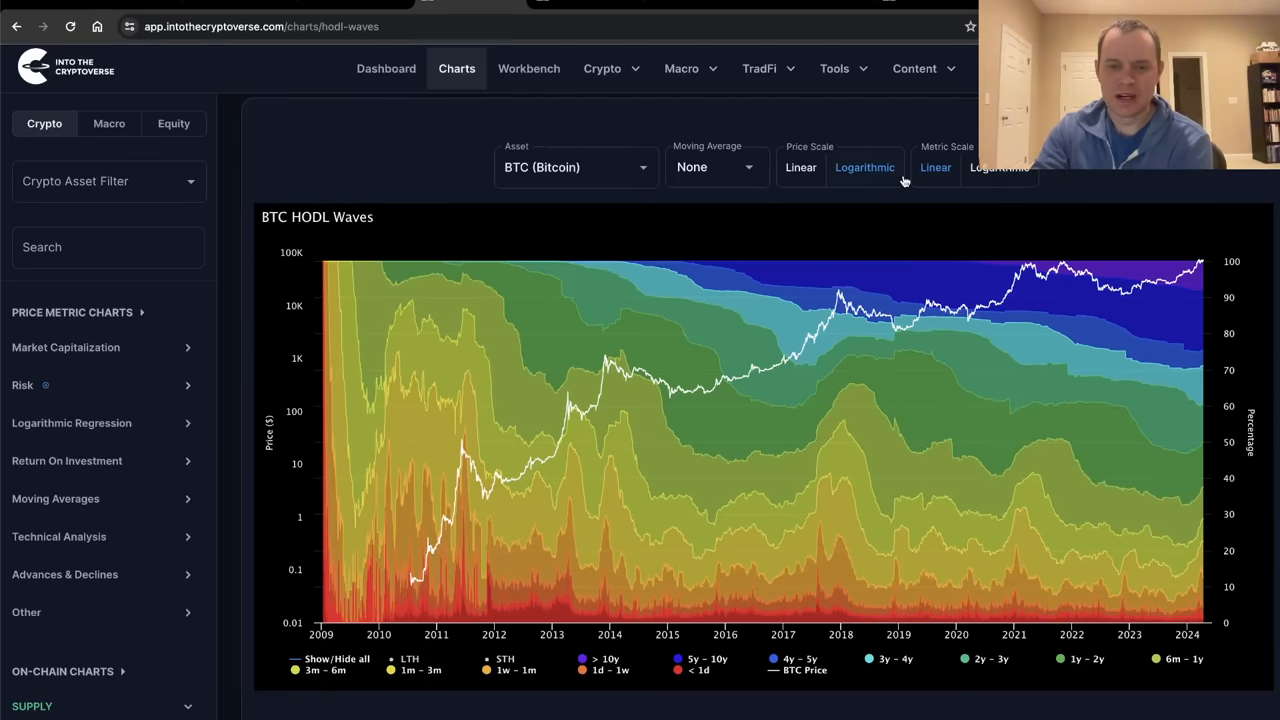
mouse_move(559, 293)
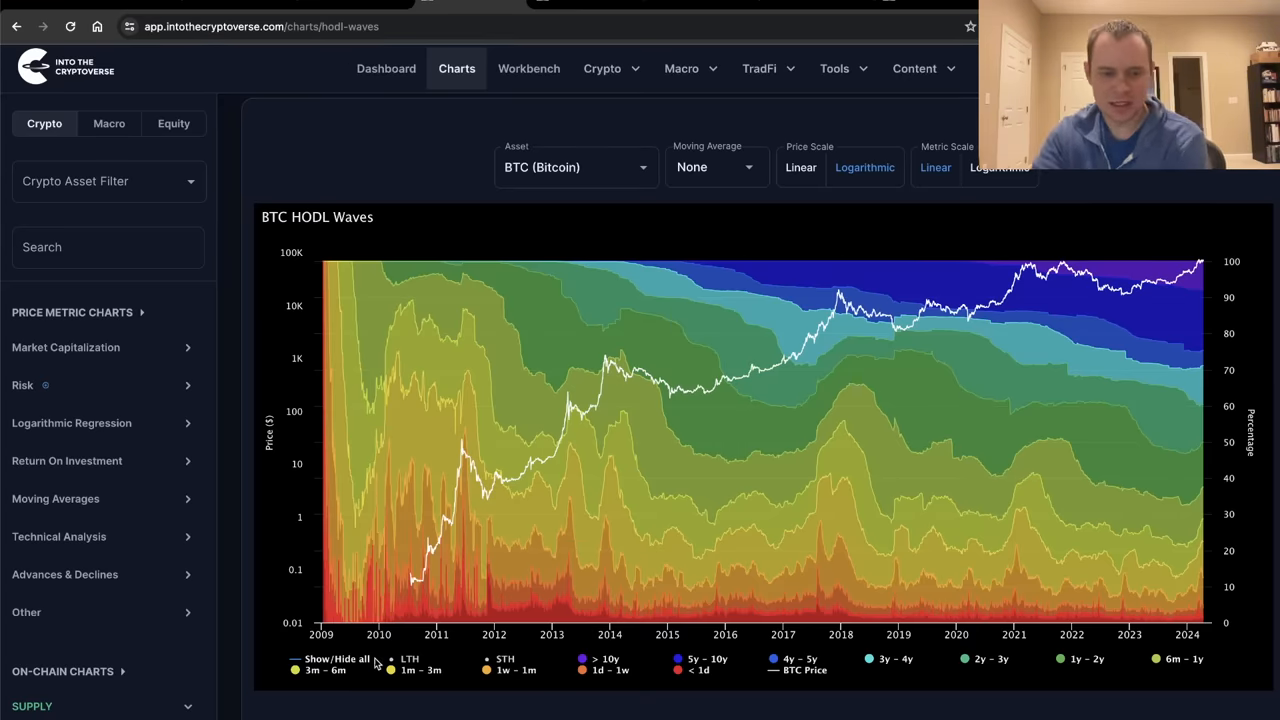
left_click(333, 658)
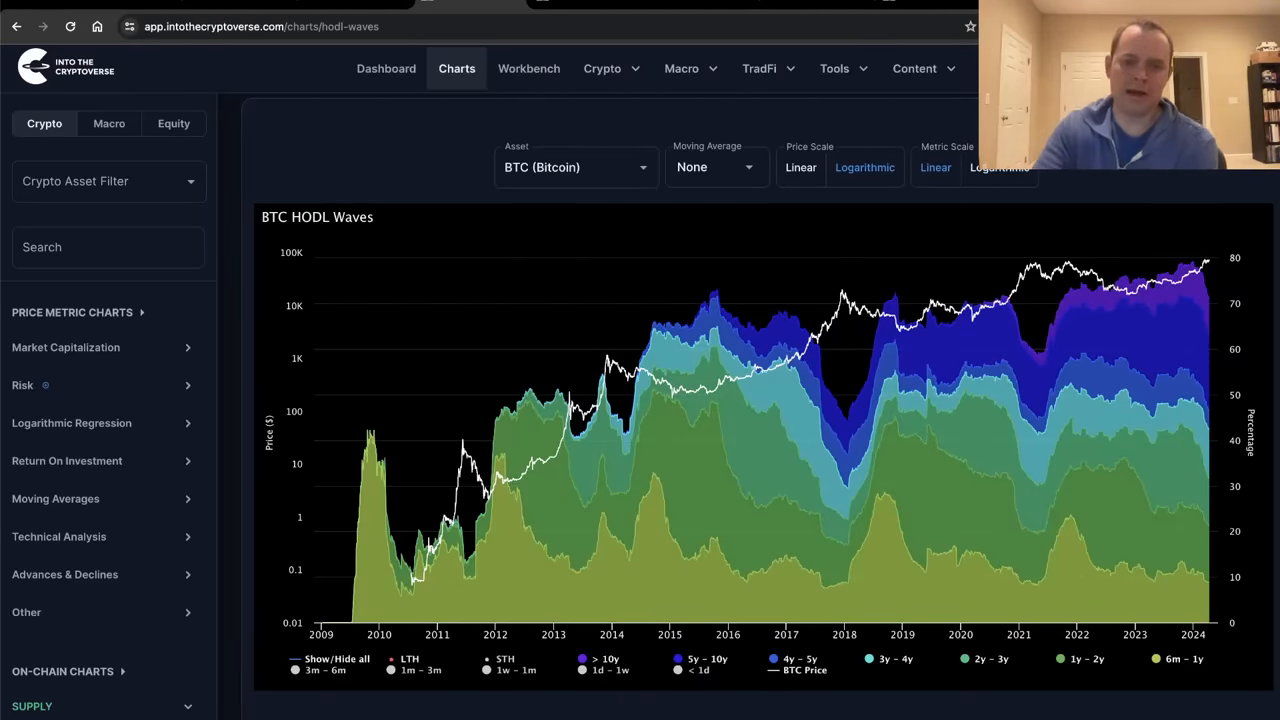
mouse_move(605, 357)
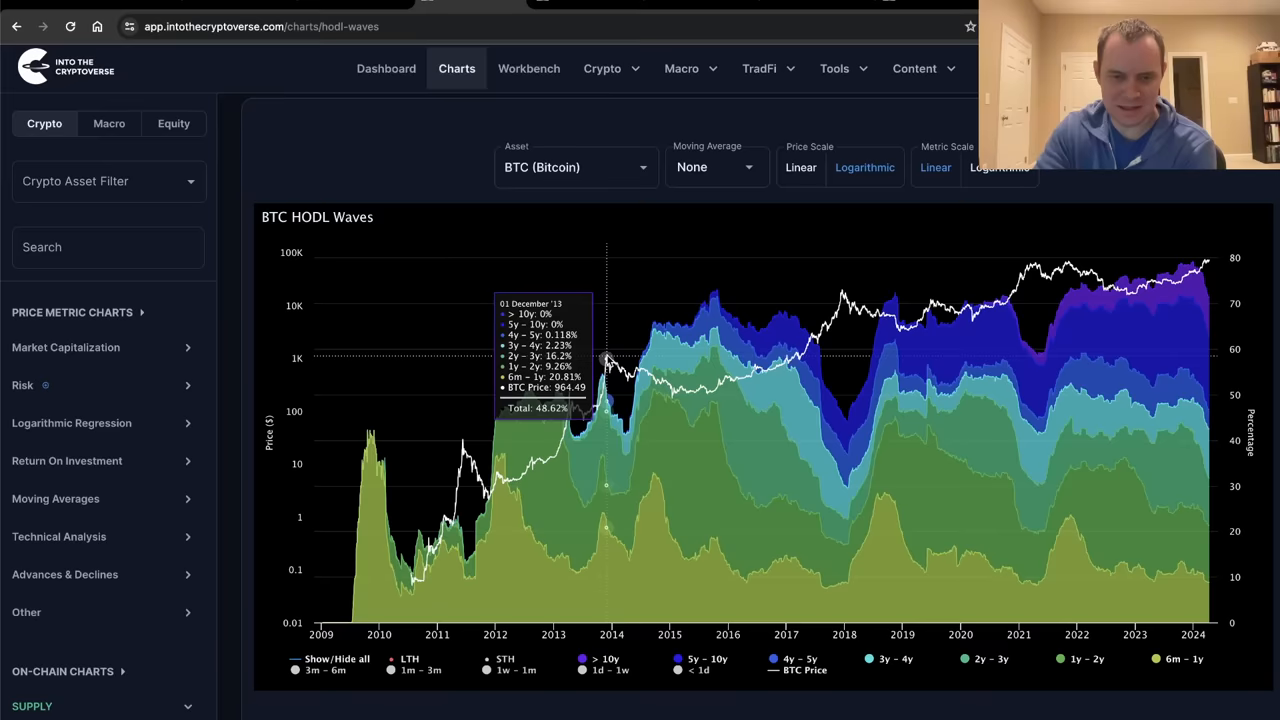
mouse_move(807, 340)
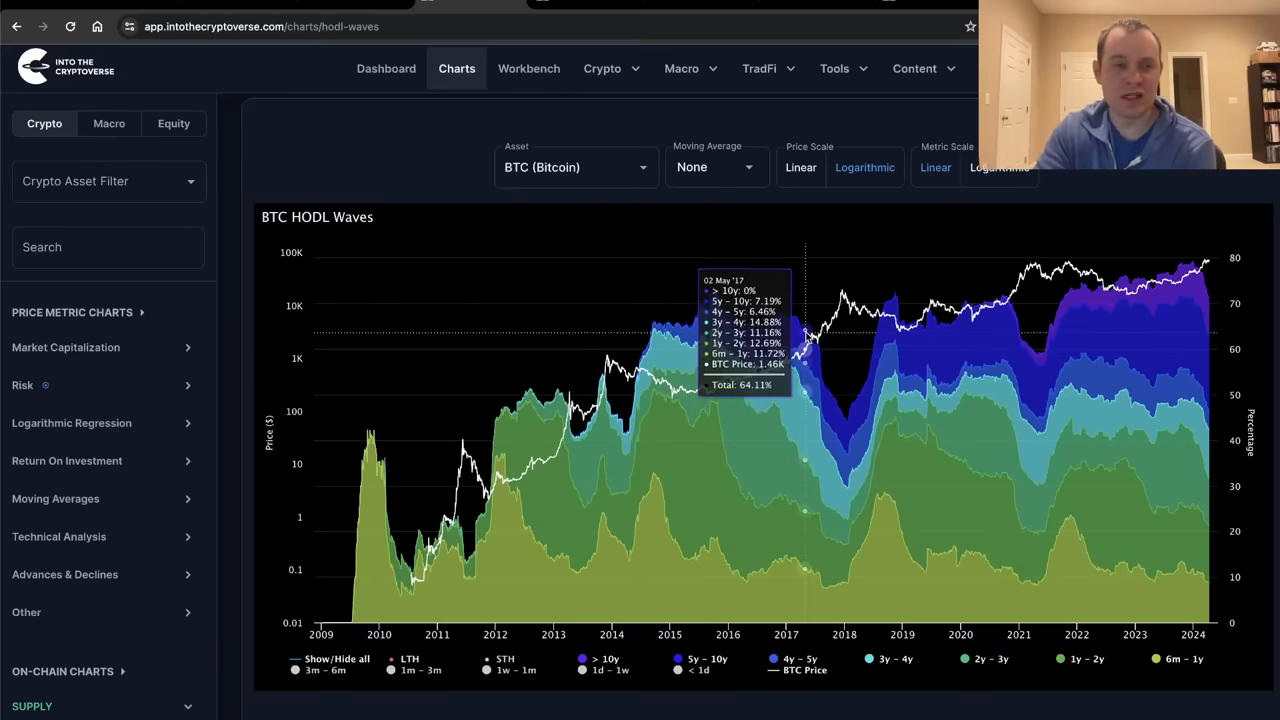
mouse_move(635, 345)
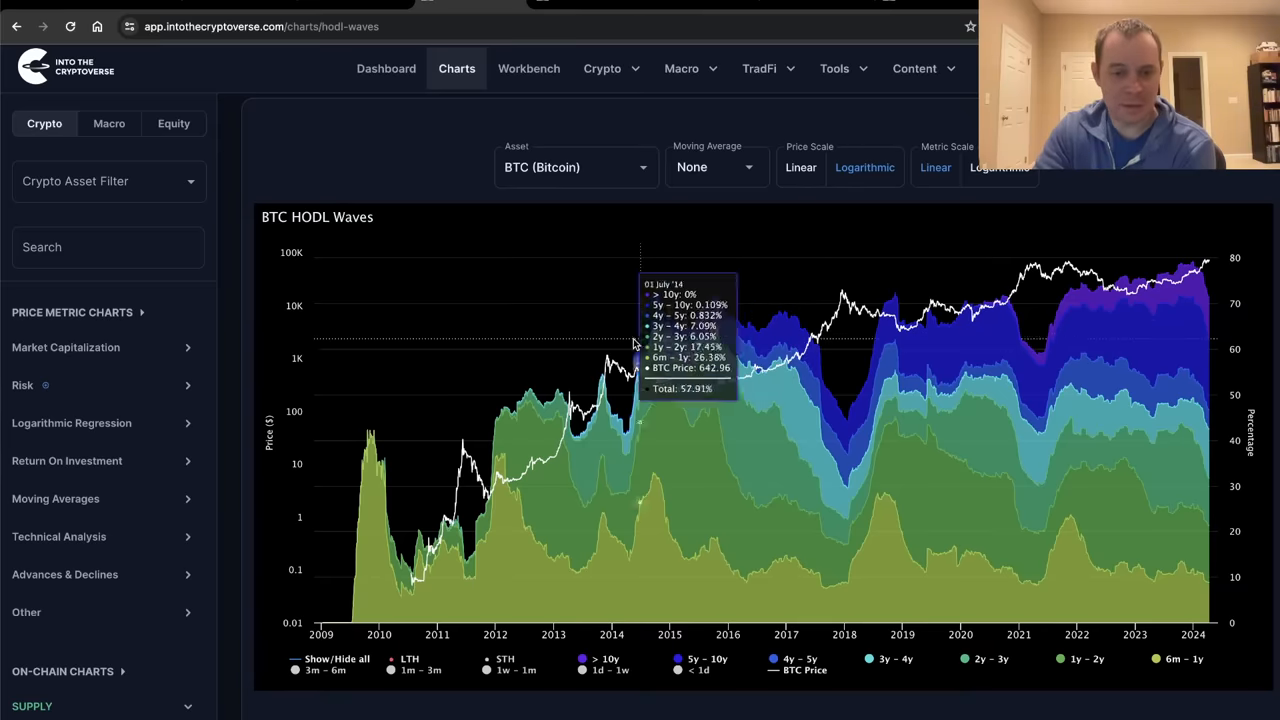
mouse_move(794, 363)
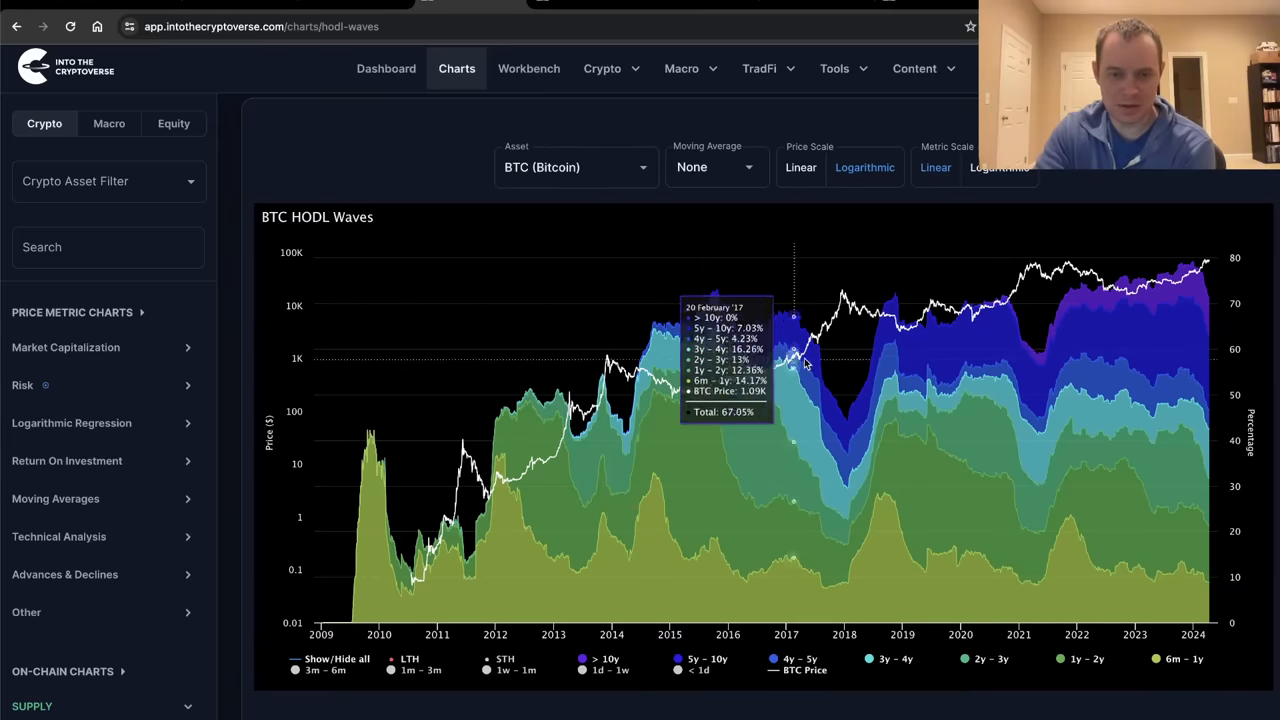
mouse_move(803, 360)
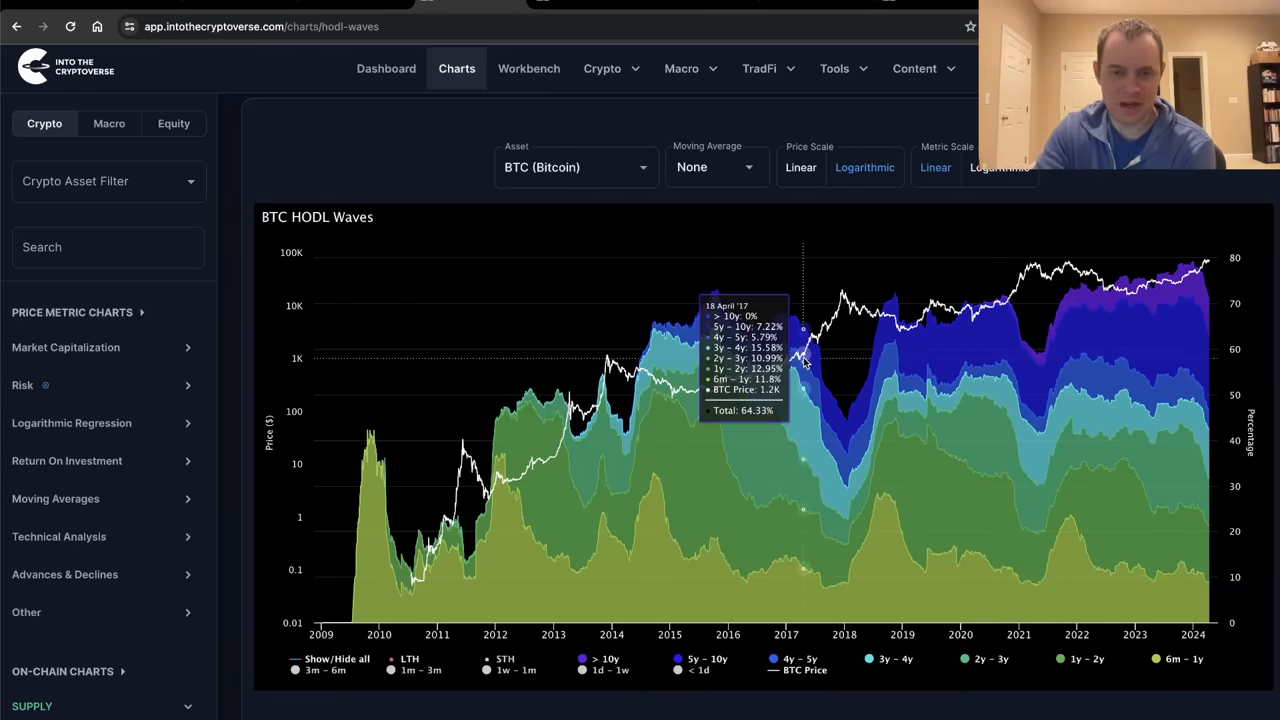
mouse_move(800, 355)
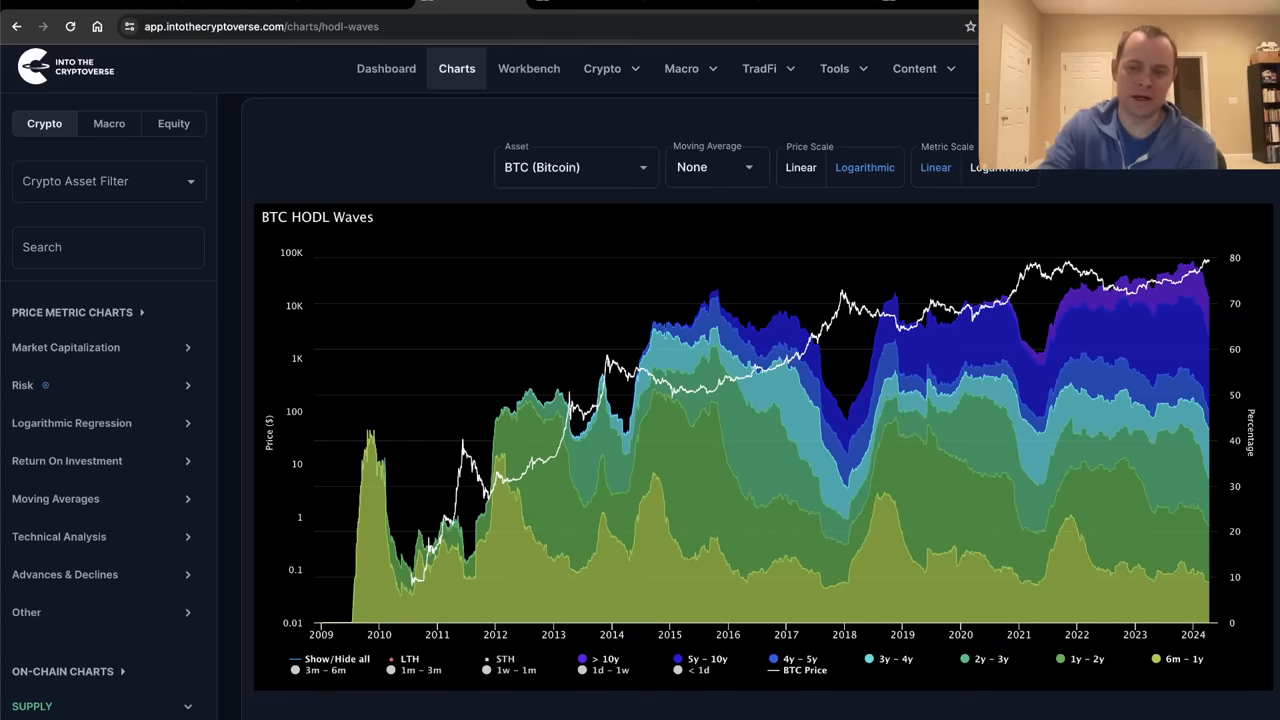
mouse_move(783, 320)
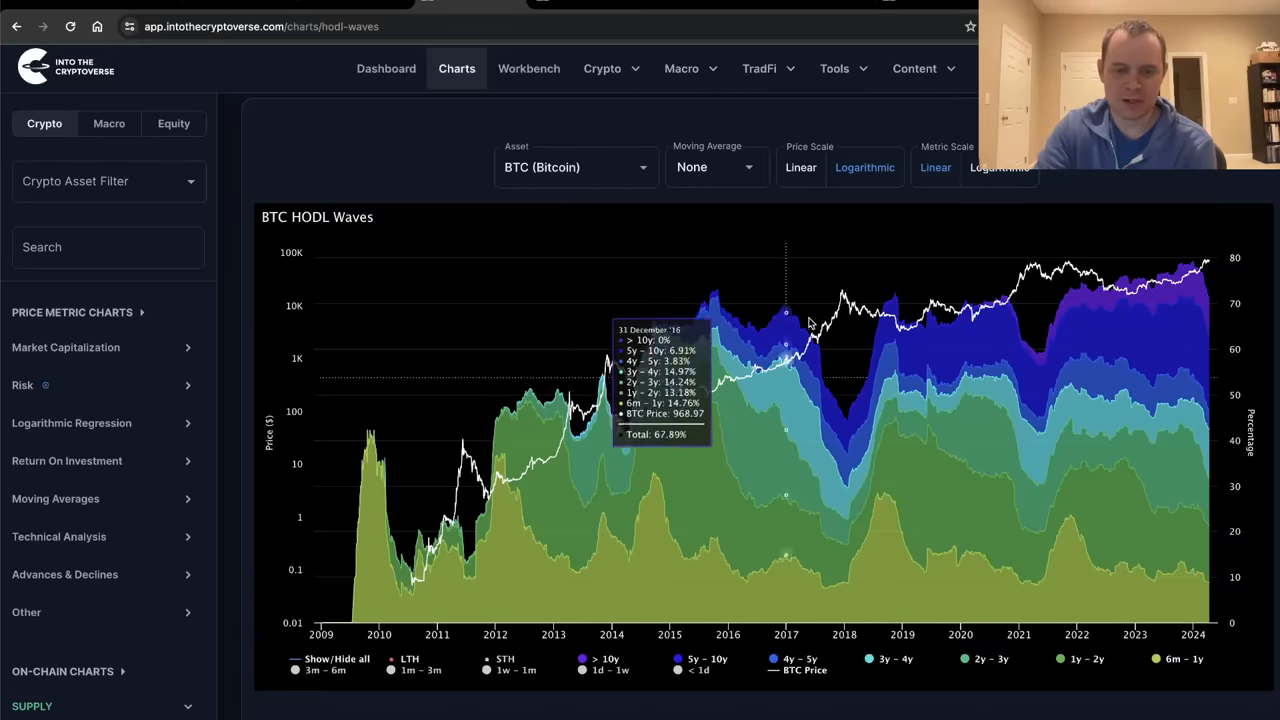
mouse_move(812, 345)
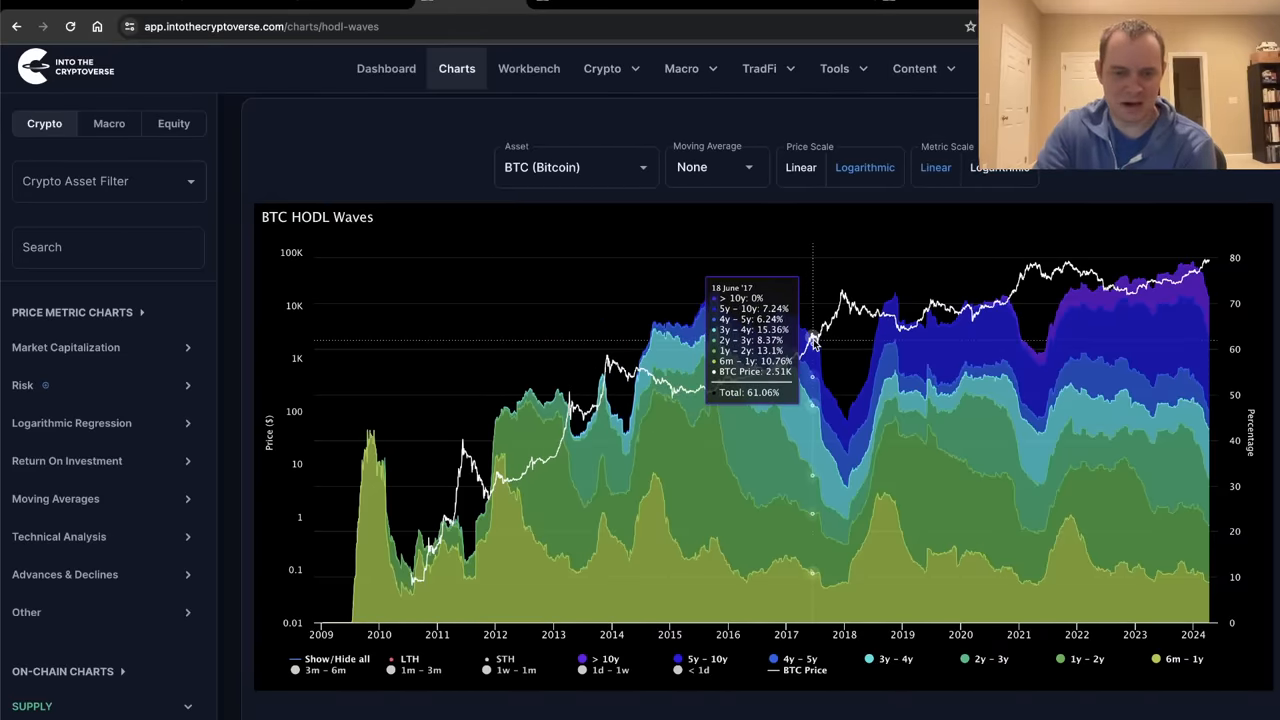
mouse_move(721, 382)
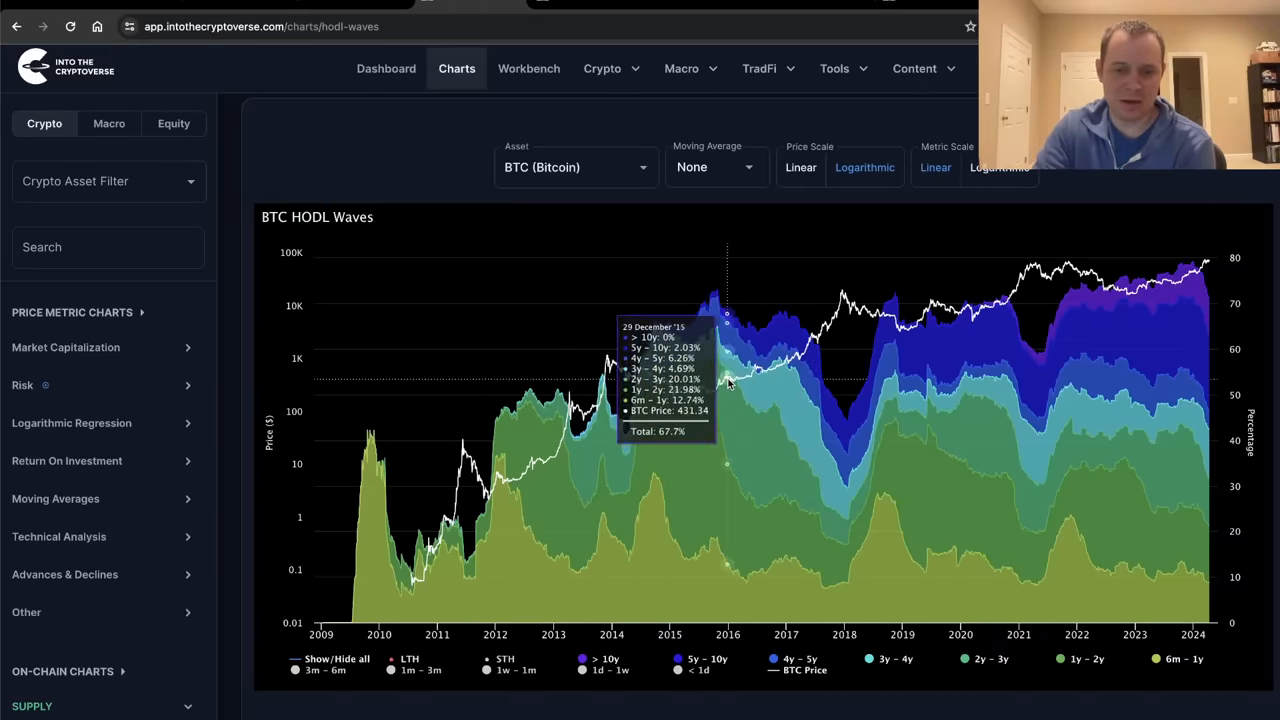
mouse_move(713, 390)
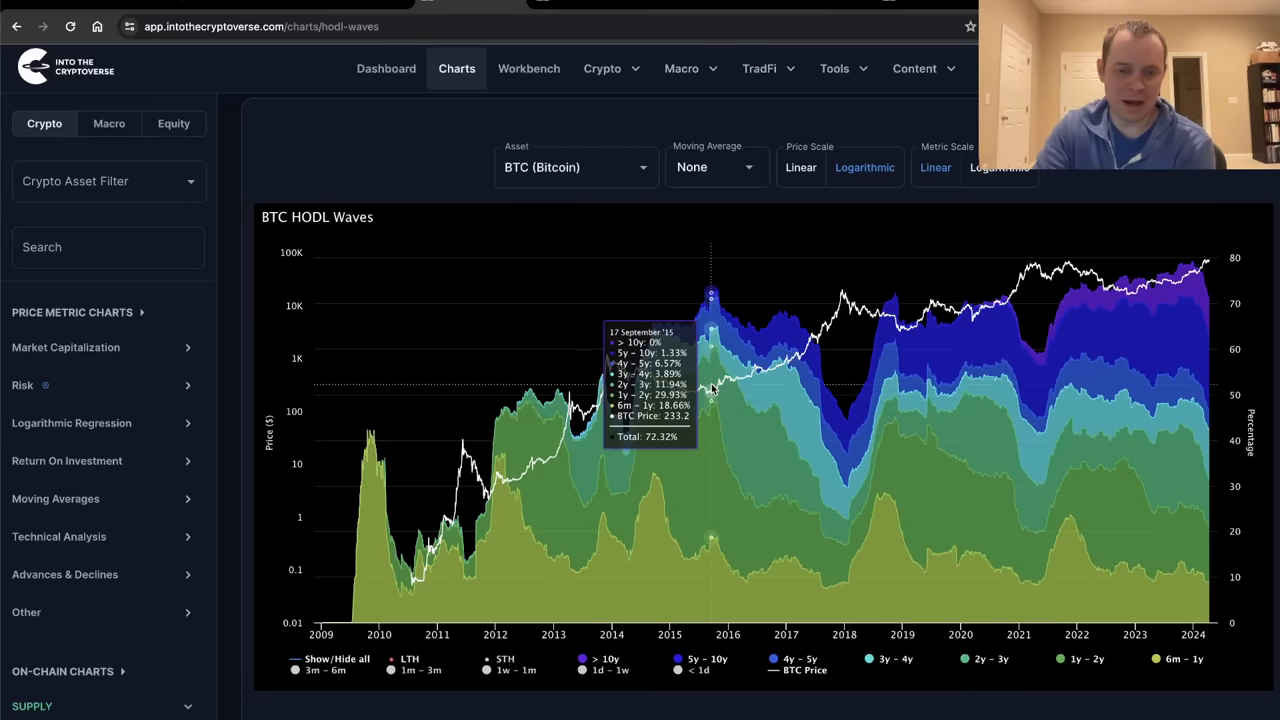
mouse_move(798, 383)
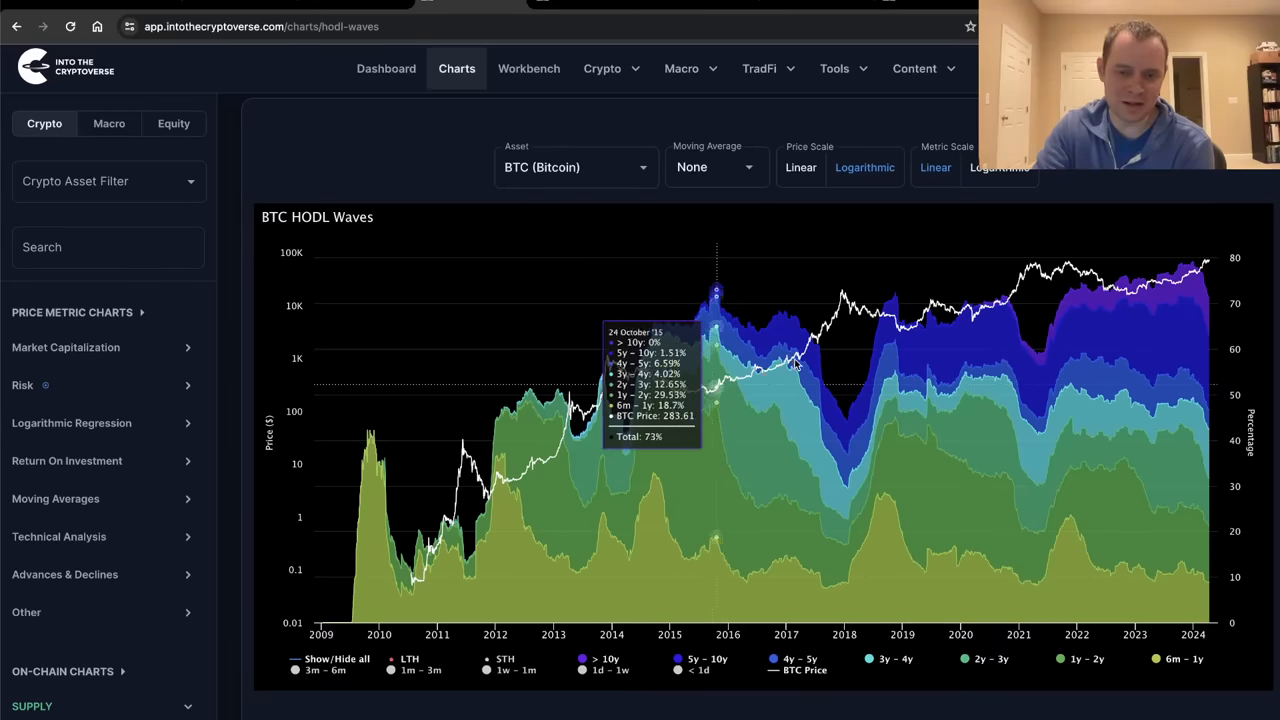
mouse_move(815, 345)
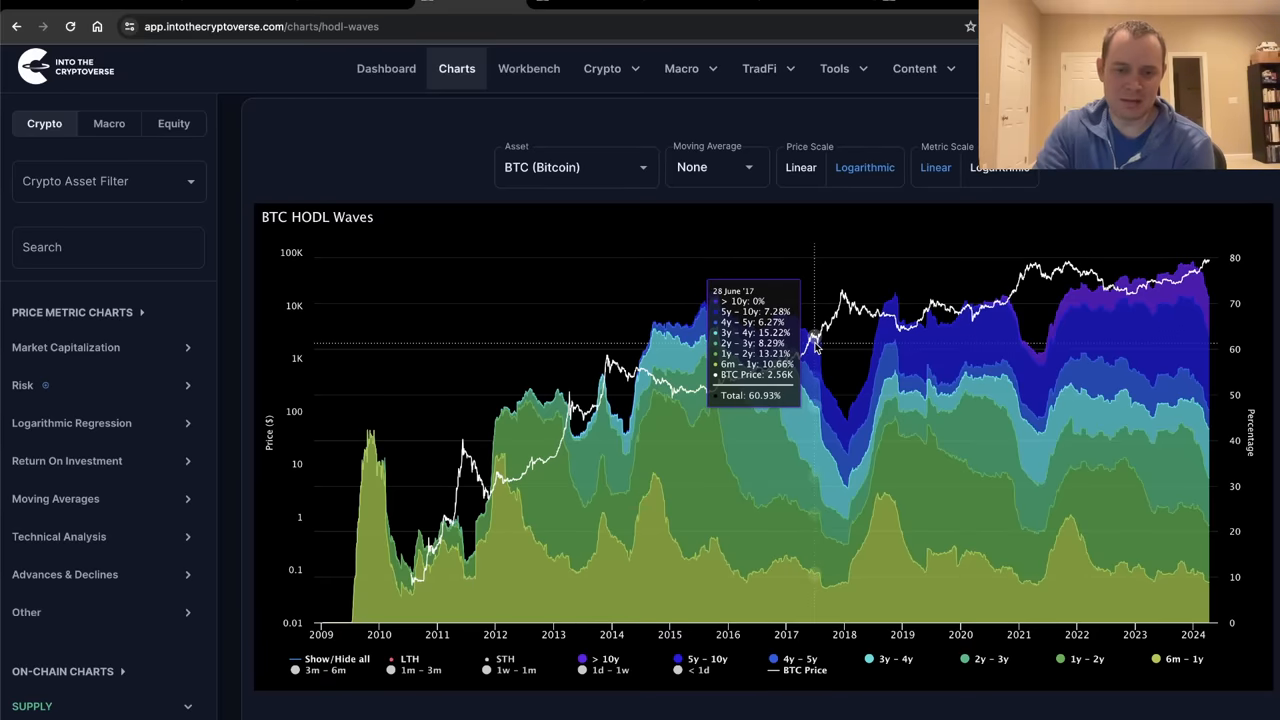
mouse_move(801, 351)
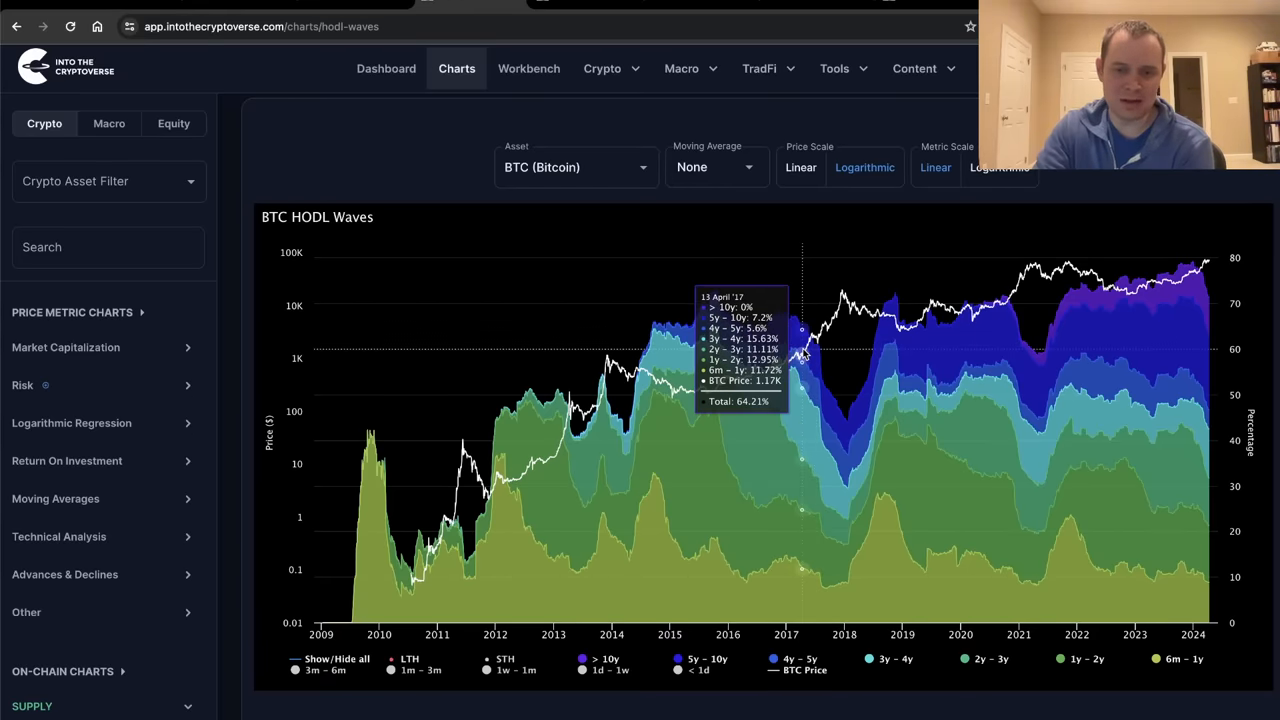
mouse_move(842, 300)
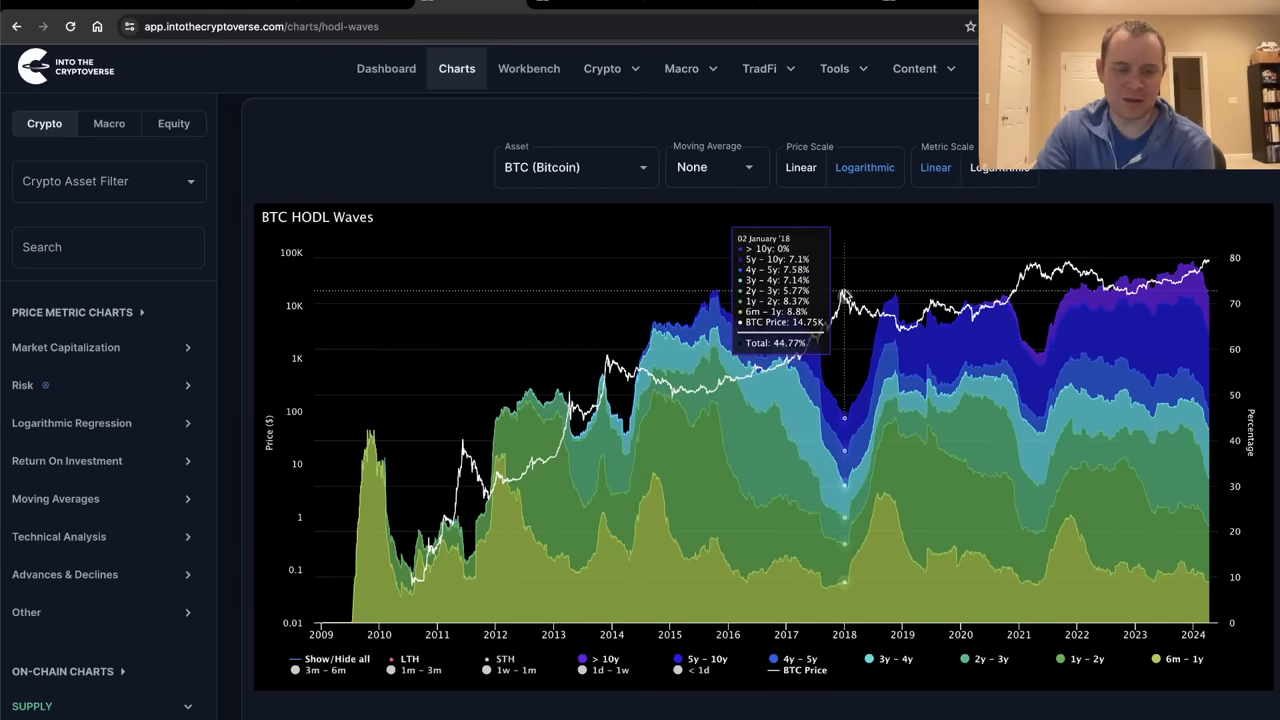
mouse_move(880, 256)
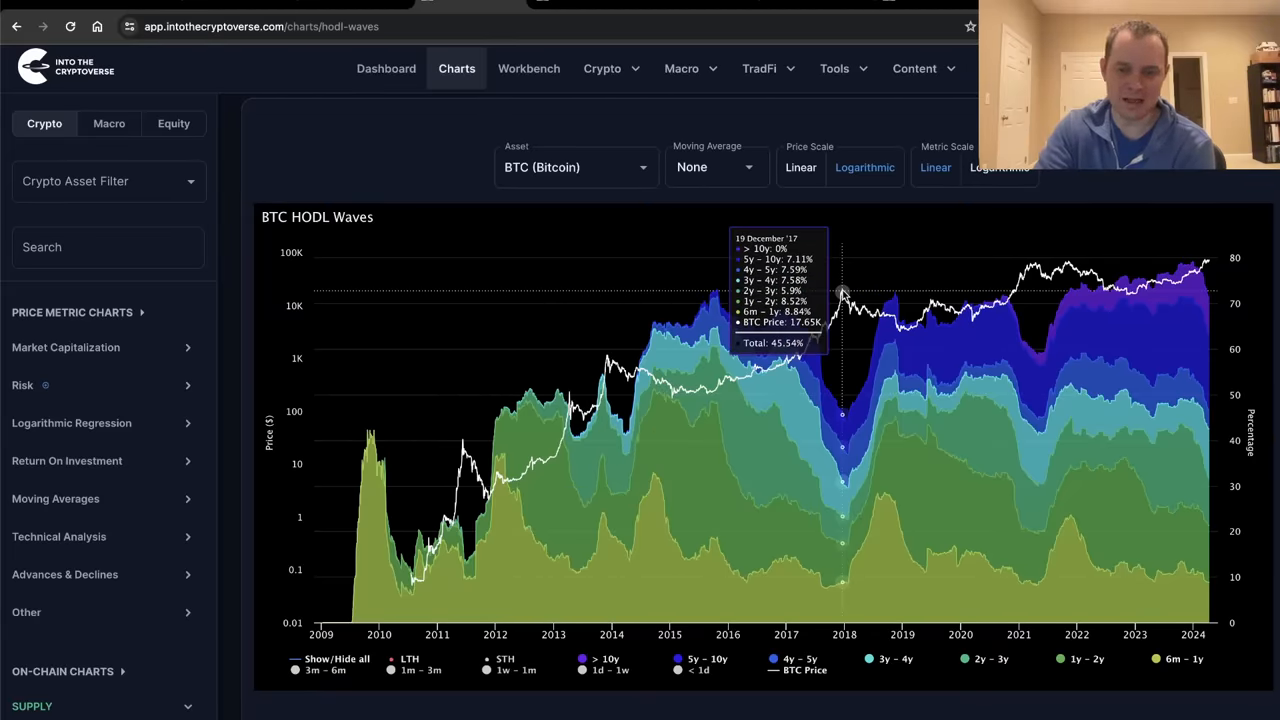
mouse_move(825, 328)
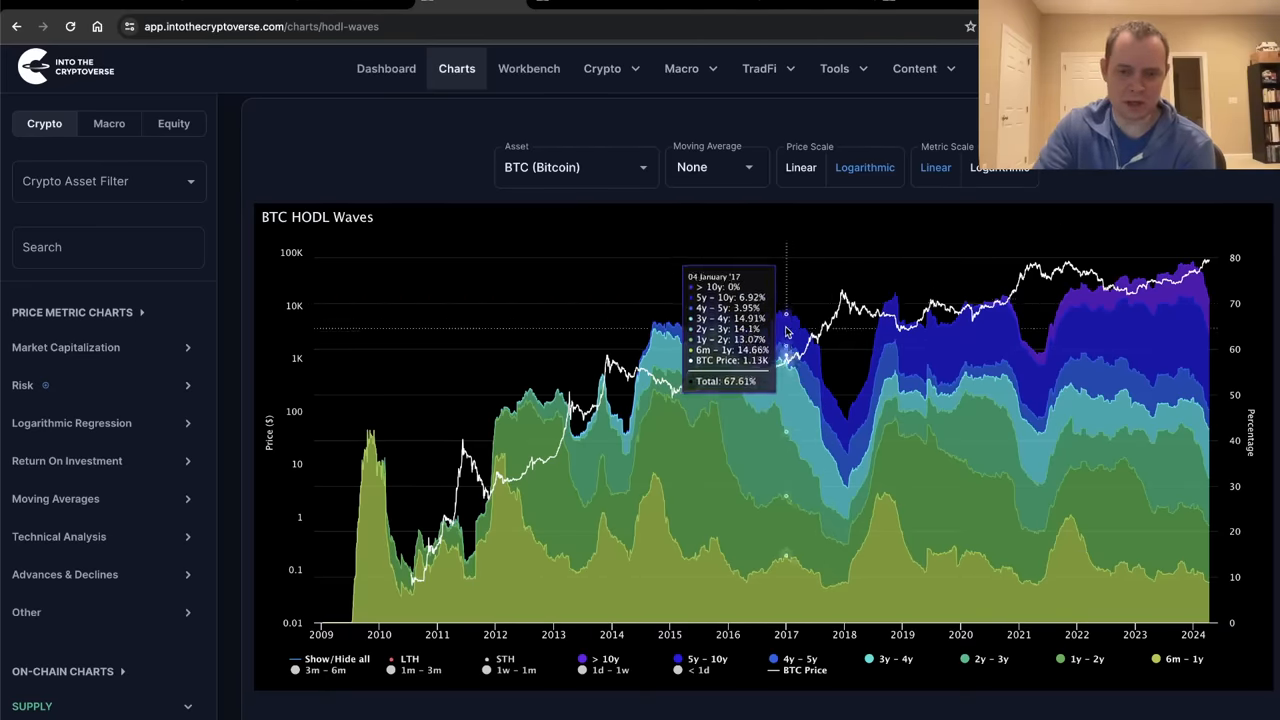
mouse_move(817, 345)
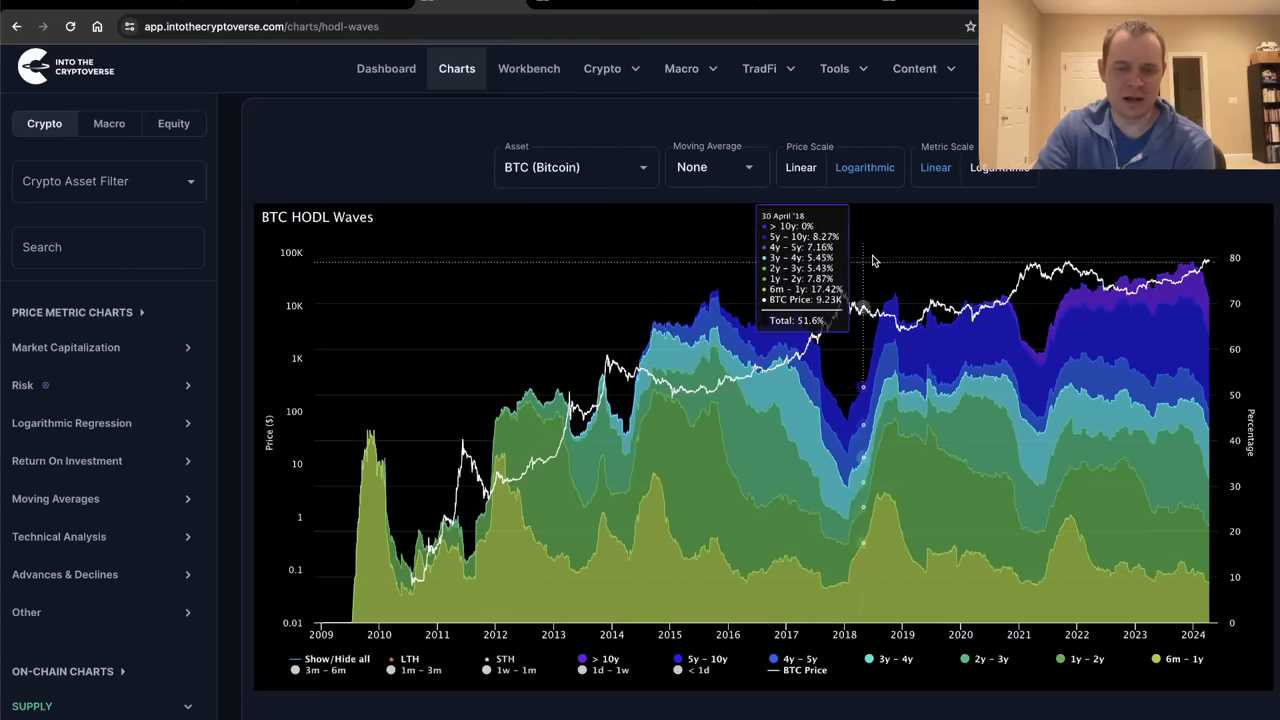
mouse_move(873, 260)
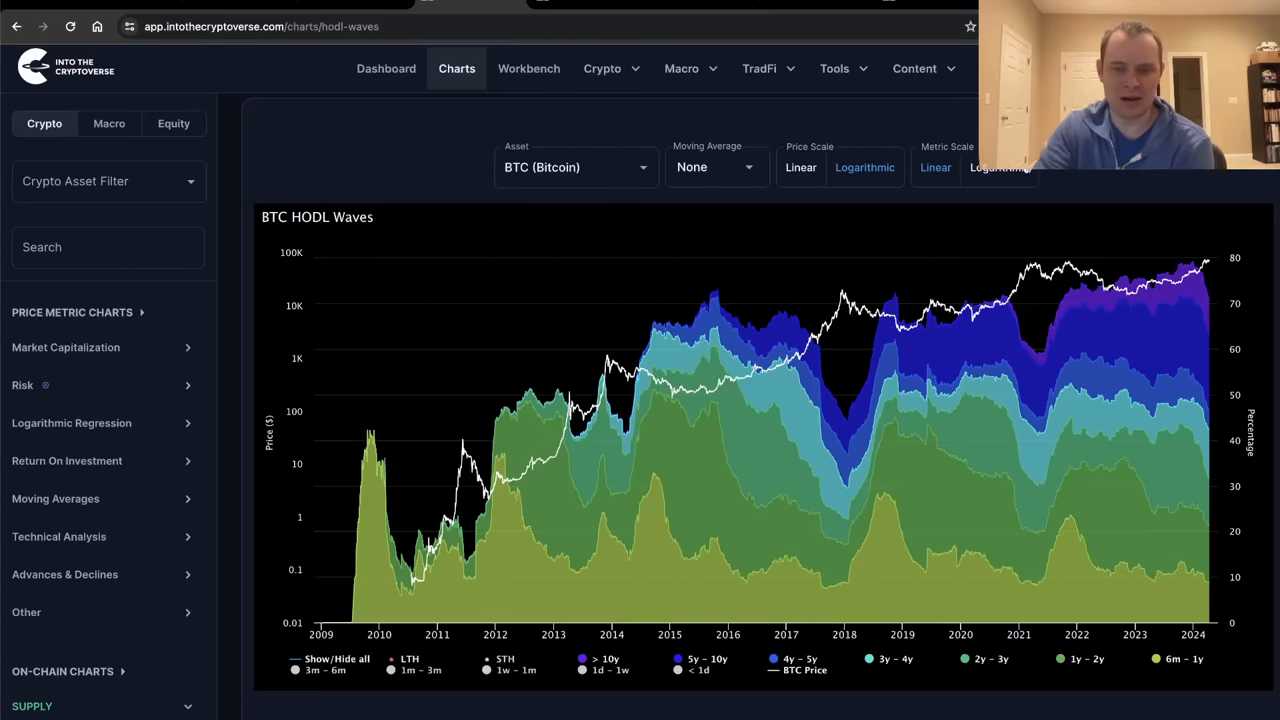
mouse_move(922, 320)
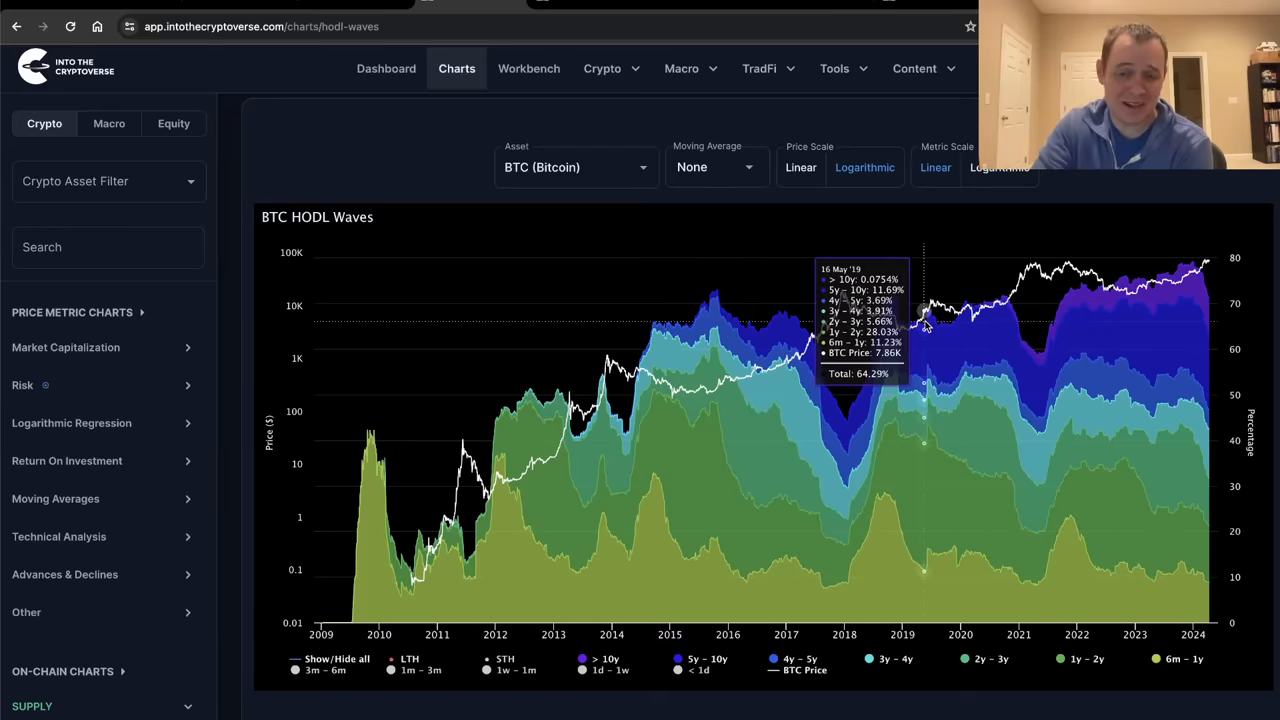
mouse_move(931, 310)
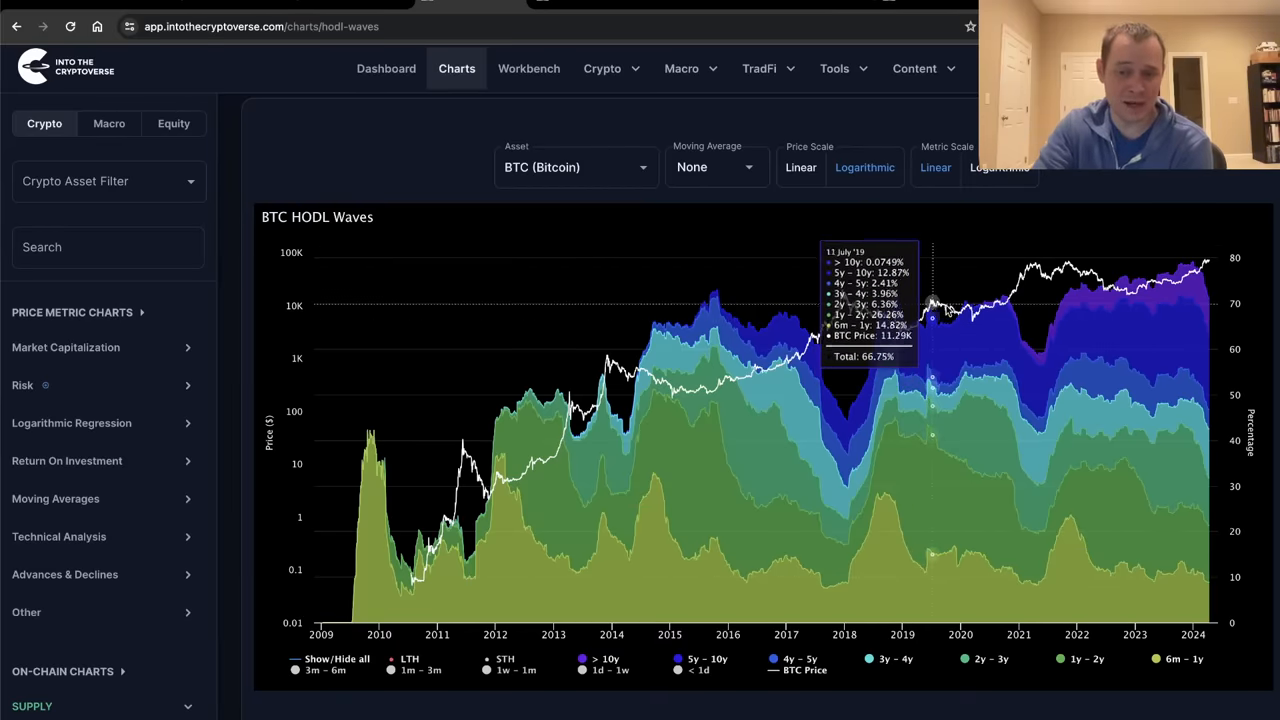
mouse_move(928, 315)
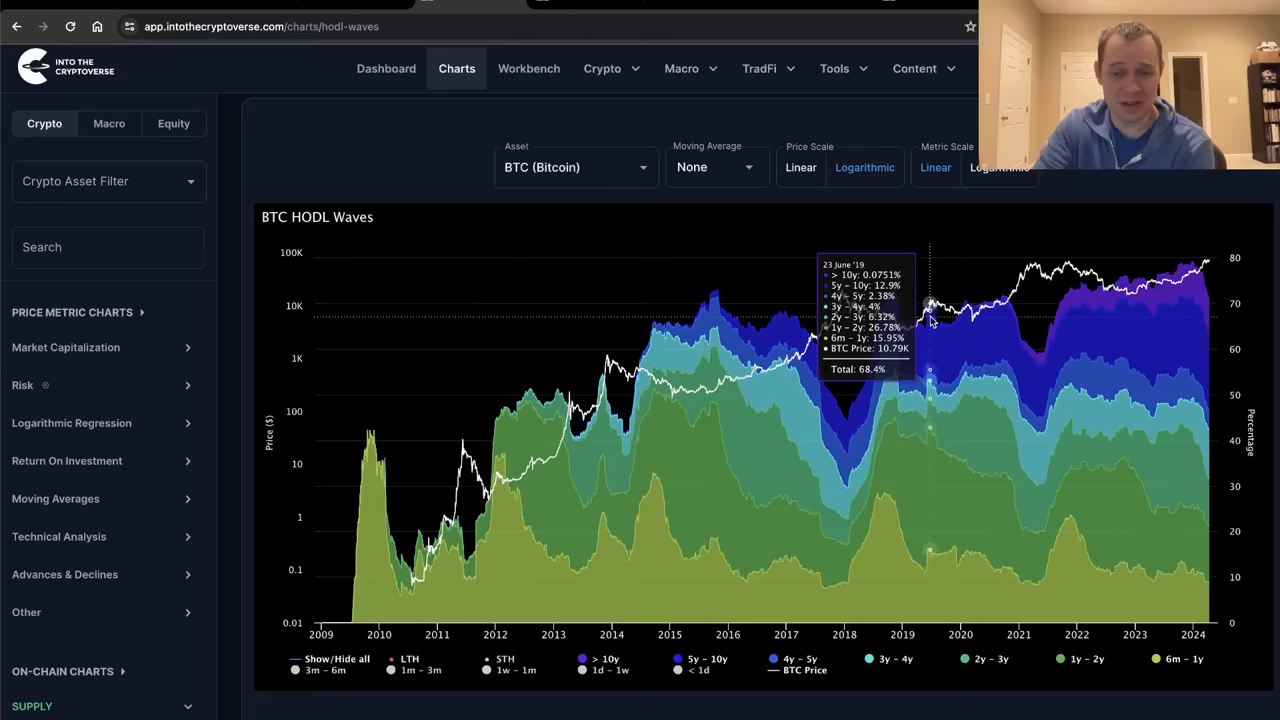
mouse_move(947, 328)
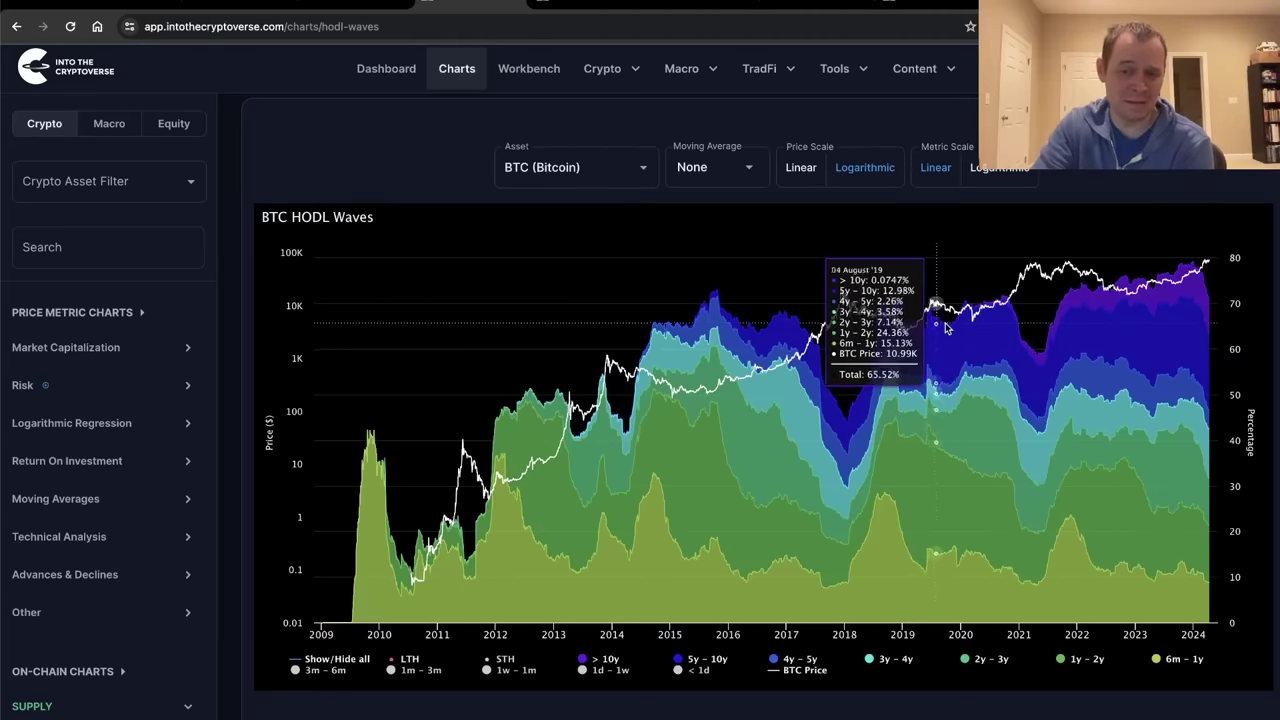
mouse_move(1005, 305)
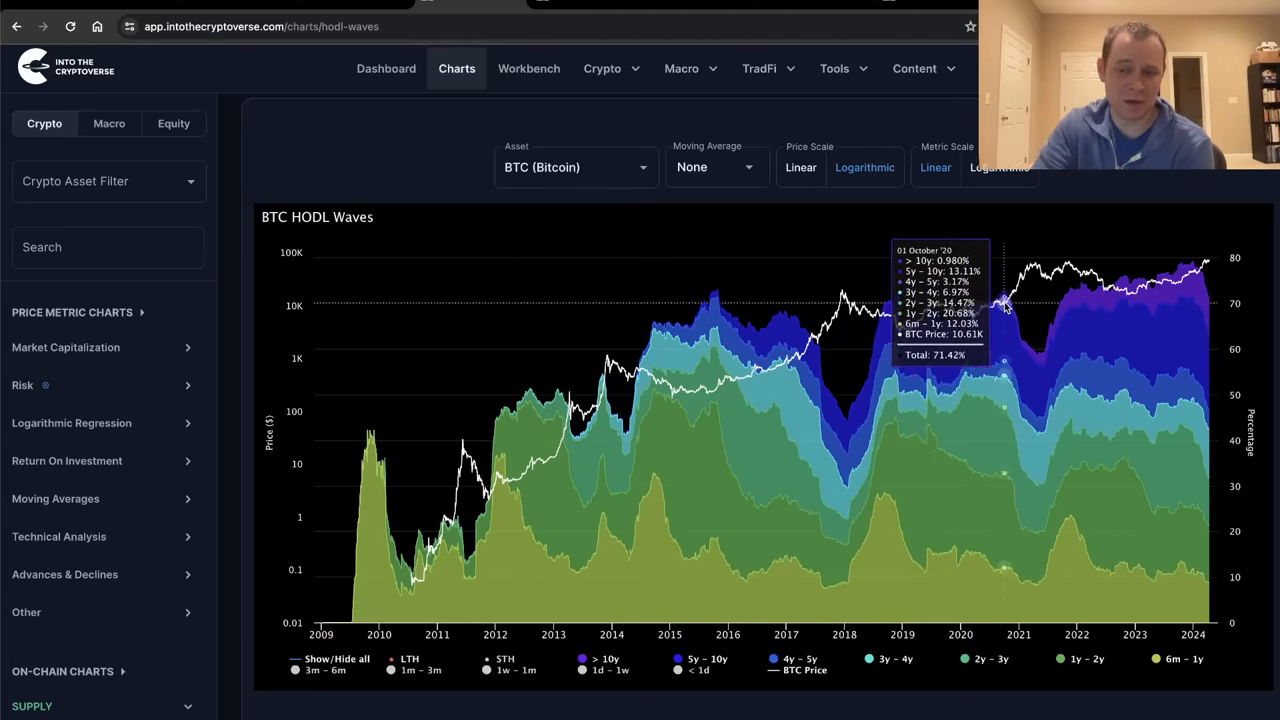
mouse_move(1010, 300)
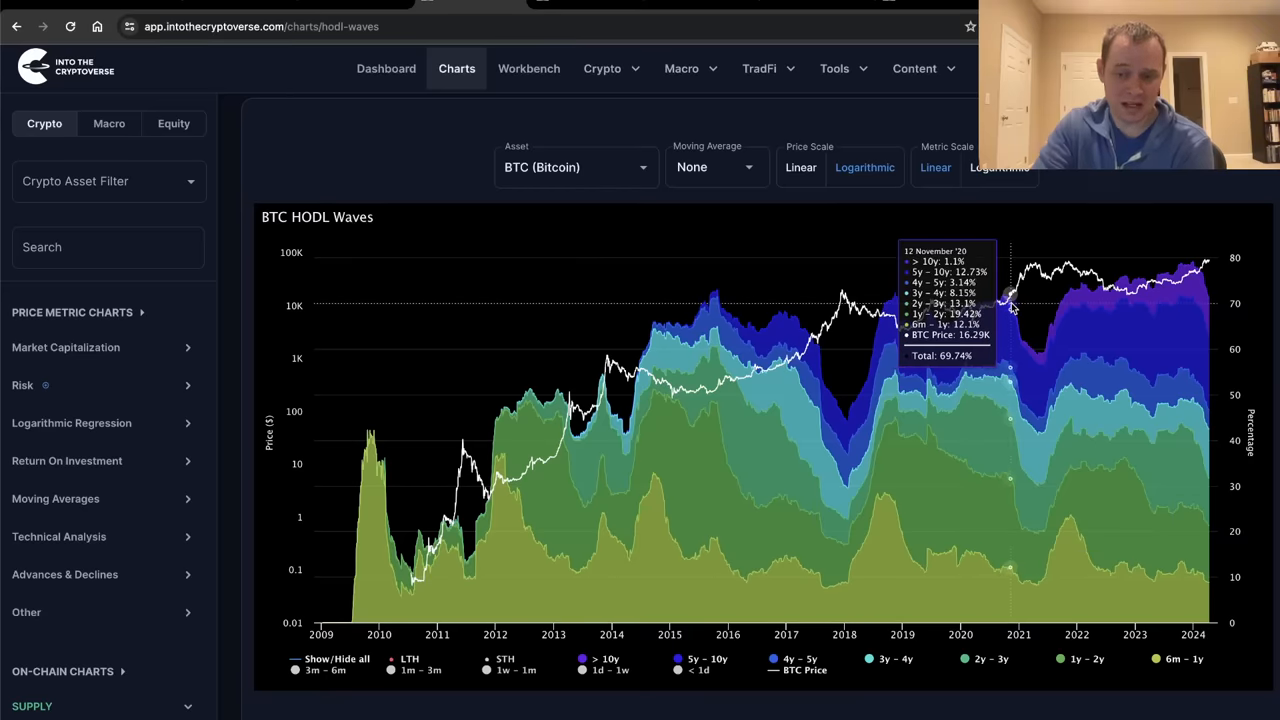
mouse_move(1008, 305)
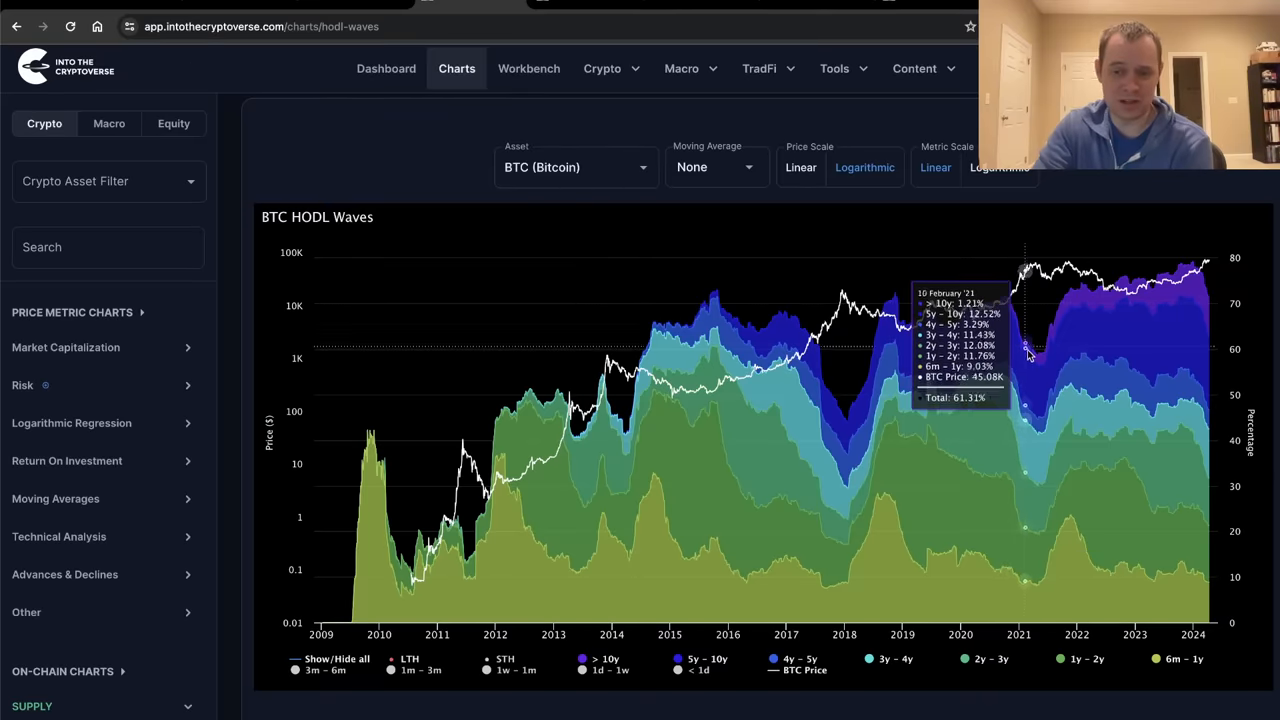
mouse_move(1025, 270)
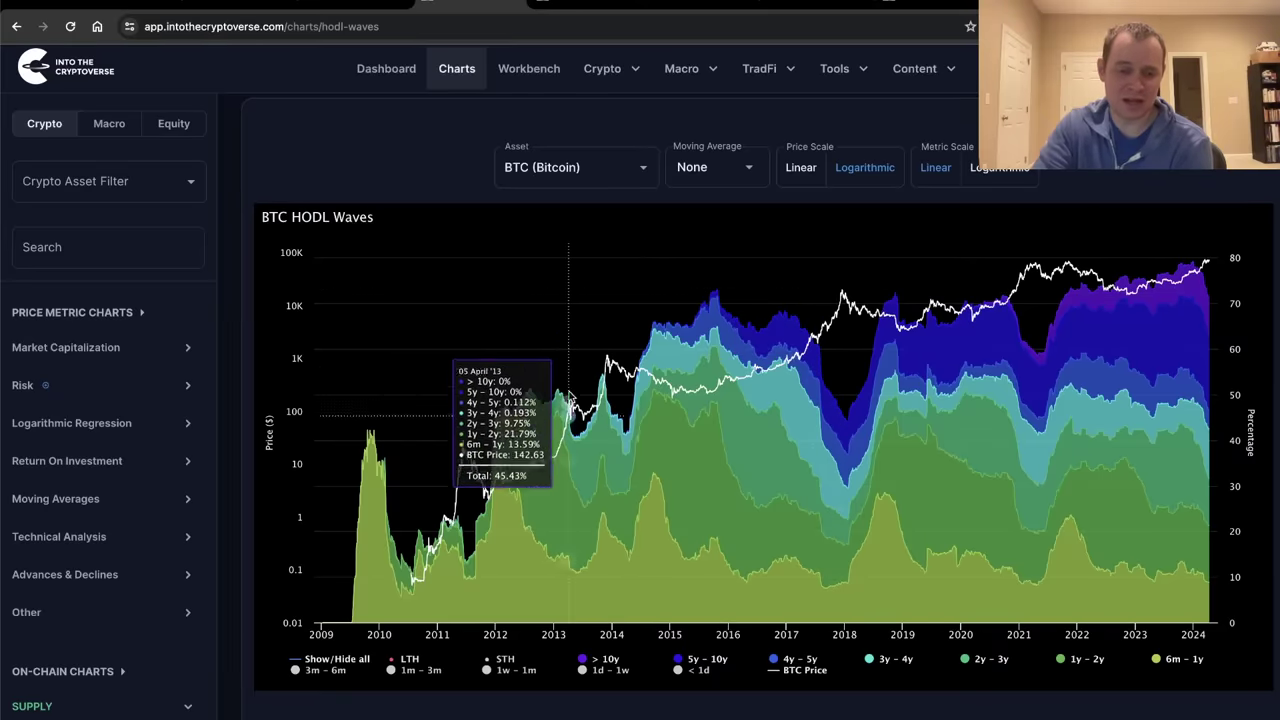
mouse_move(573, 387)
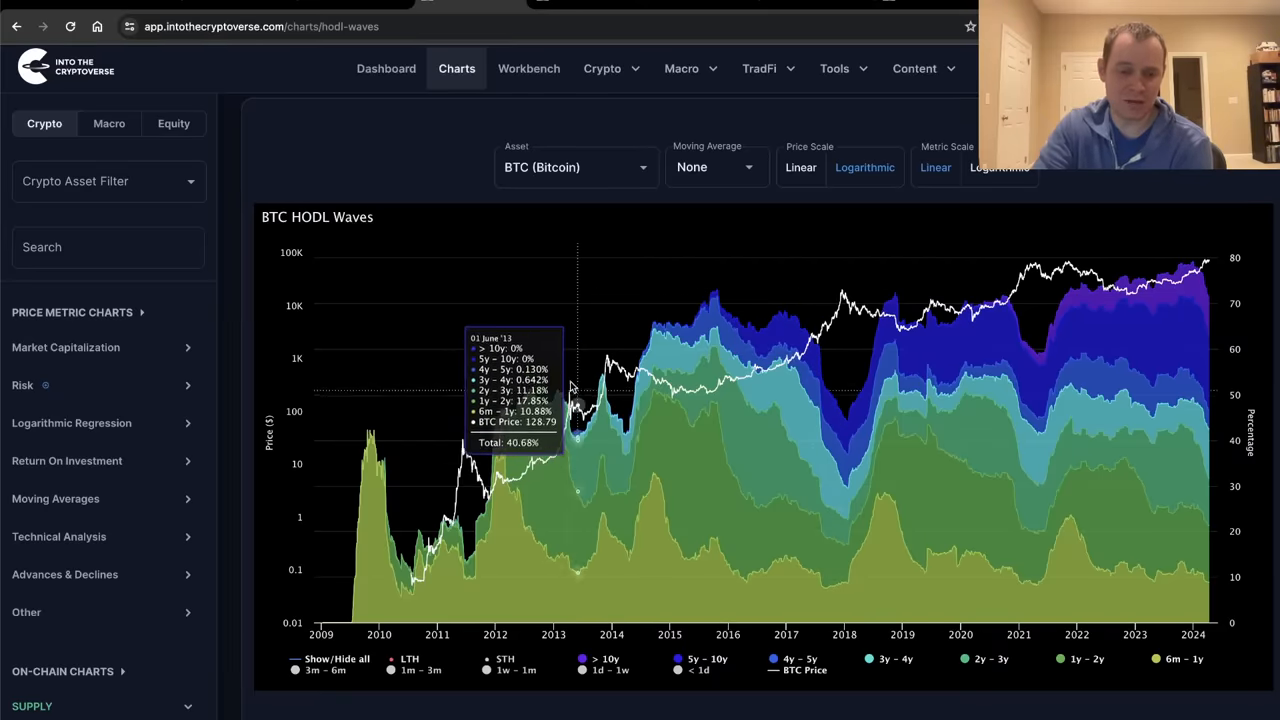
mouse_move(478, 462)
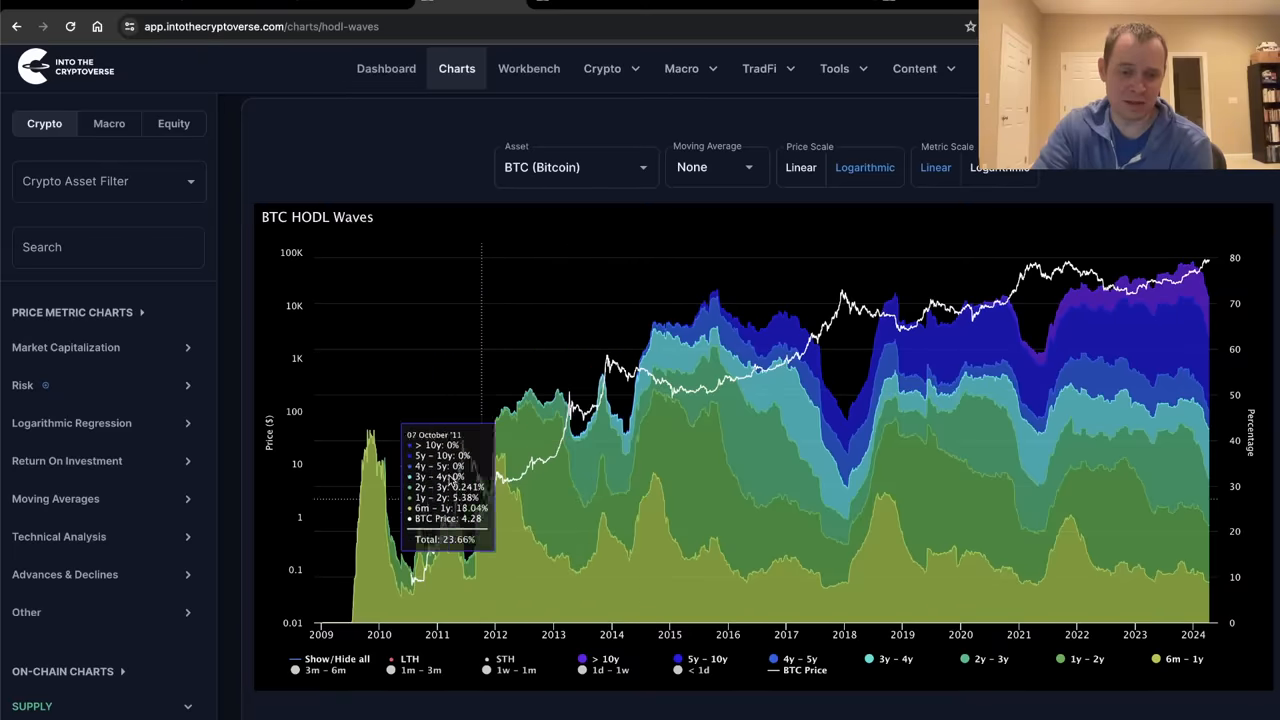
mouse_move(463, 441)
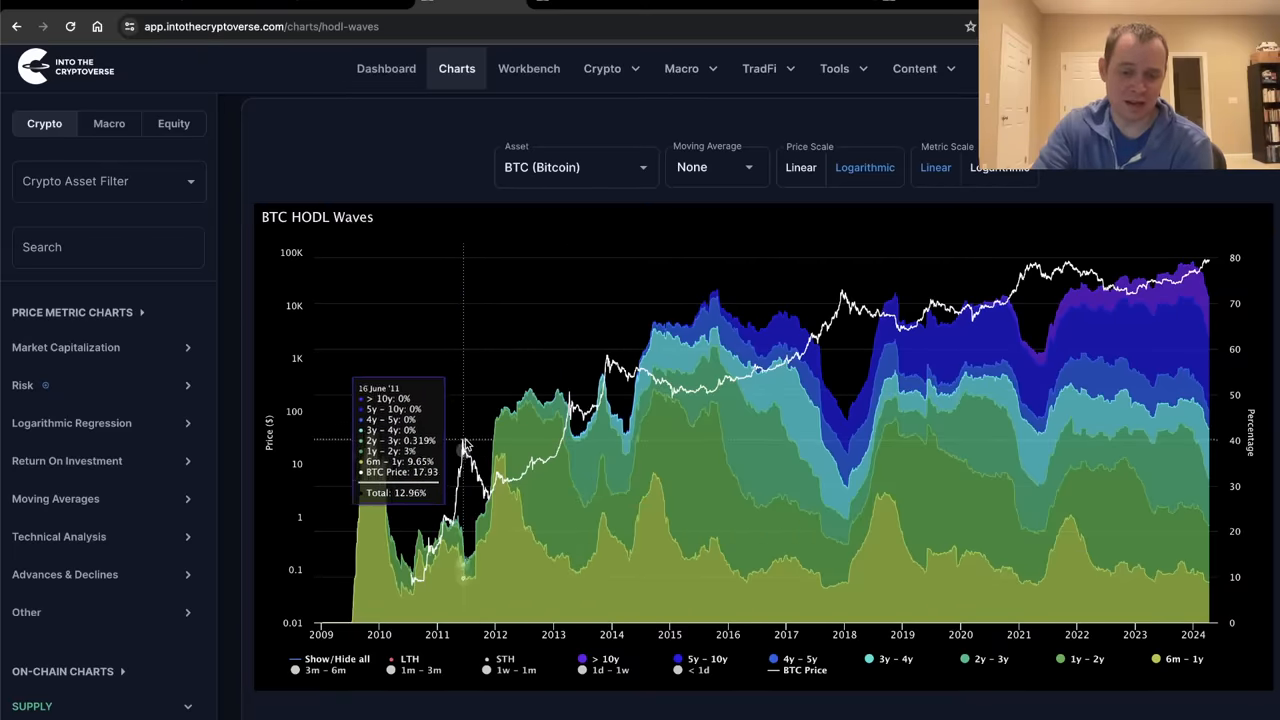
mouse_move(545, 375)
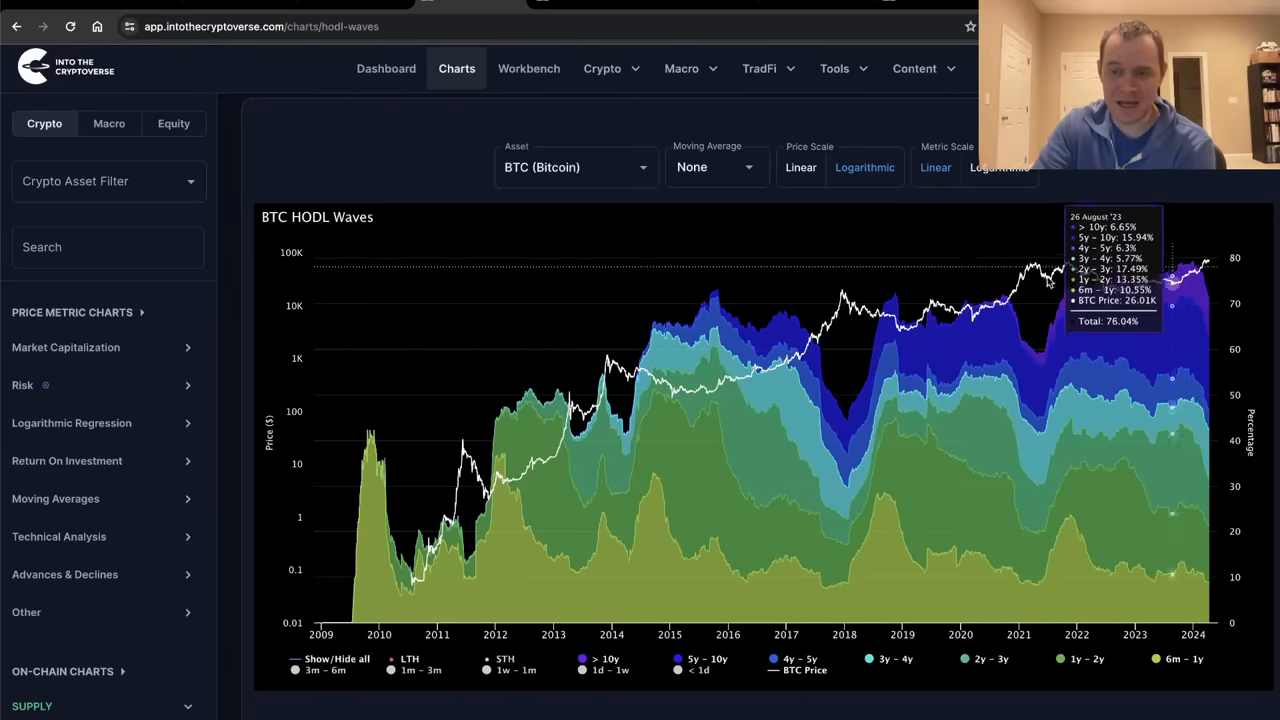
mouse_move(1205, 265)
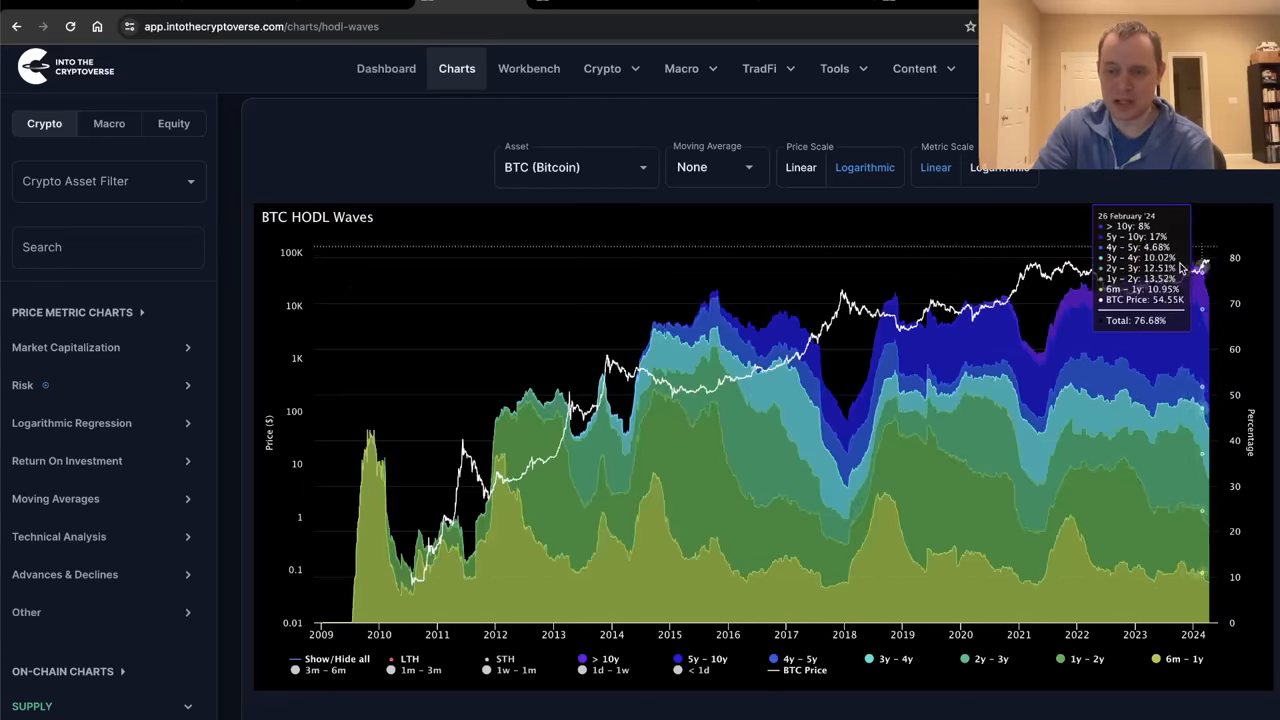
mouse_move(1185, 270)
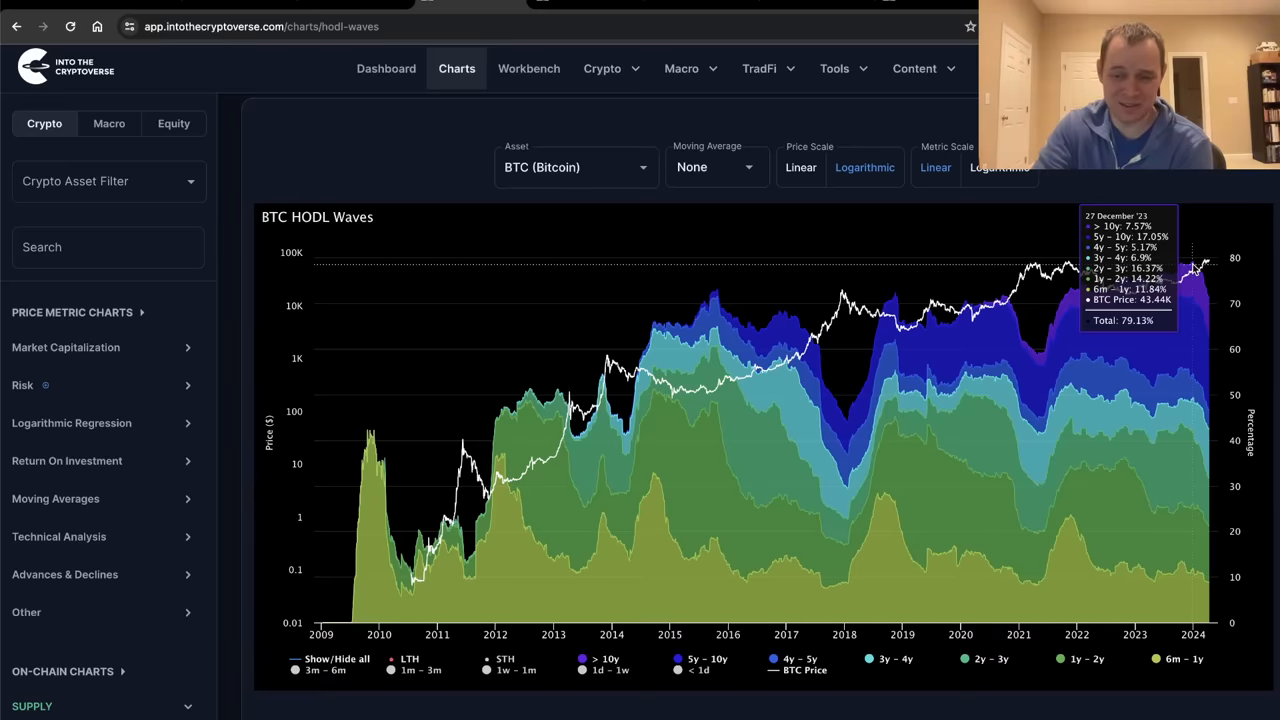
mouse_move(1200, 270)
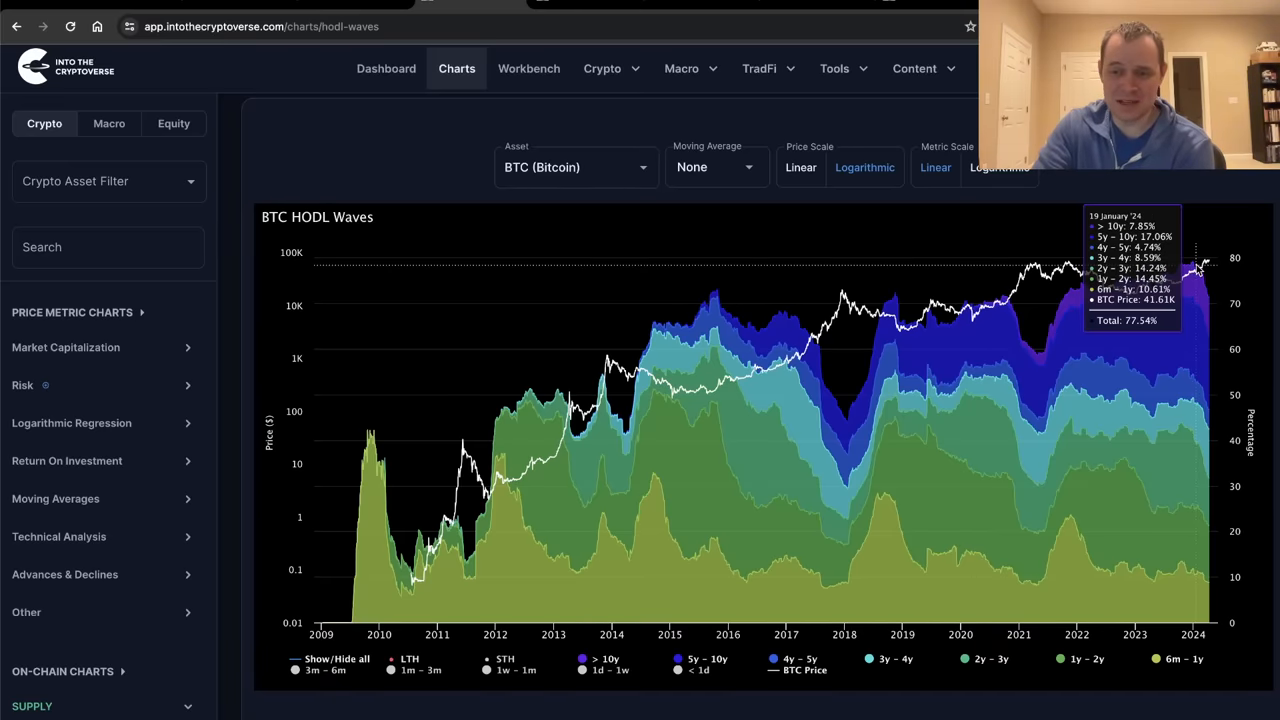
mouse_move(1210, 265)
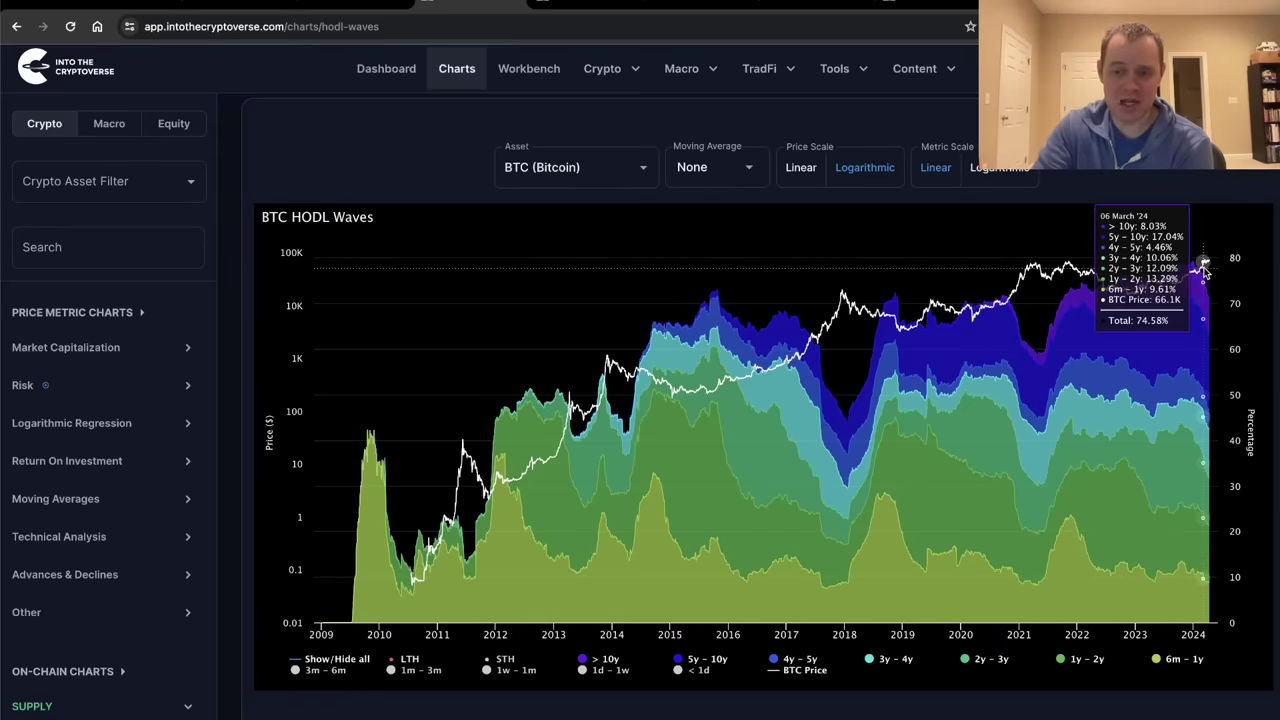
mouse_move(1209, 280)
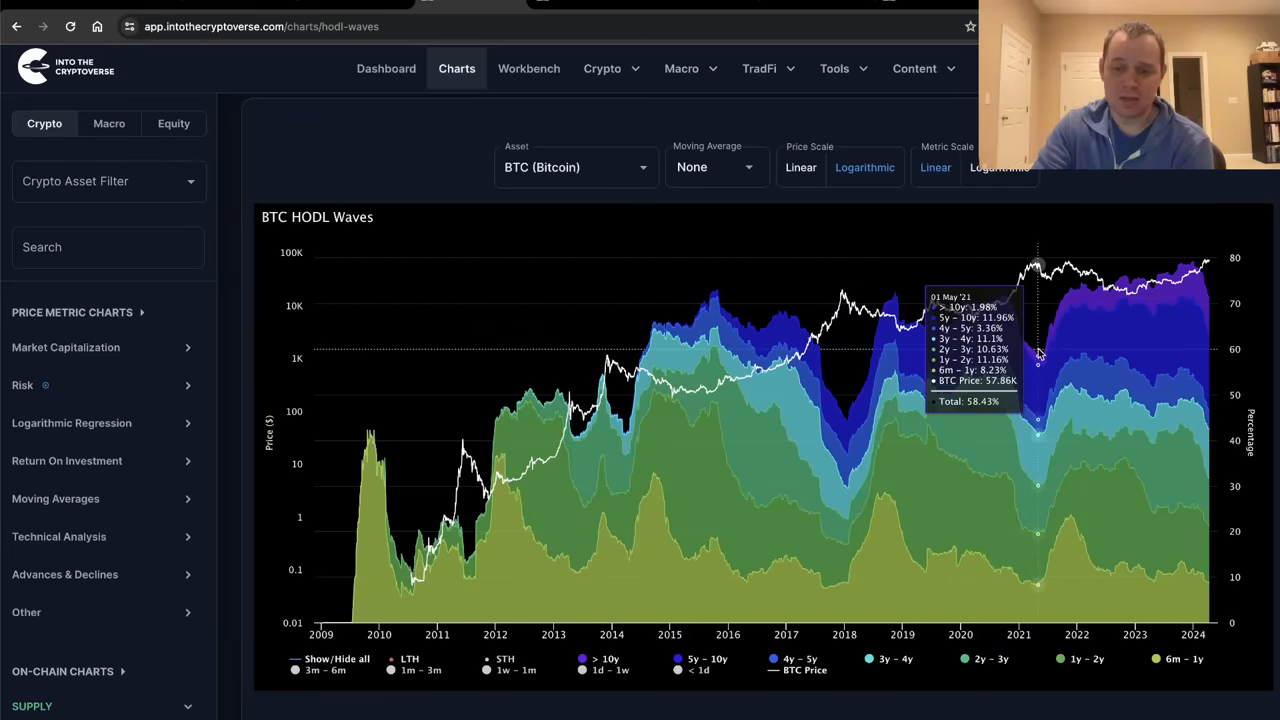
mouse_move(846, 418)
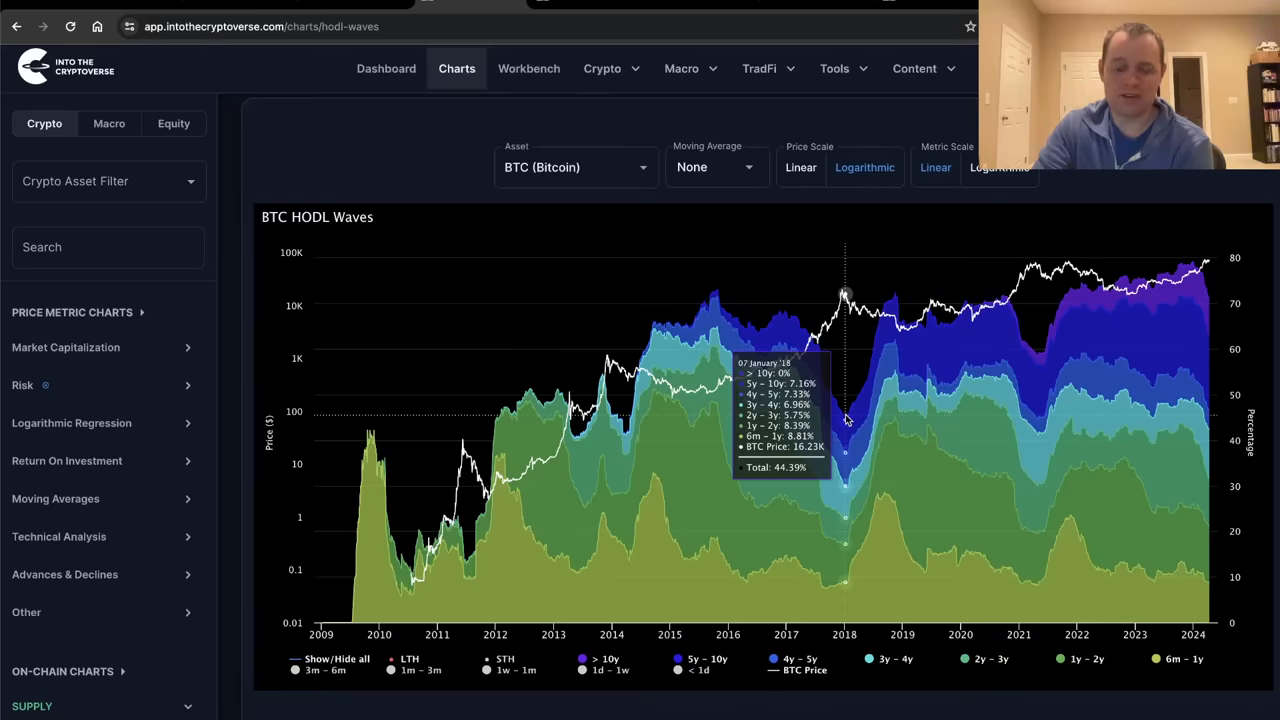
mouse_move(847, 423)
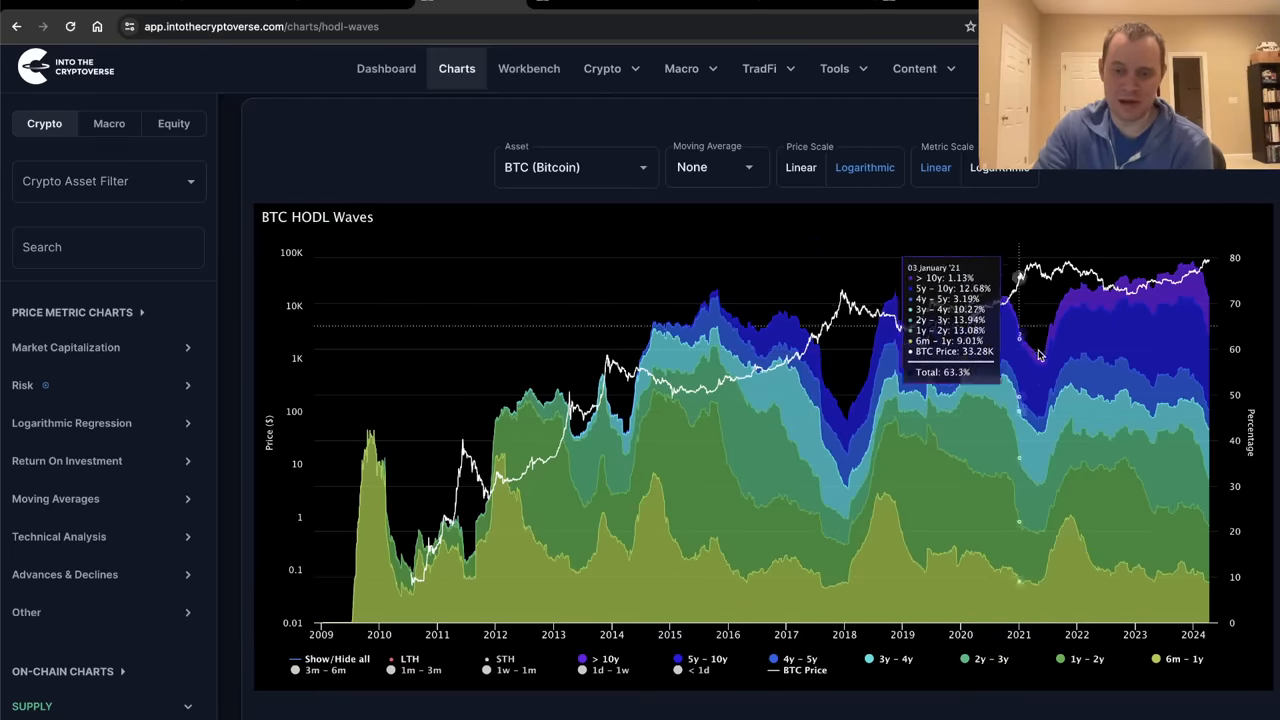
mouse_move(1038, 360)
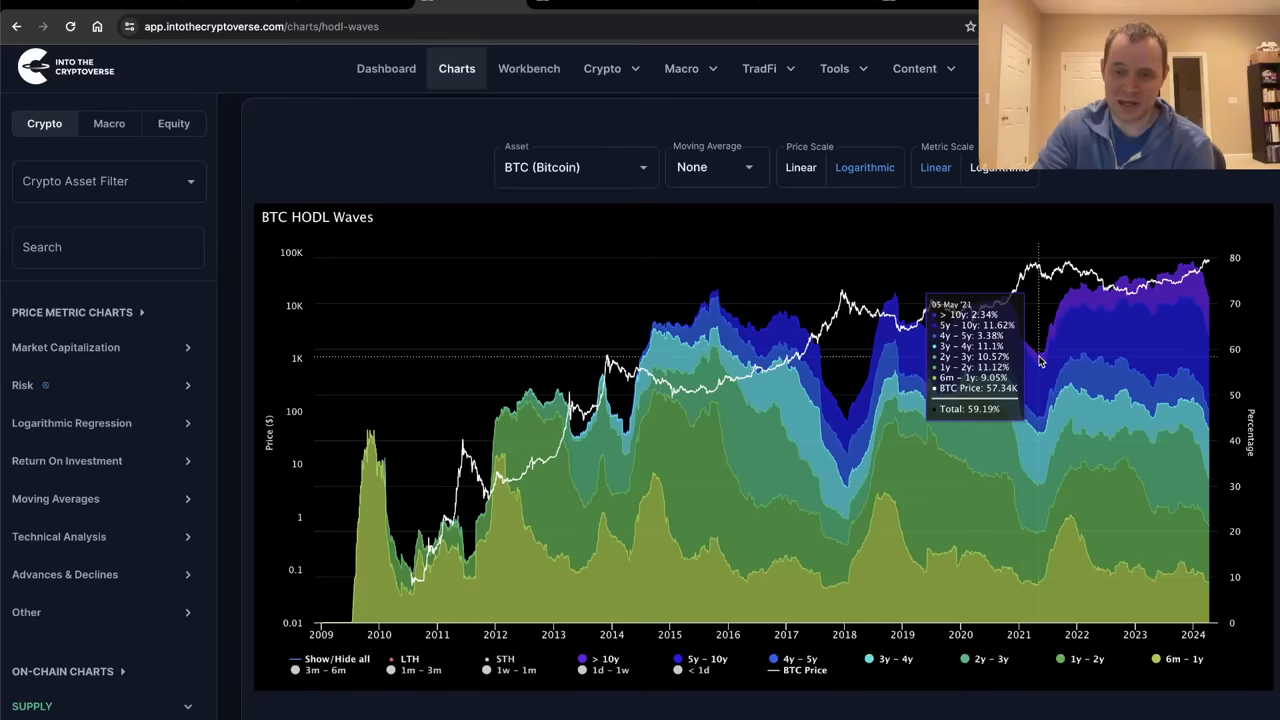
mouse_move(1040, 360)
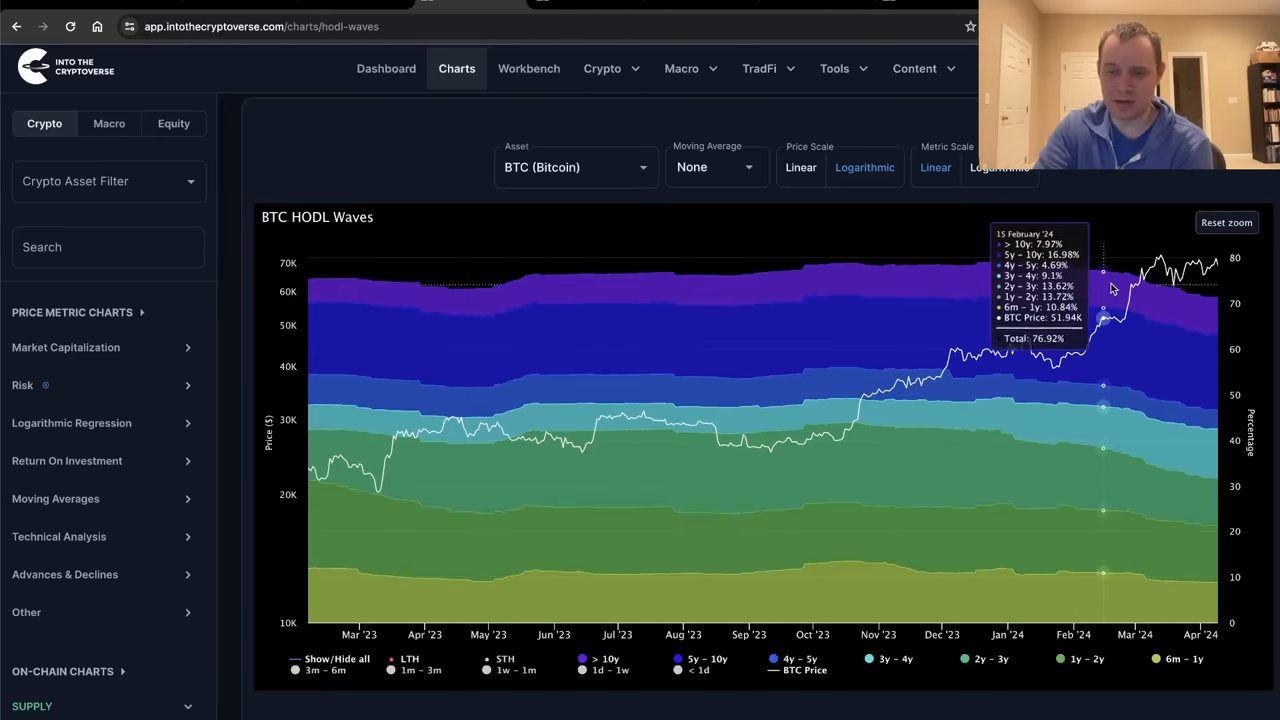
mouse_move(1135, 283)
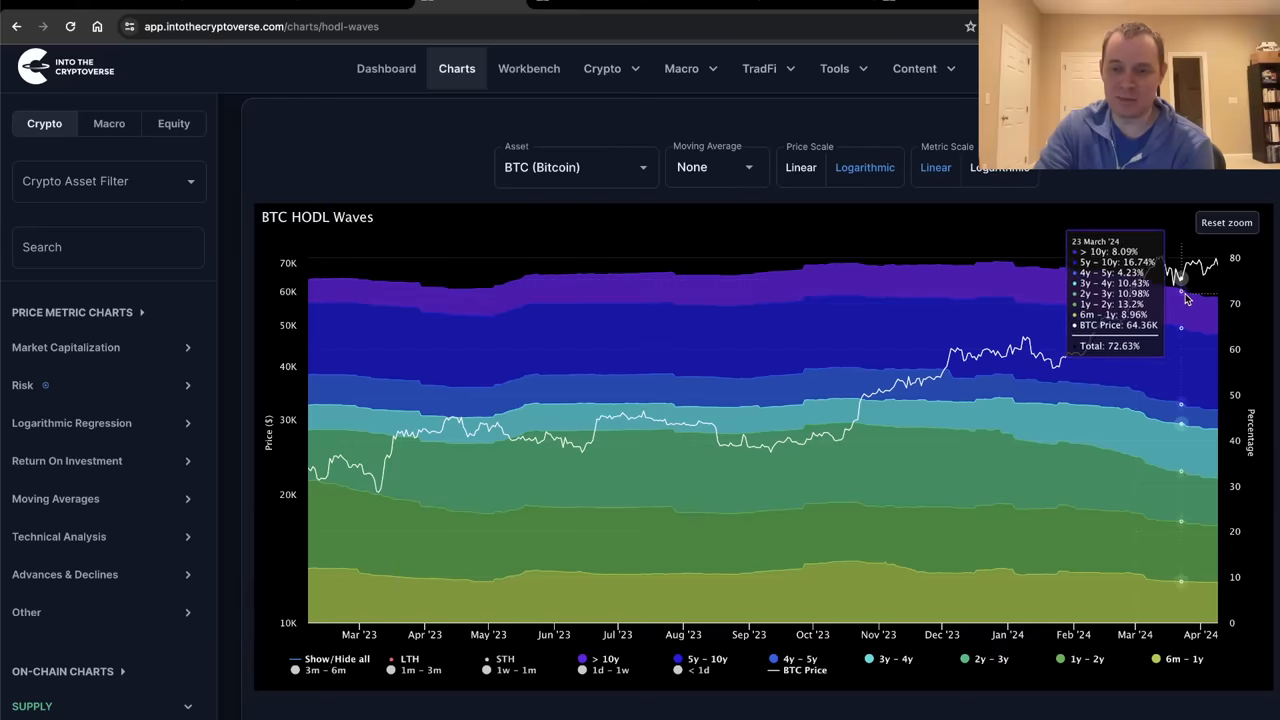
mouse_move(1203, 300)
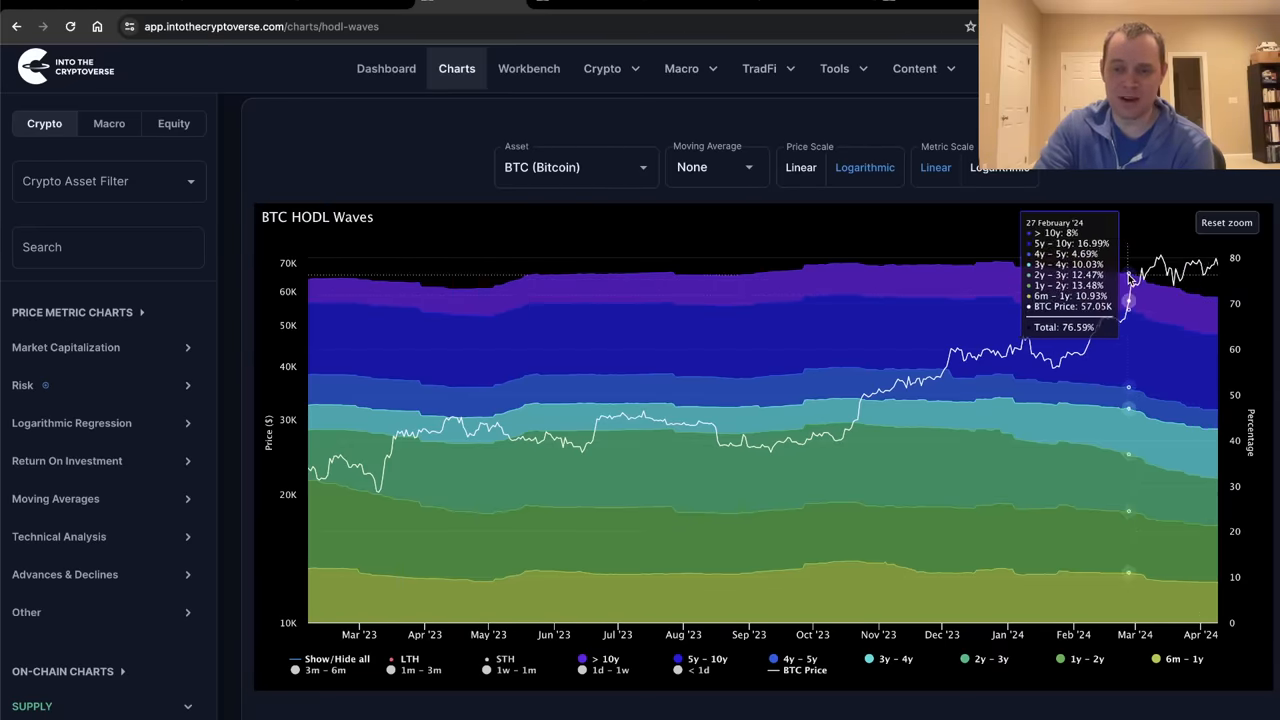
mouse_move(1140, 295)
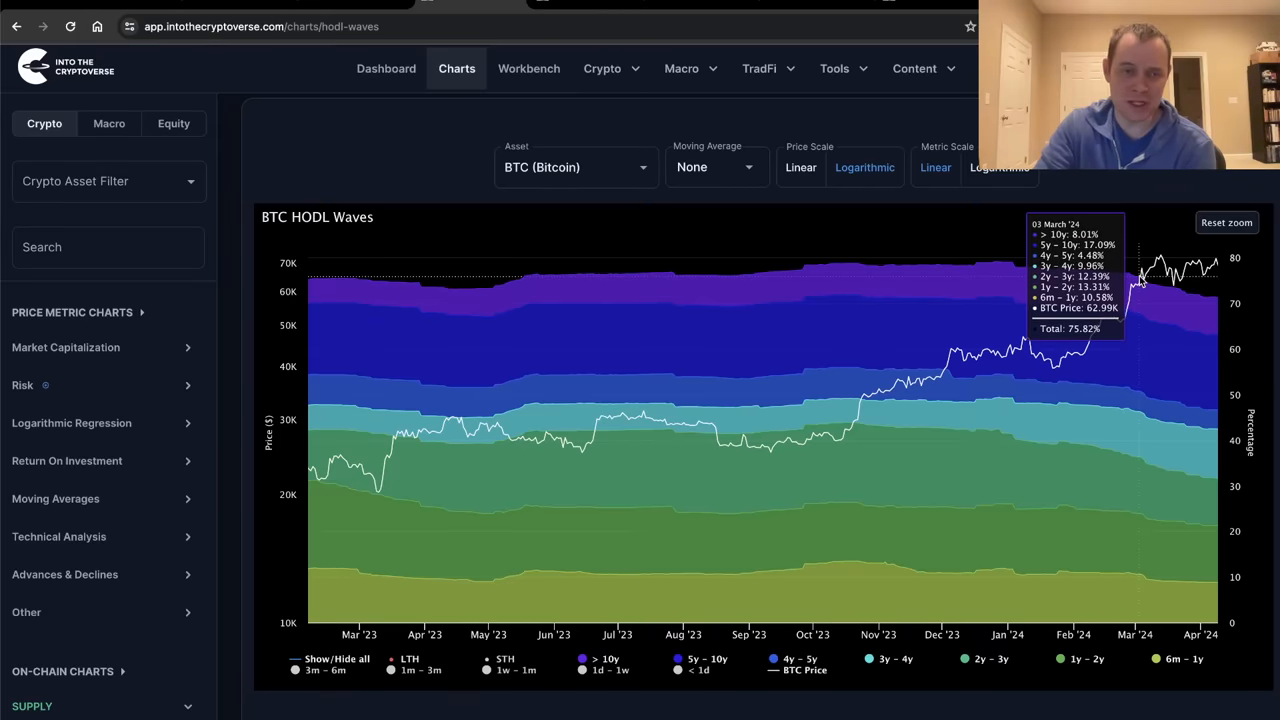
mouse_move(1185, 297)
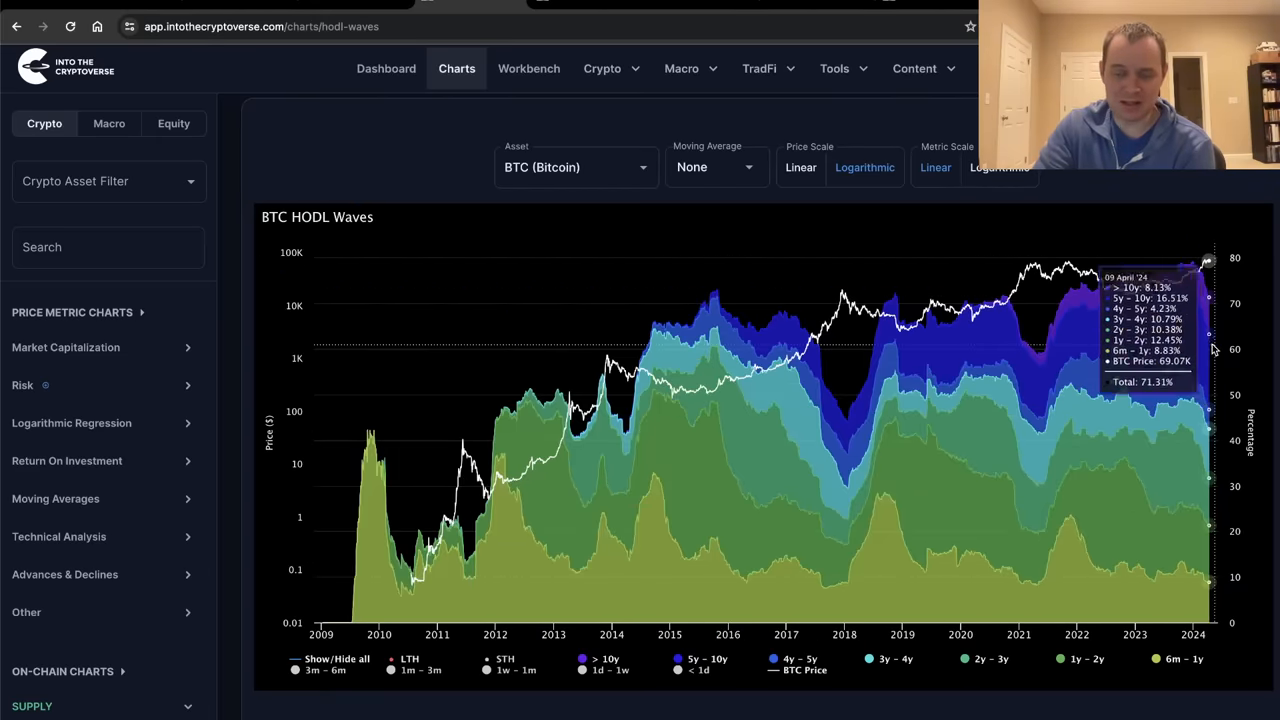
mouse_move(1203, 258)
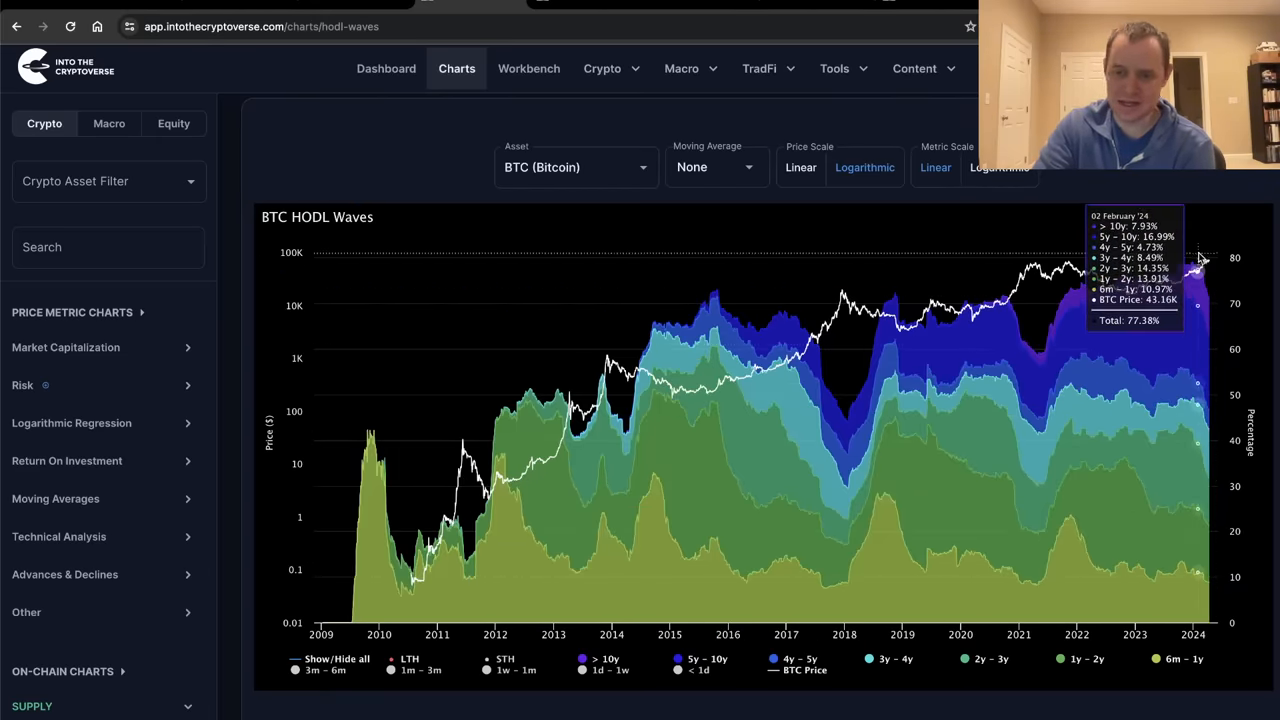
mouse_move(1020, 340)
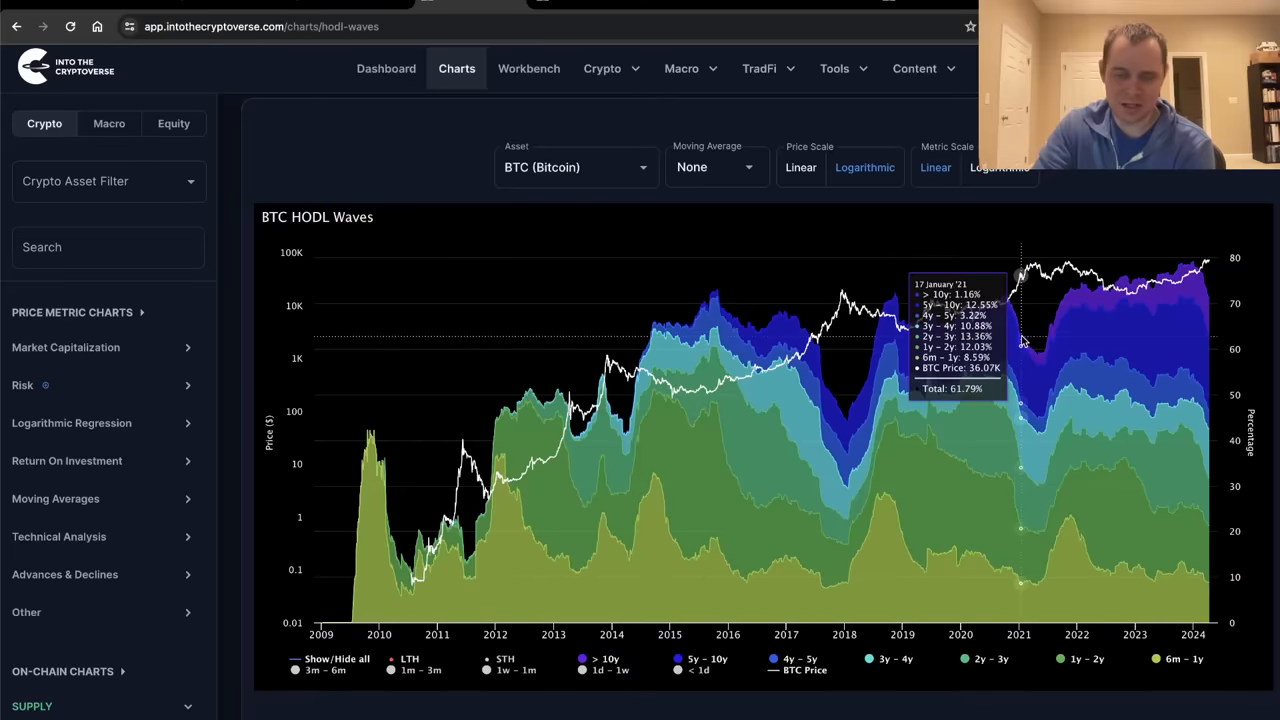
mouse_move(1008, 343)
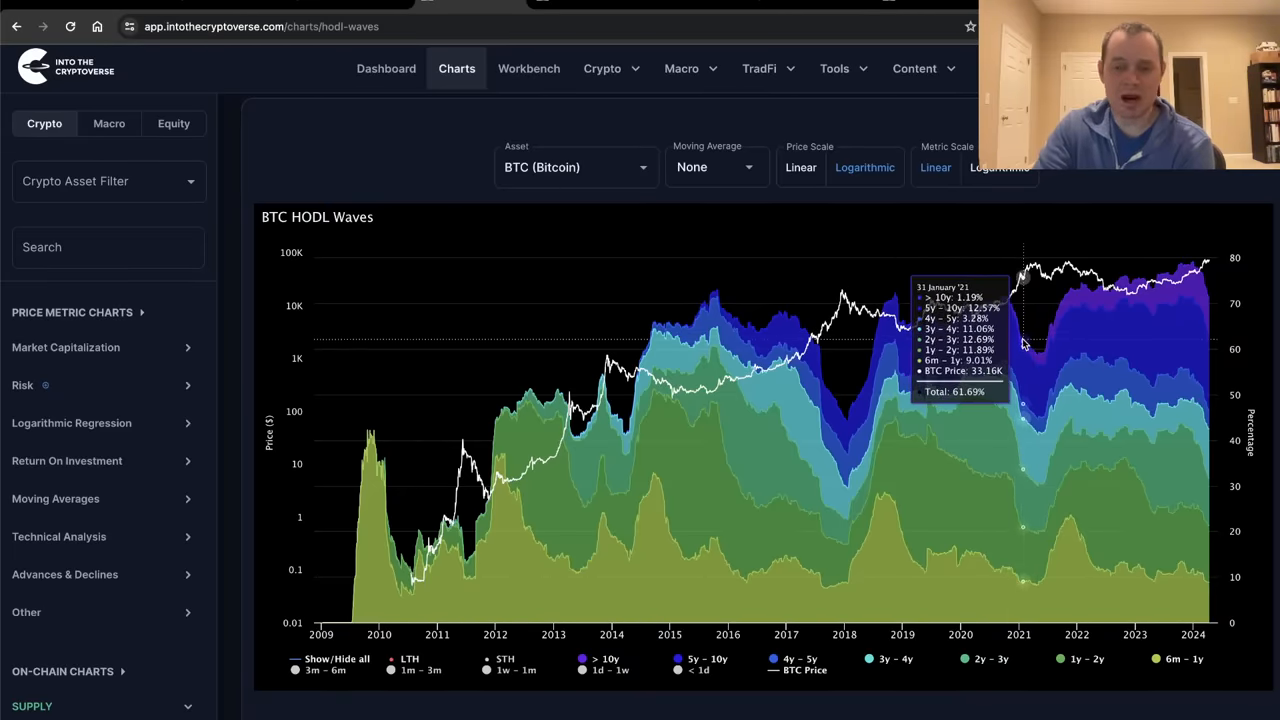
mouse_move(1022, 345)
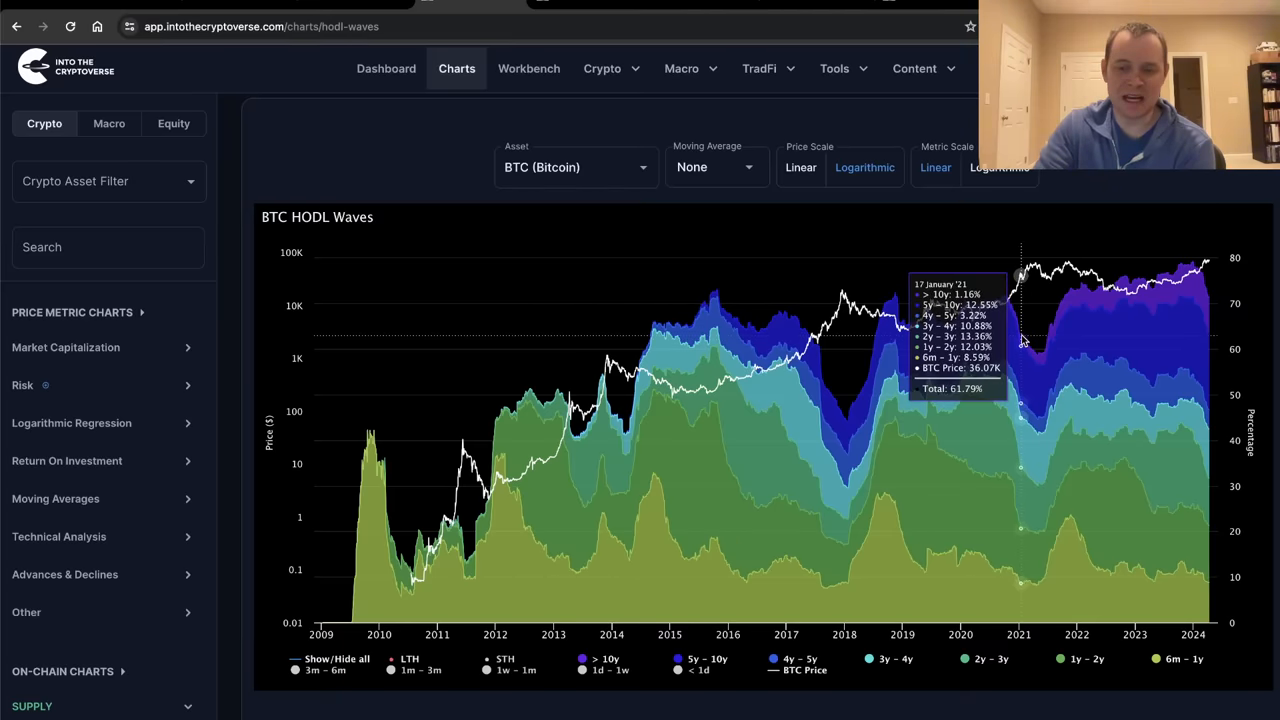
mouse_move(823, 388)
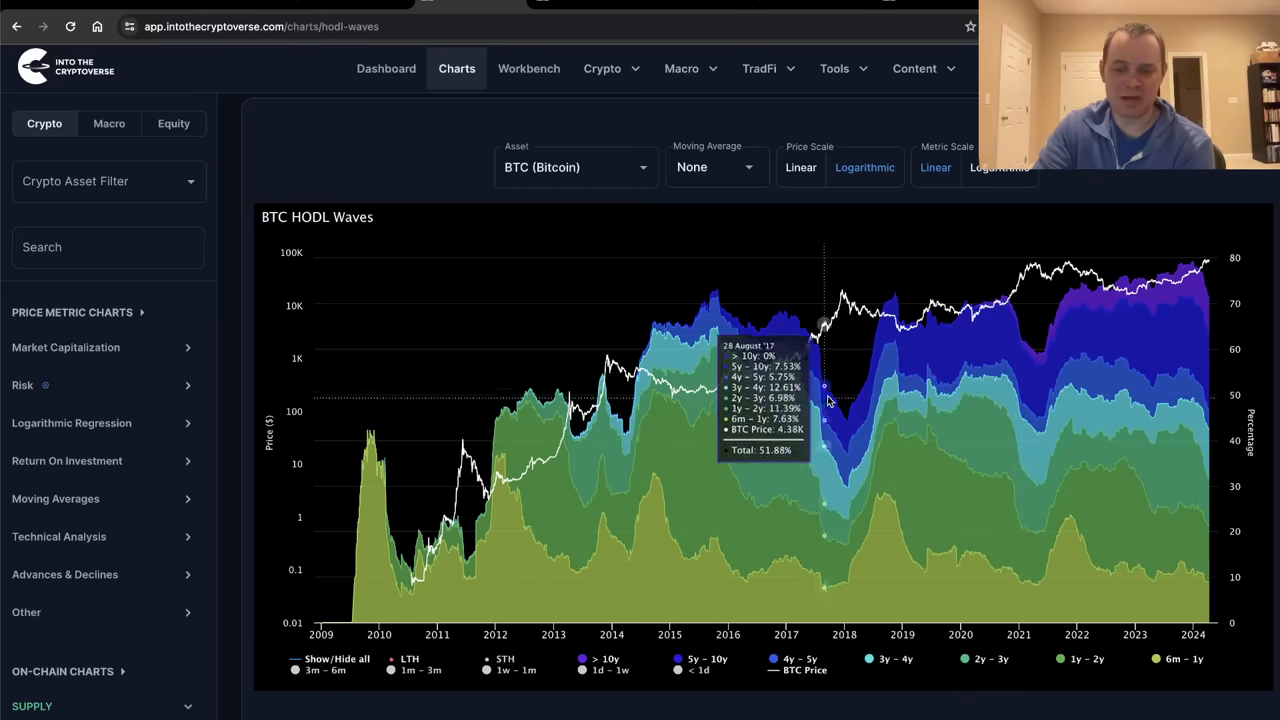
mouse_move(850, 385)
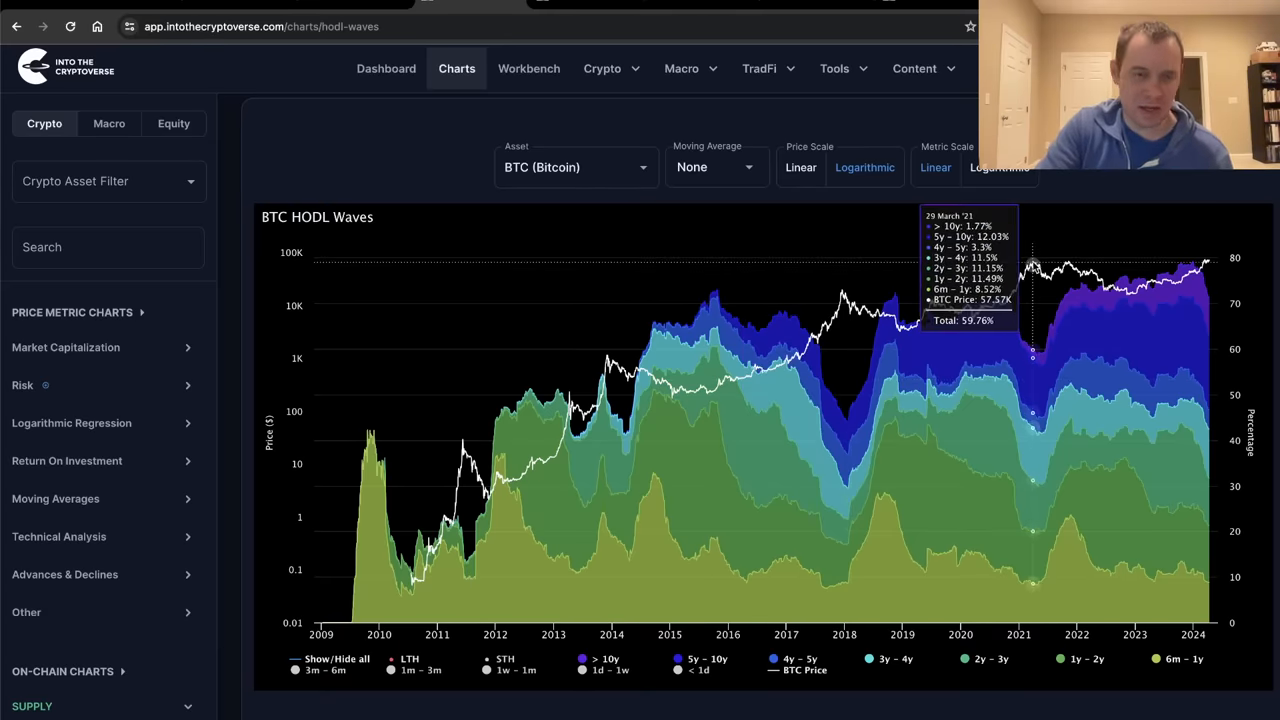
mouse_move(1068, 265)
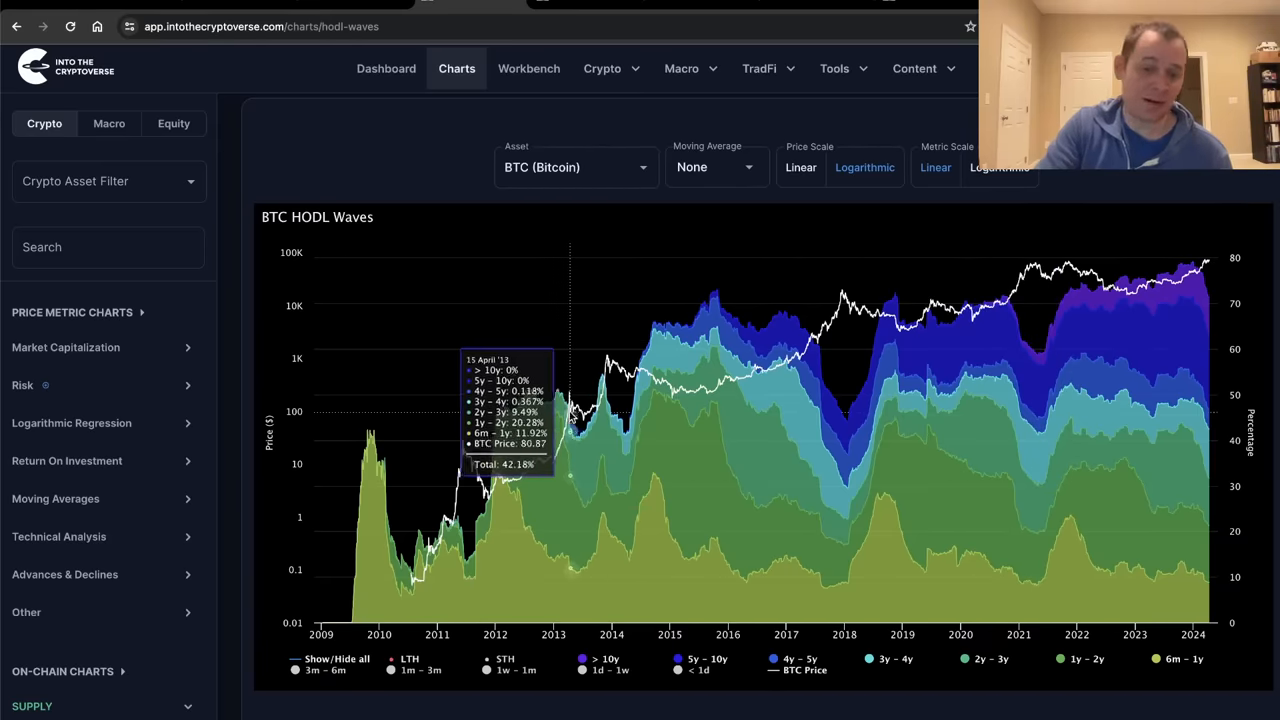
mouse_move(604, 380)
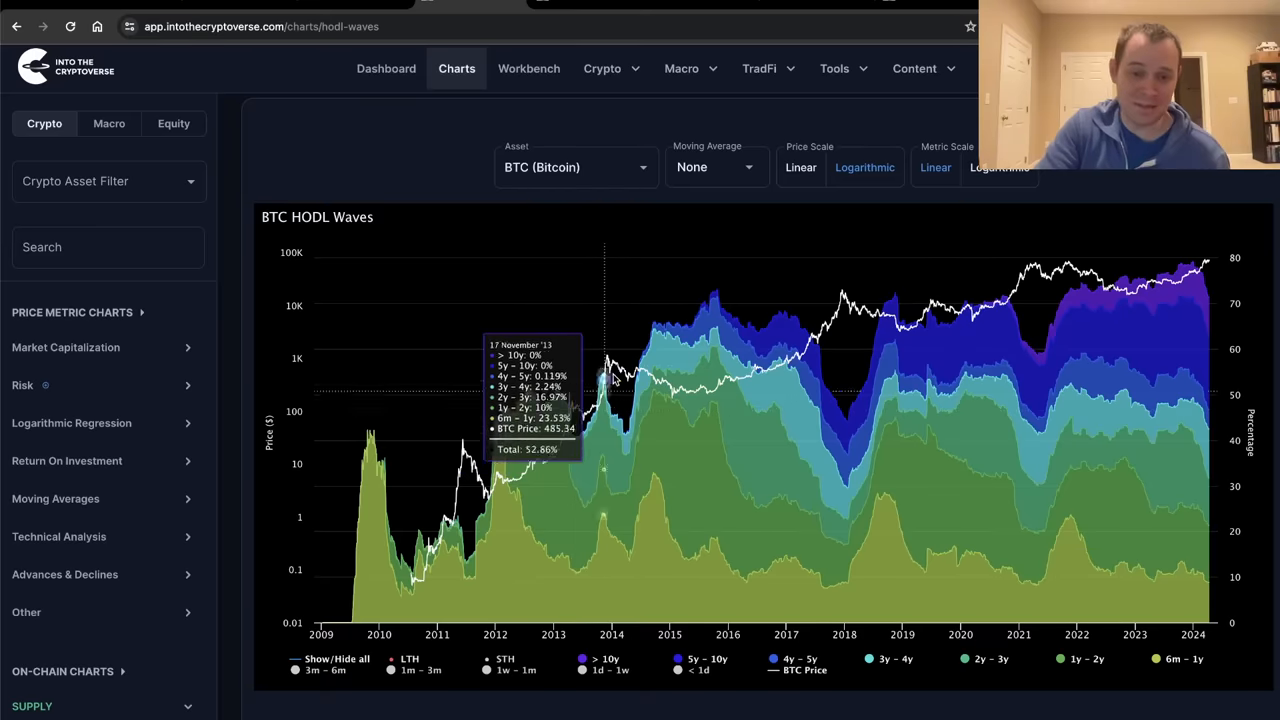
mouse_move(602, 370)
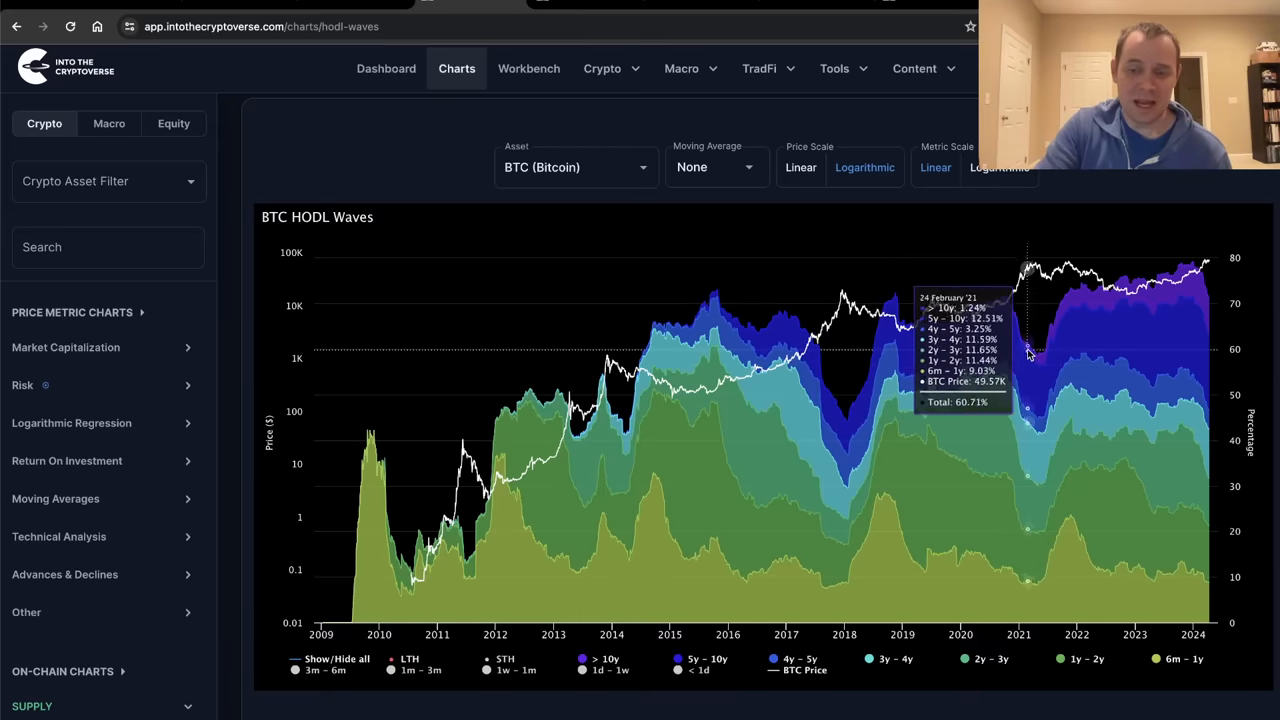
mouse_move(505, 411)
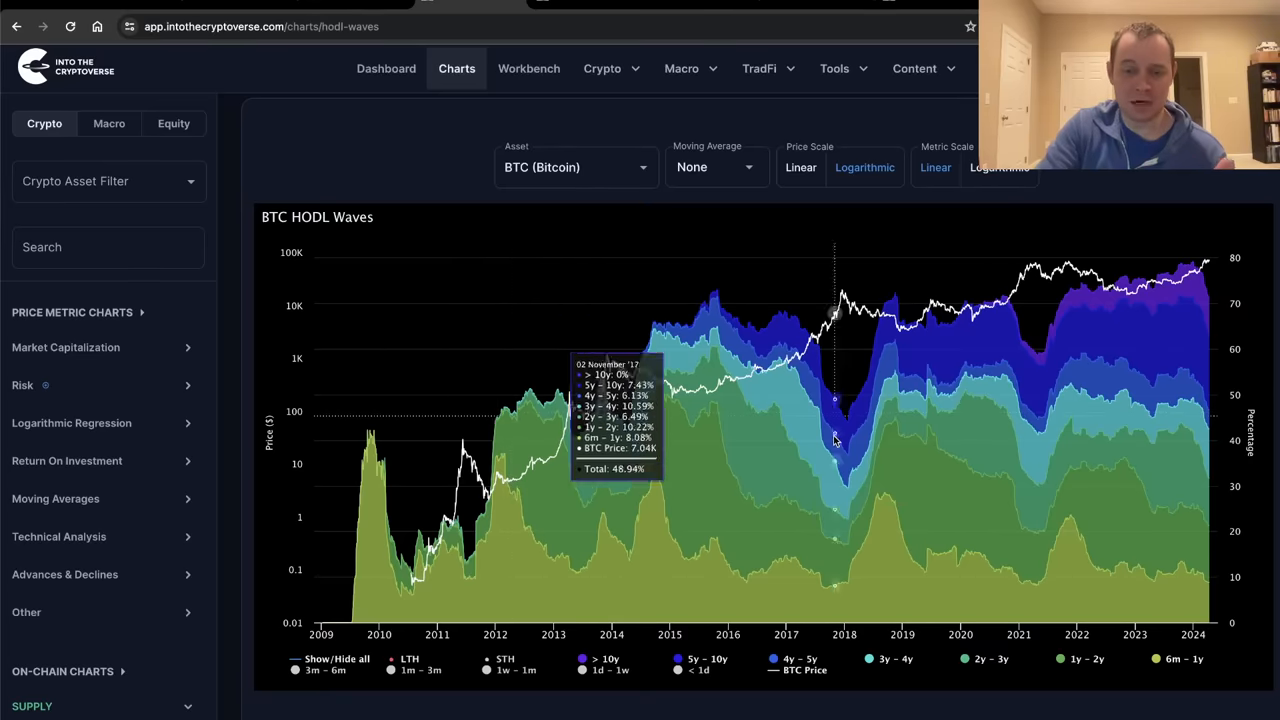
mouse_move(845, 427)
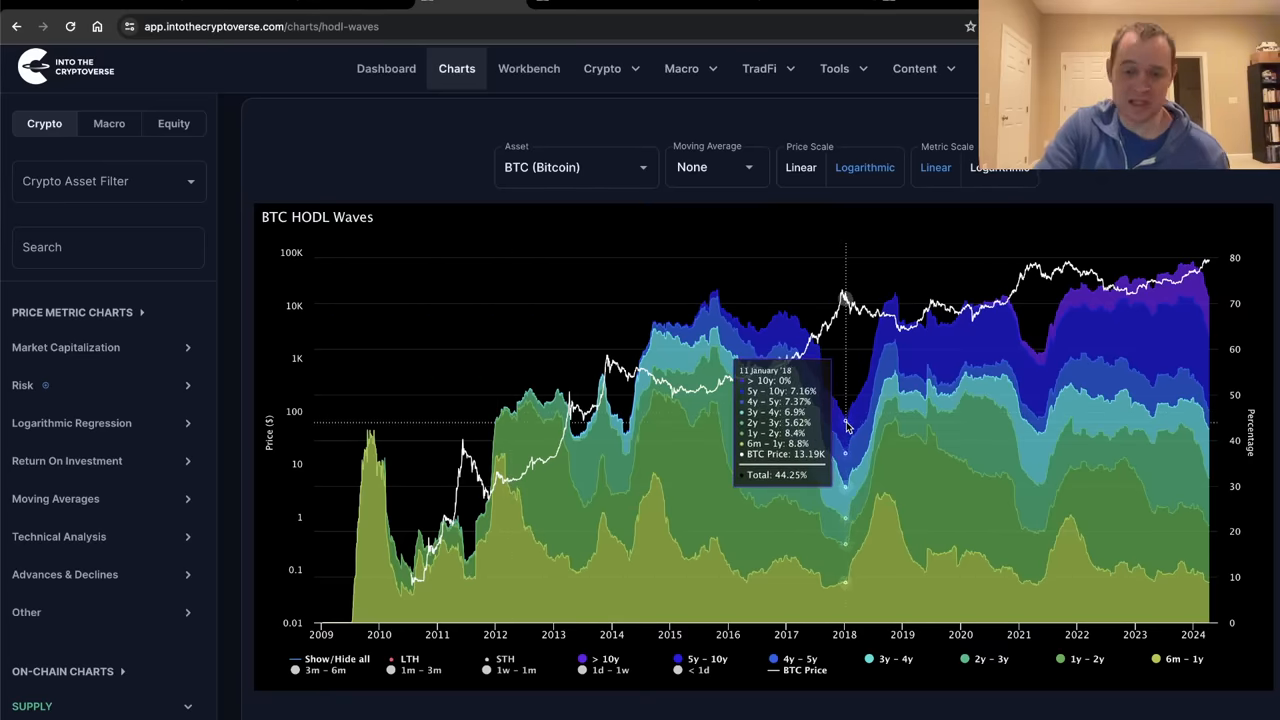
mouse_move(845, 425)
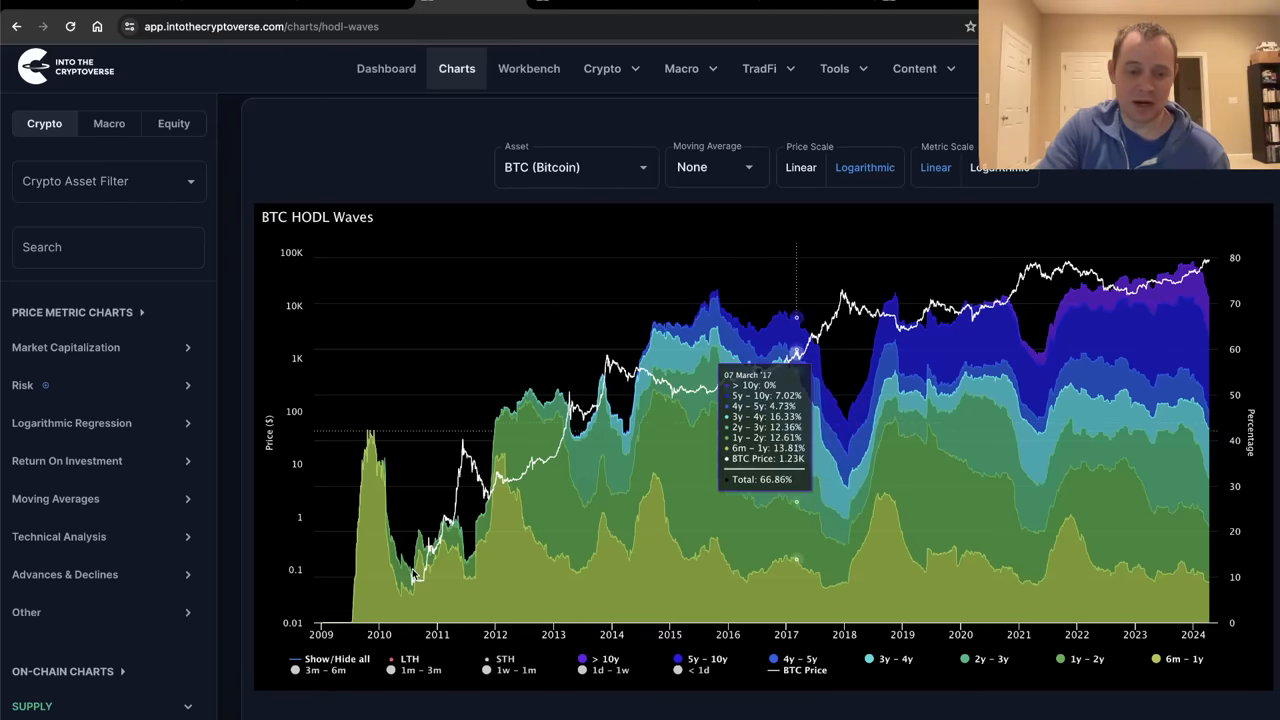
mouse_move(467, 567)
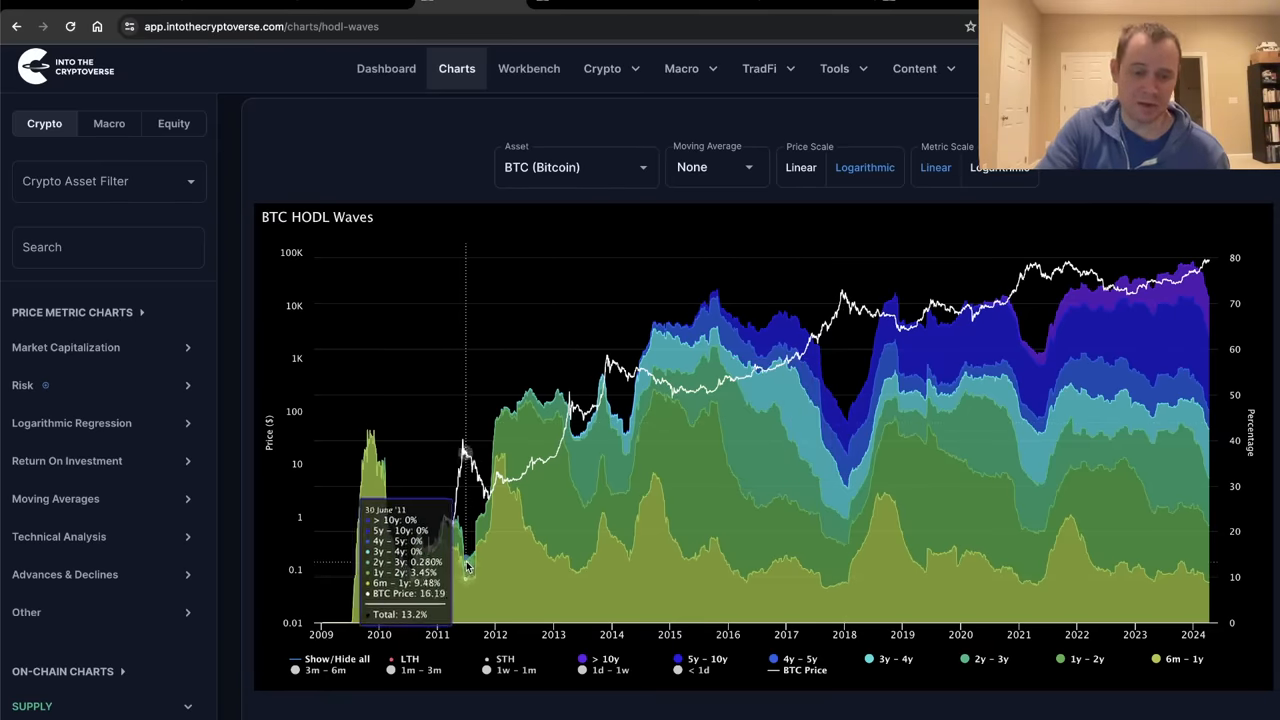
mouse_move(465, 565)
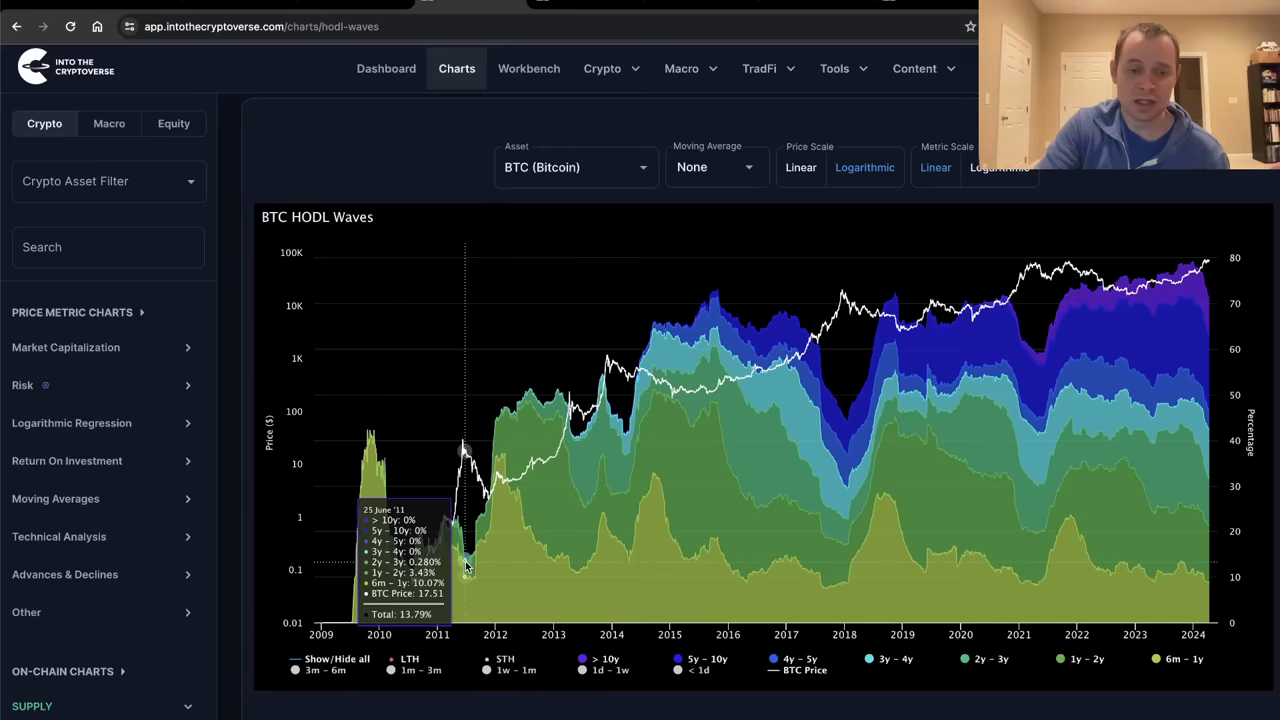
mouse_move(810, 360)
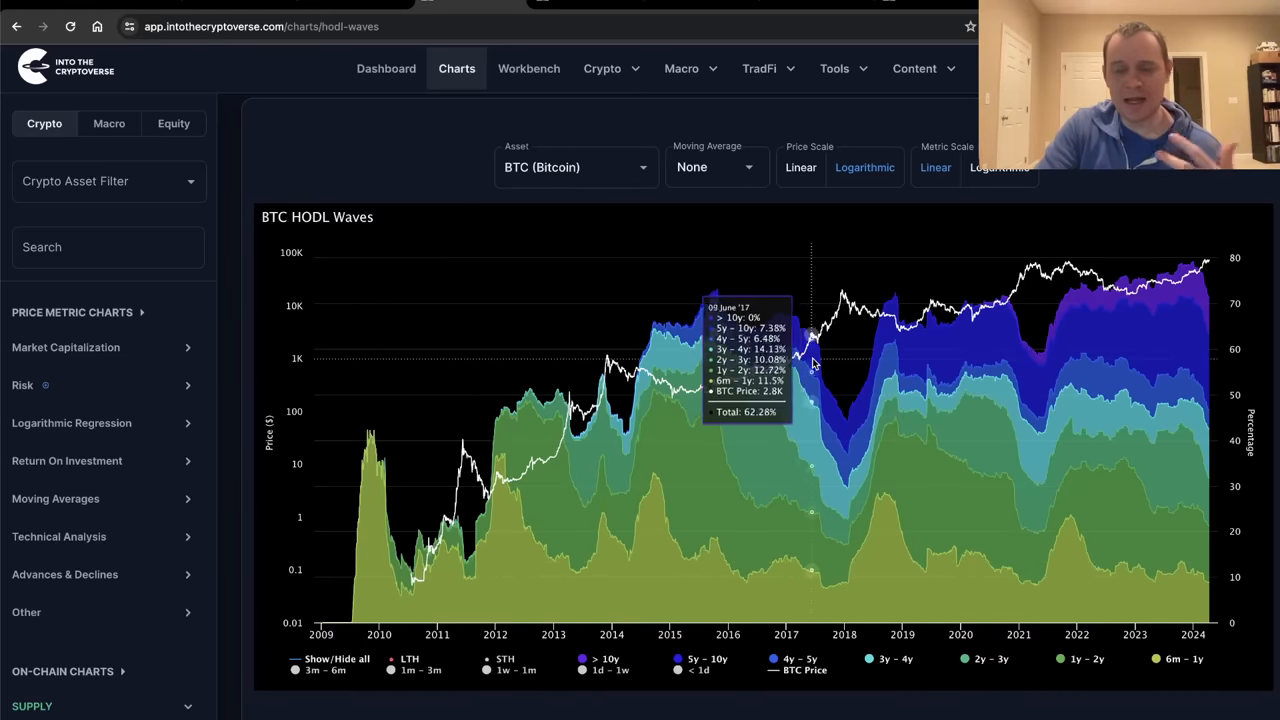
mouse_move(812, 363)
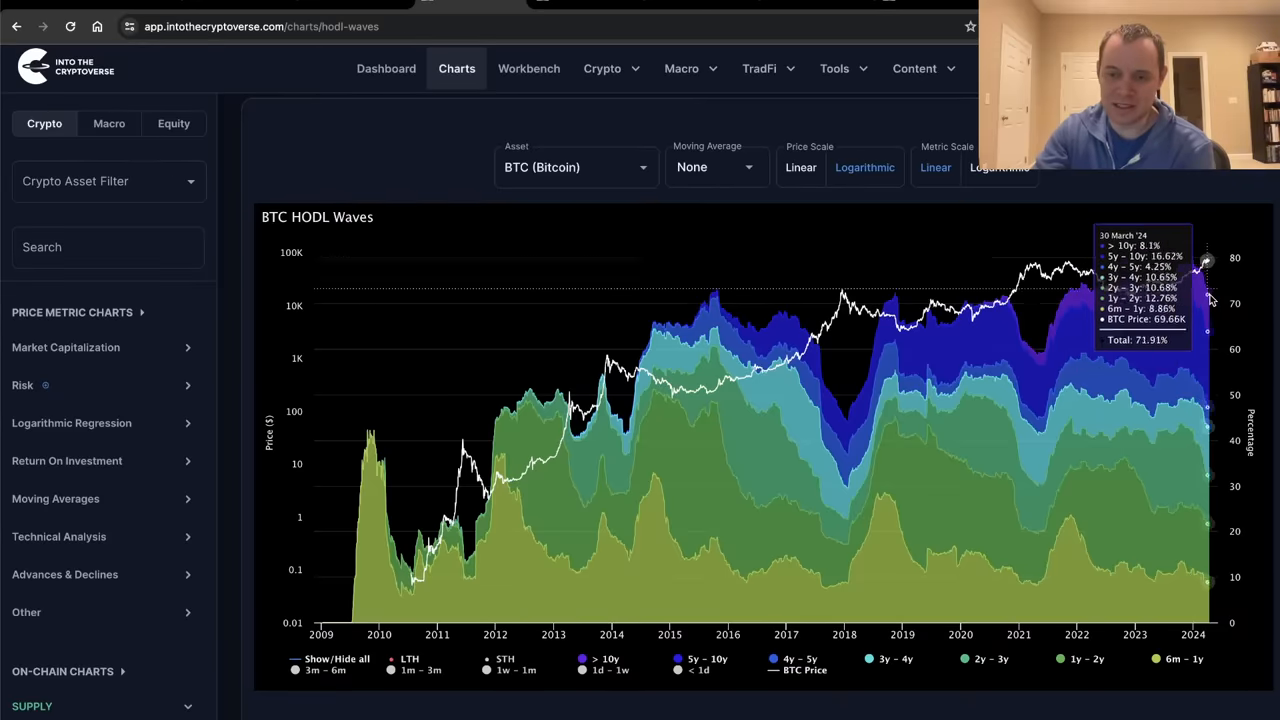
mouse_move(1212, 305)
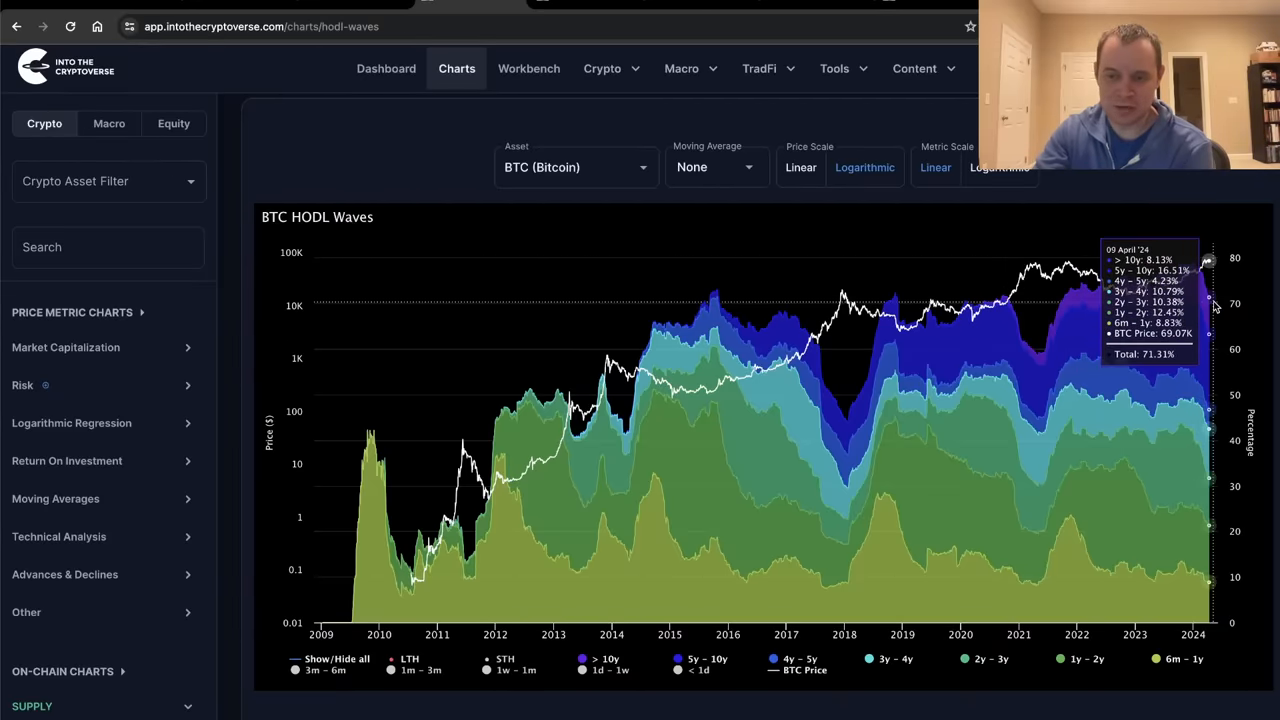
mouse_move(1215, 320)
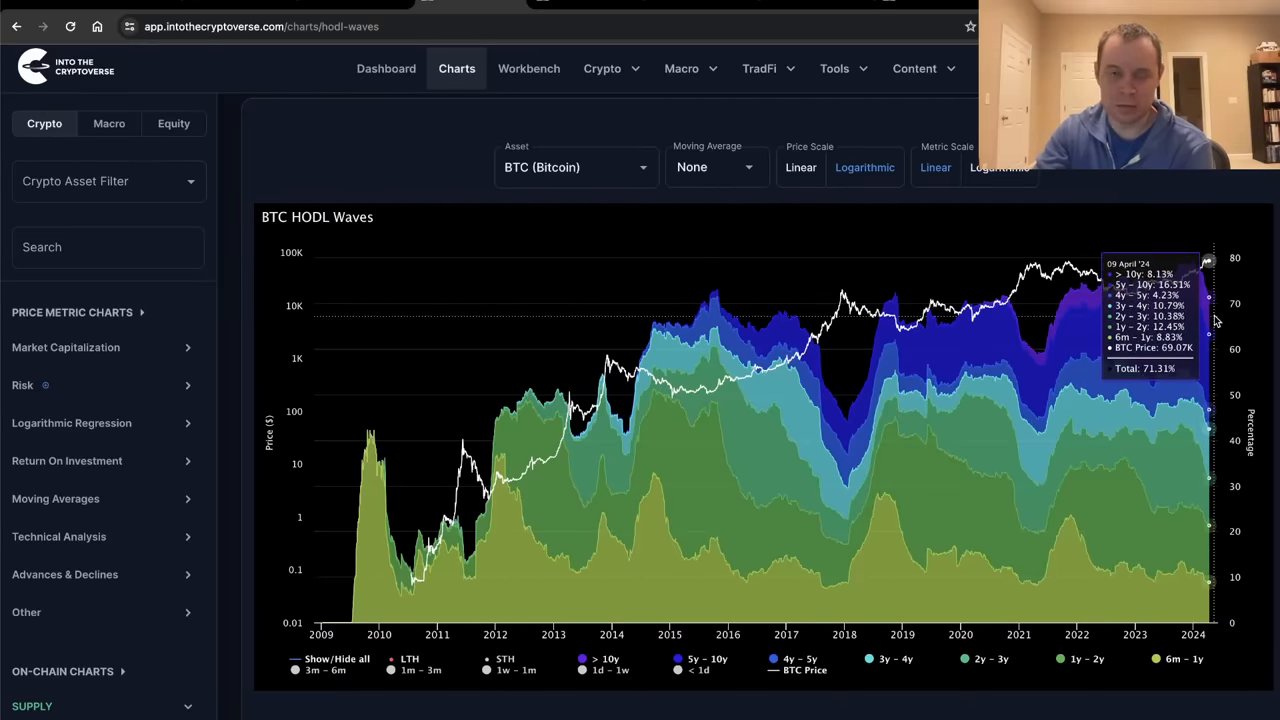
mouse_move(1147, 191)
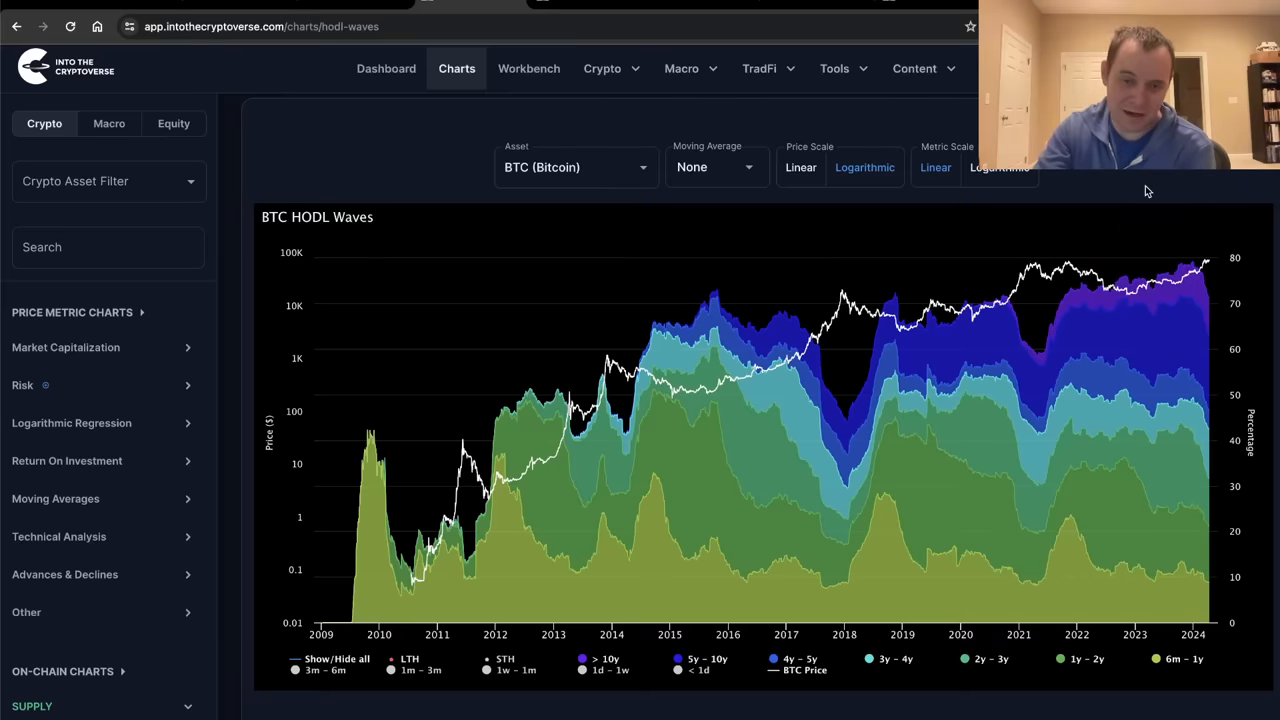
mouse_move(1015, 310)
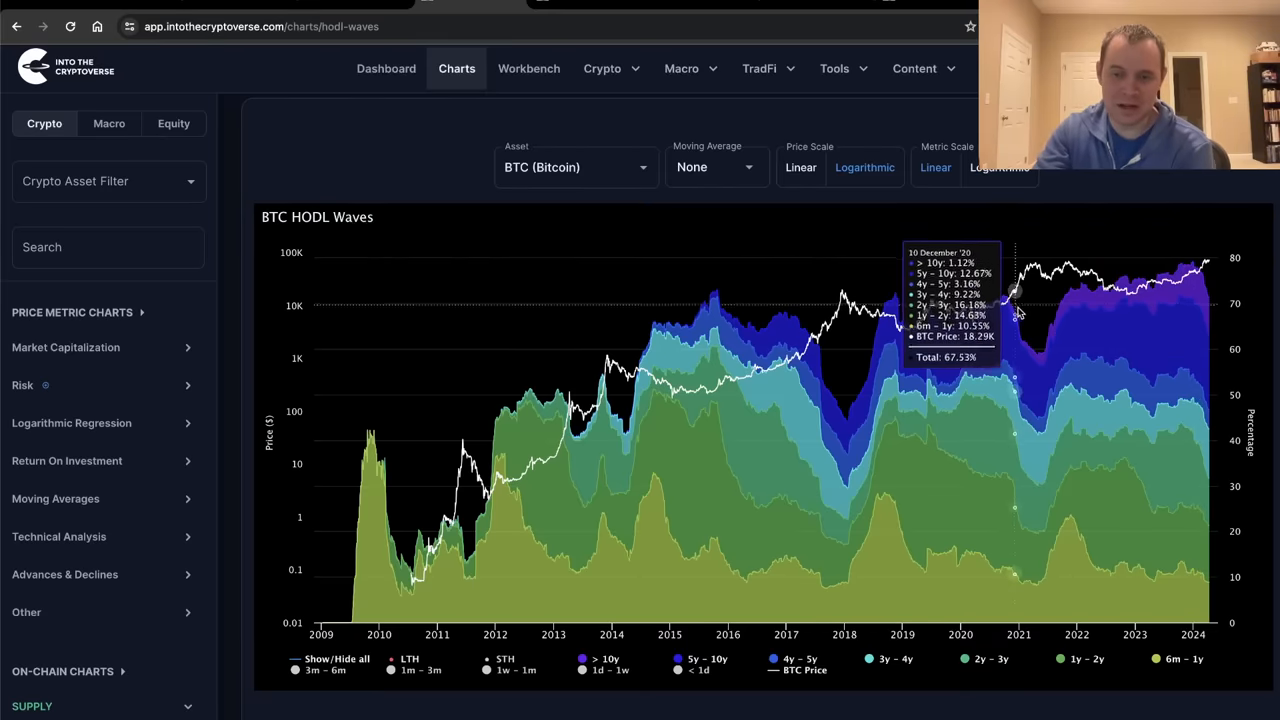
mouse_move(1165, 211)
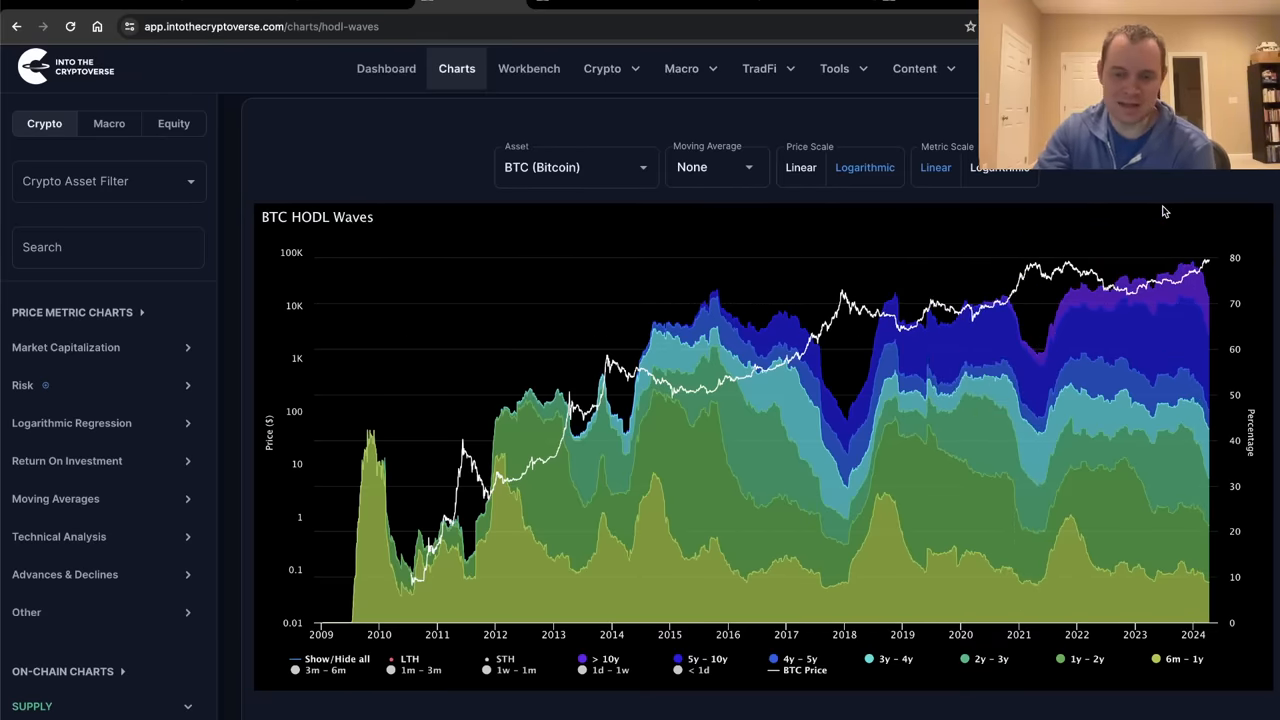
mouse_move(1235, 302)
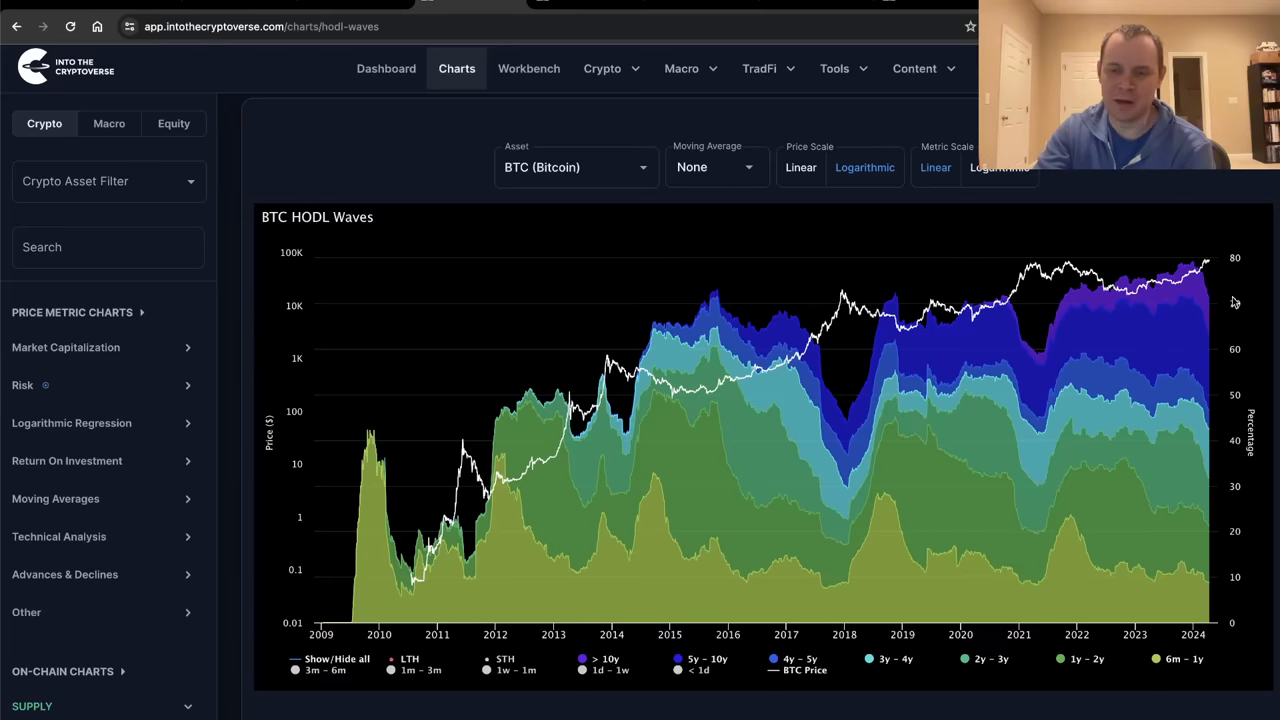
mouse_move(1217, 315)
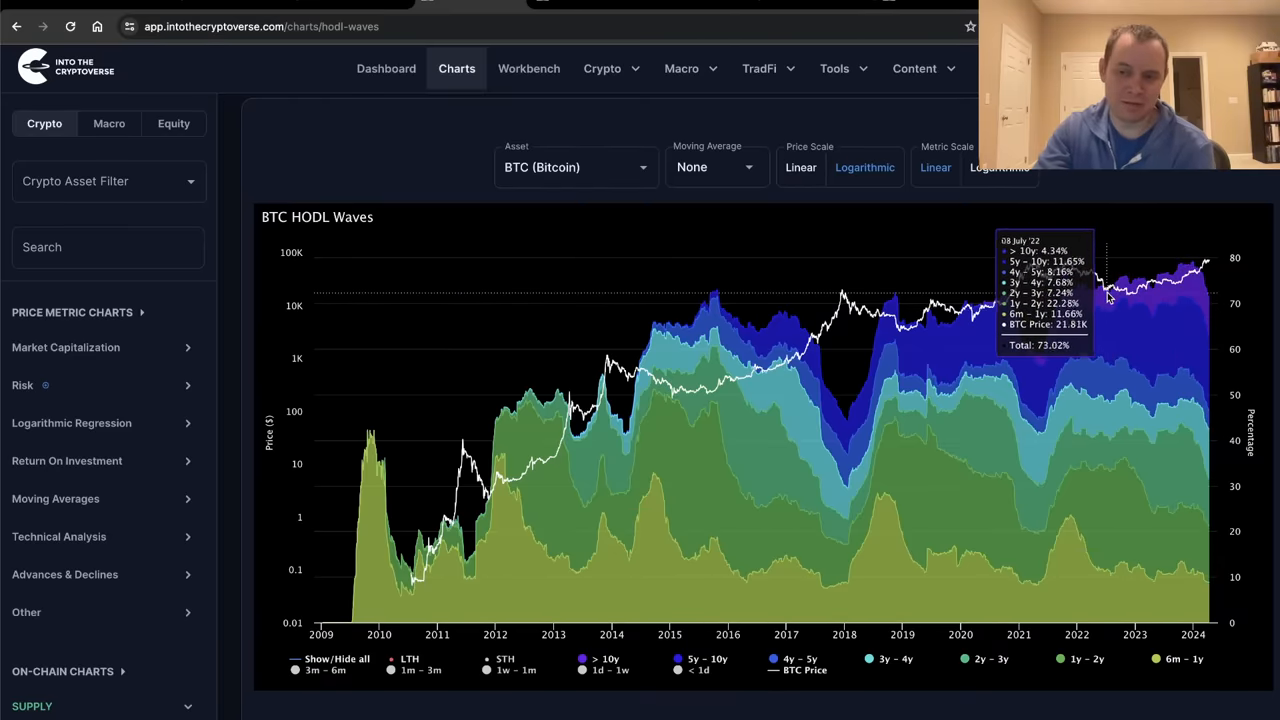
mouse_move(1207, 265)
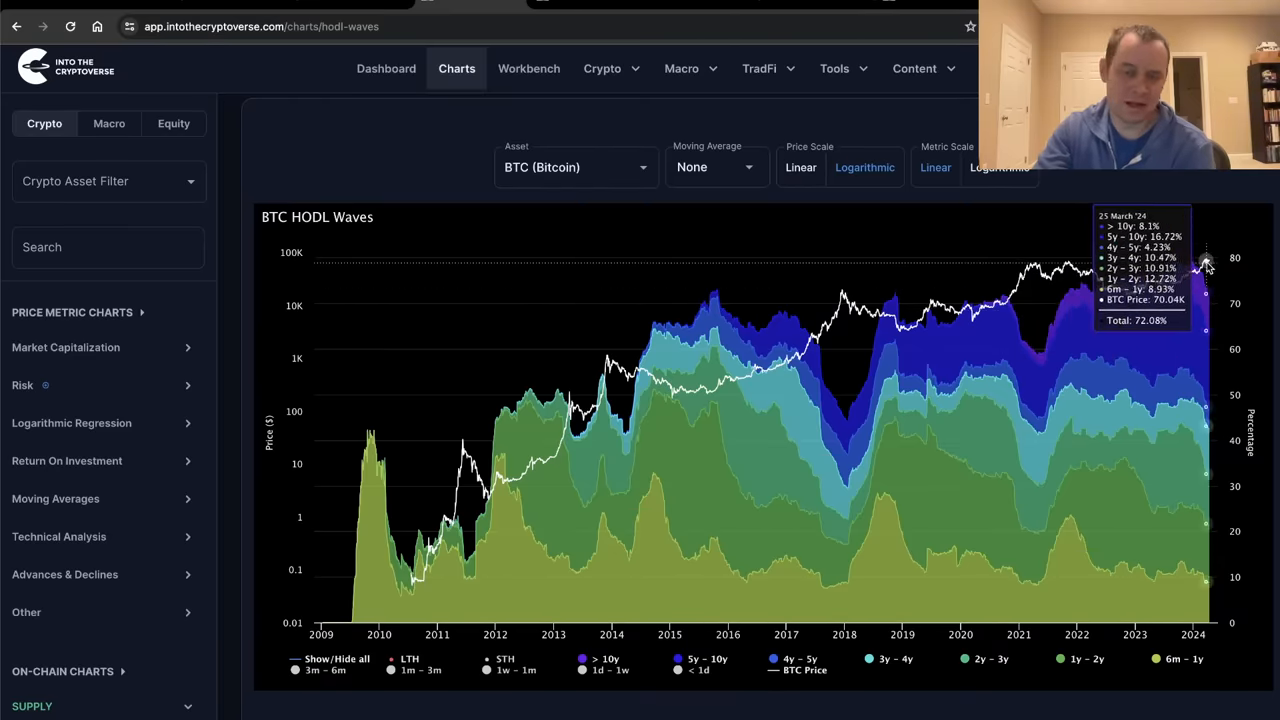
mouse_move(1202, 270)
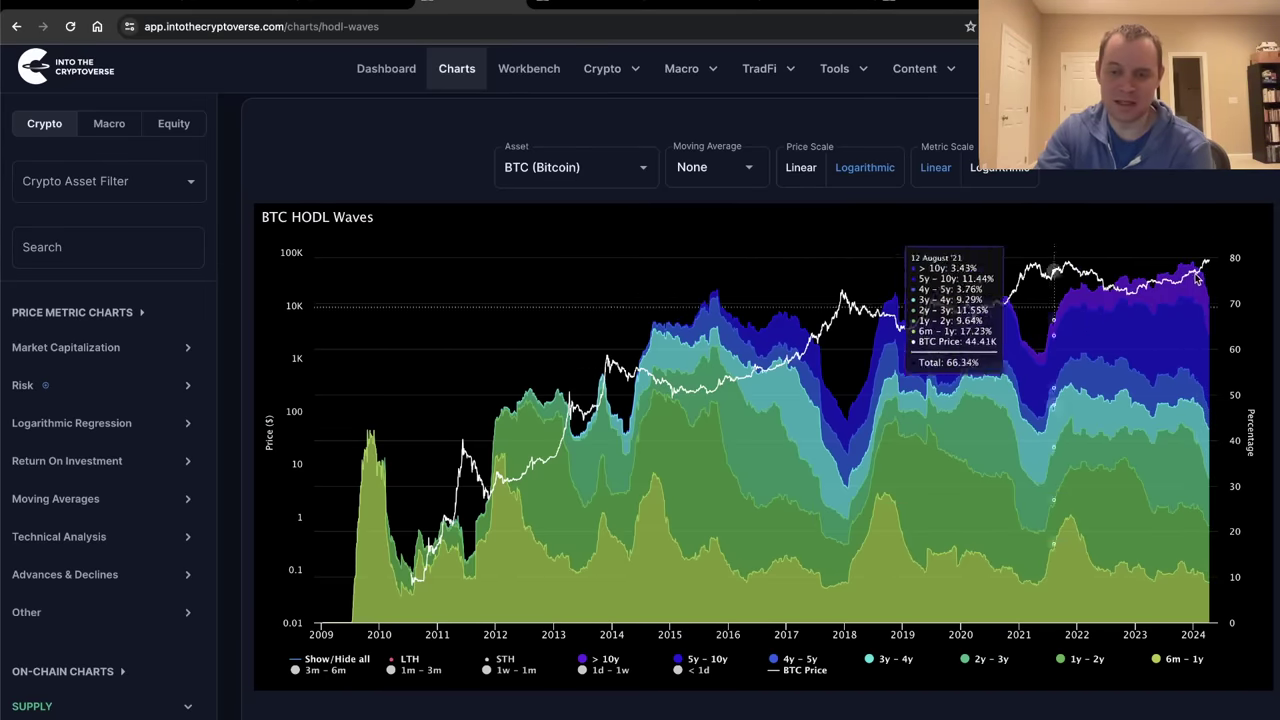
mouse_move(1262, 283)
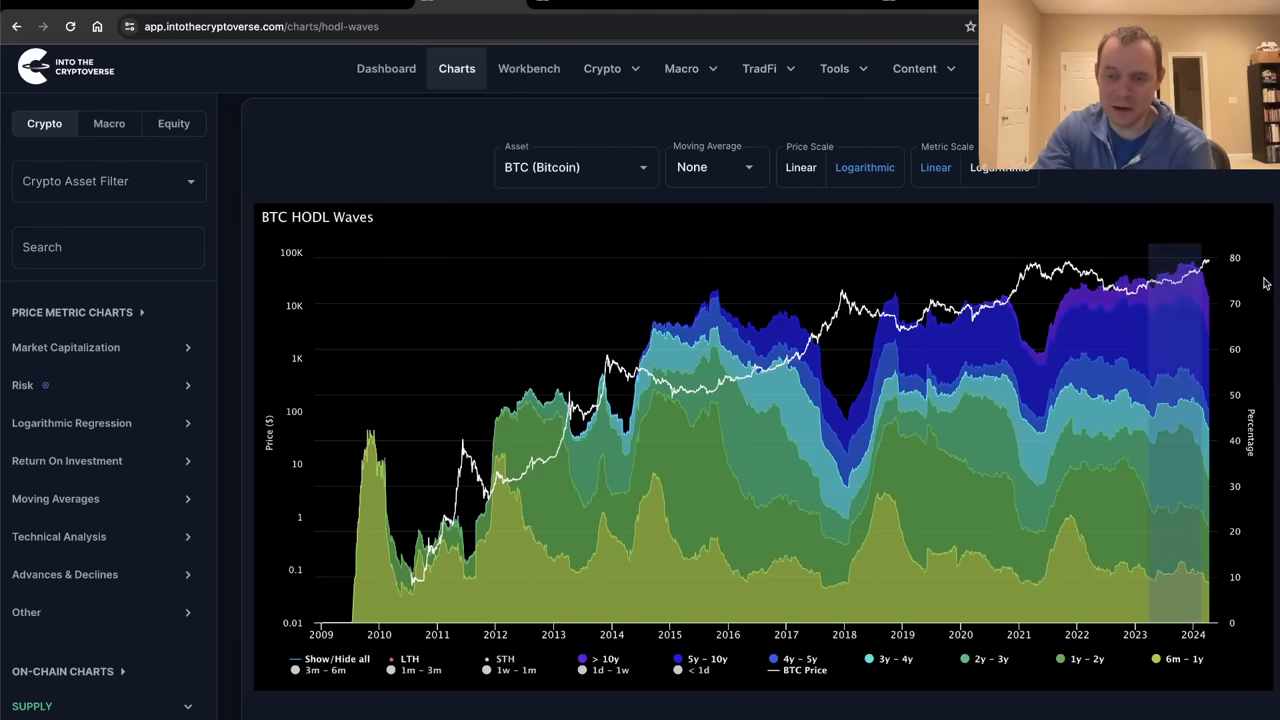
mouse_move(1213, 320)
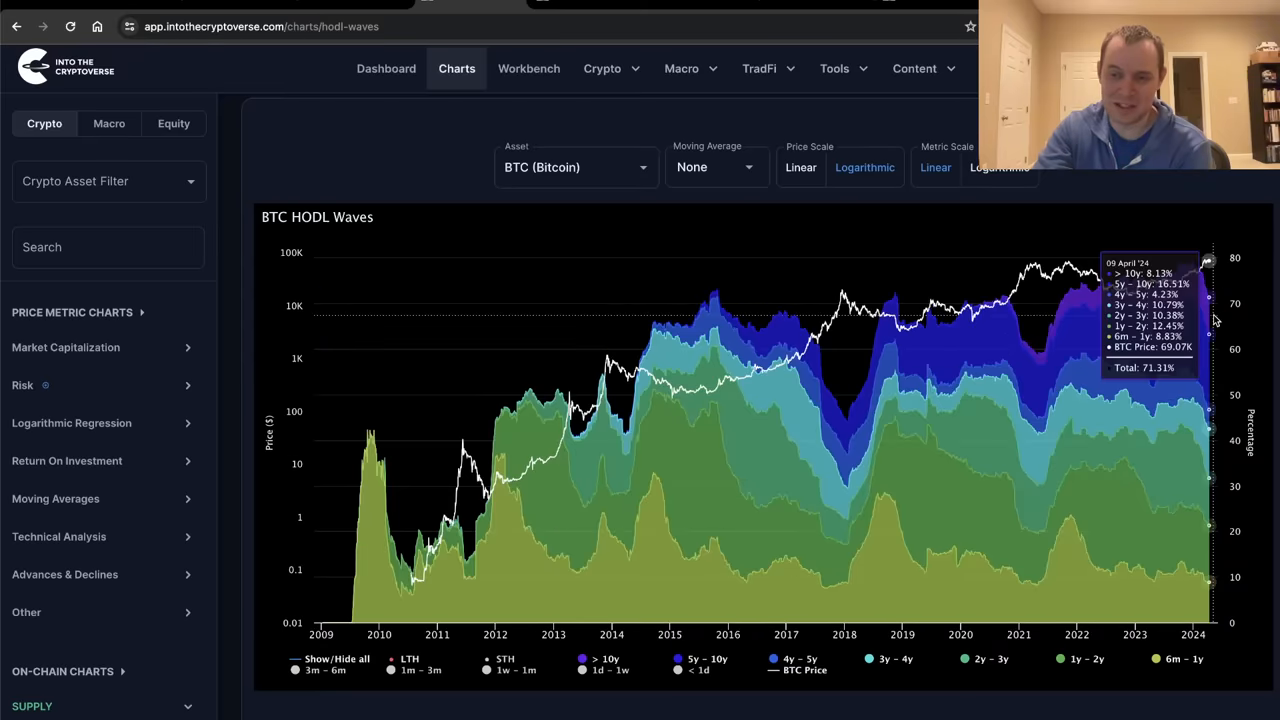
mouse_move(813, 420)
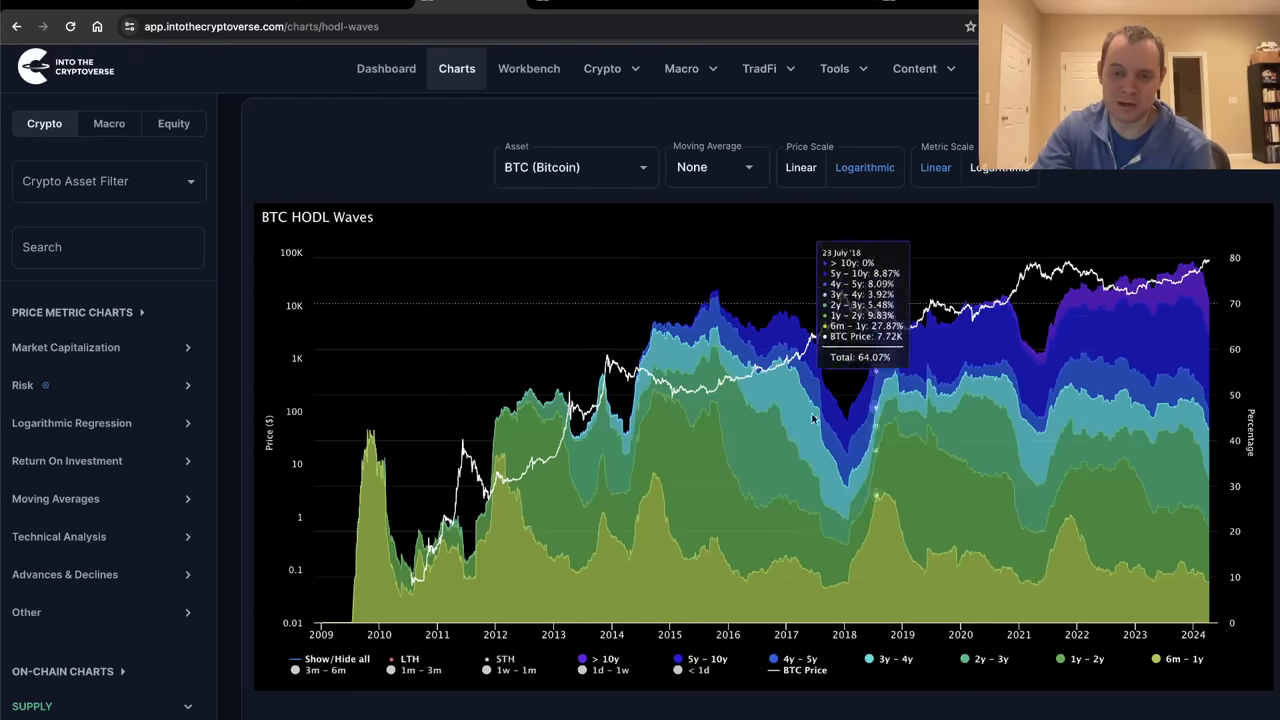
mouse_move(416, 540)
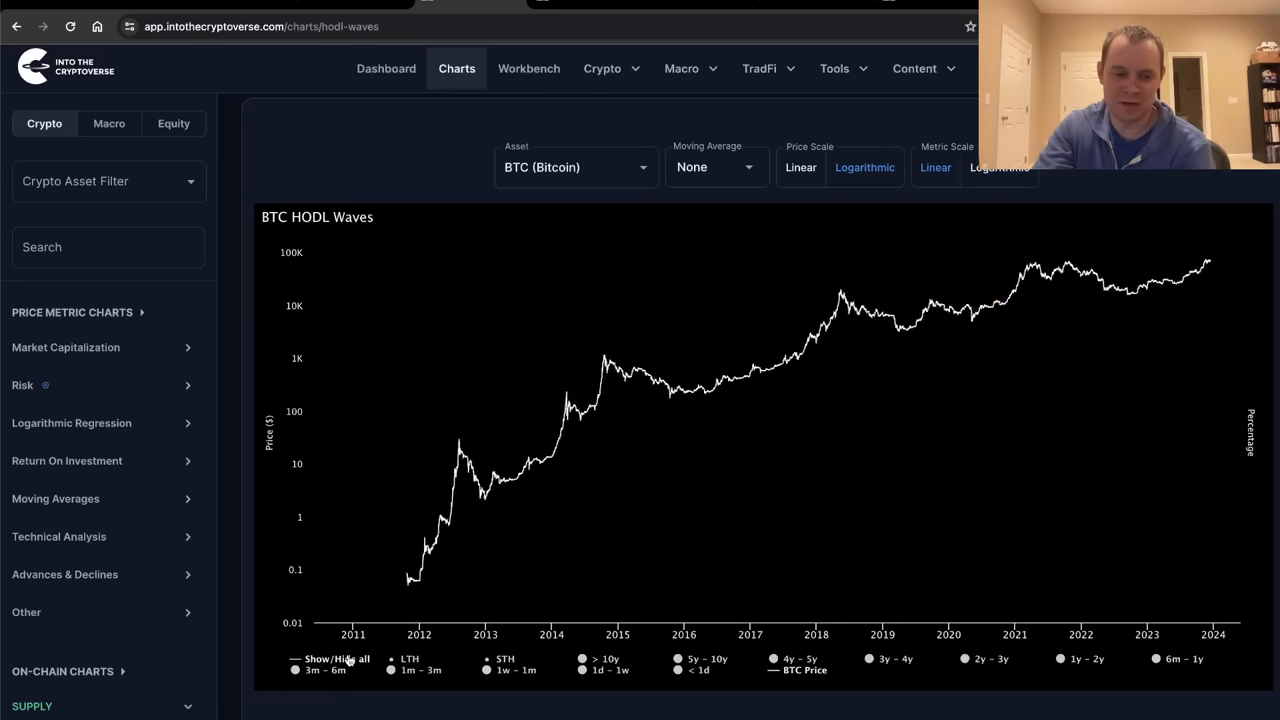
left_click(326, 666)
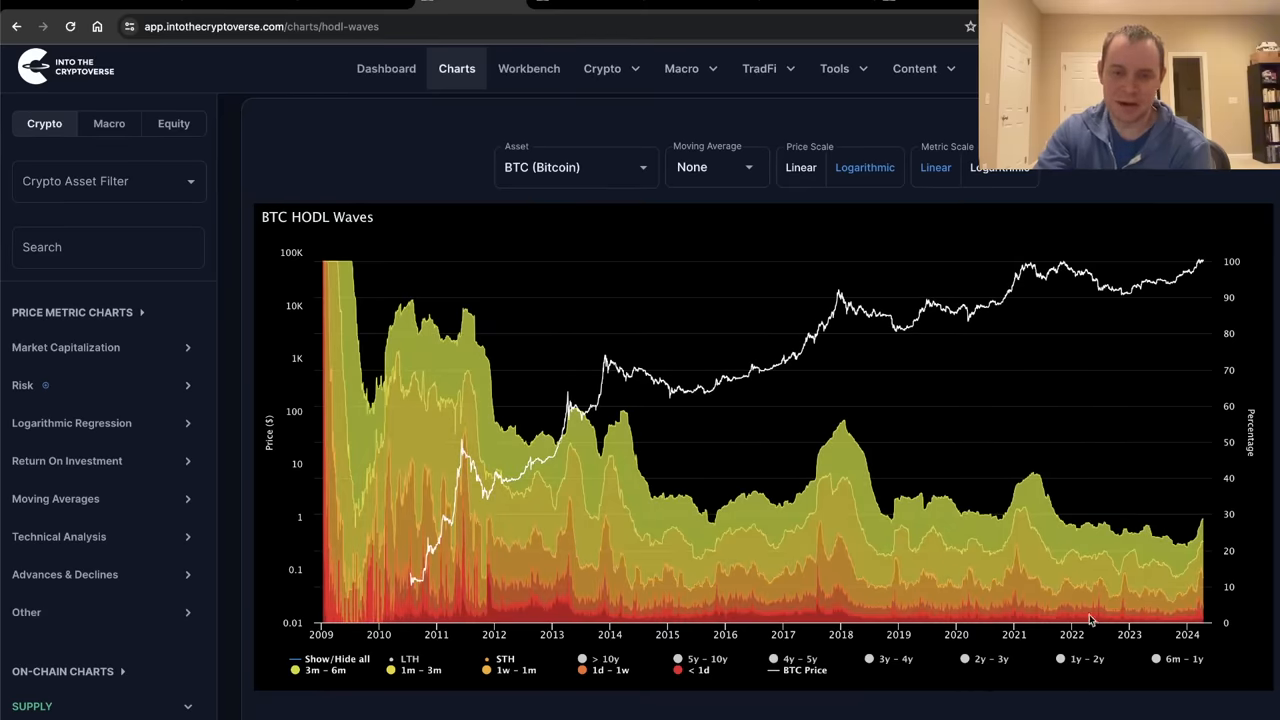
mouse_move(592, 407)
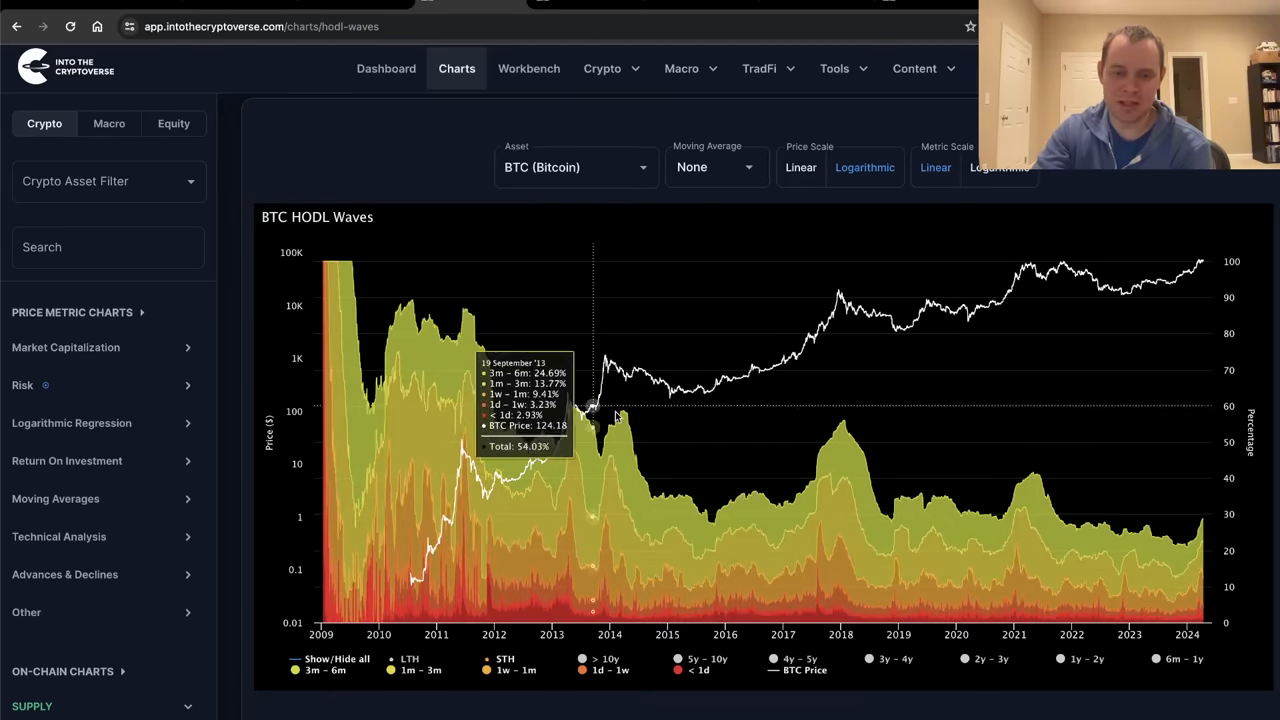
mouse_move(817, 457)
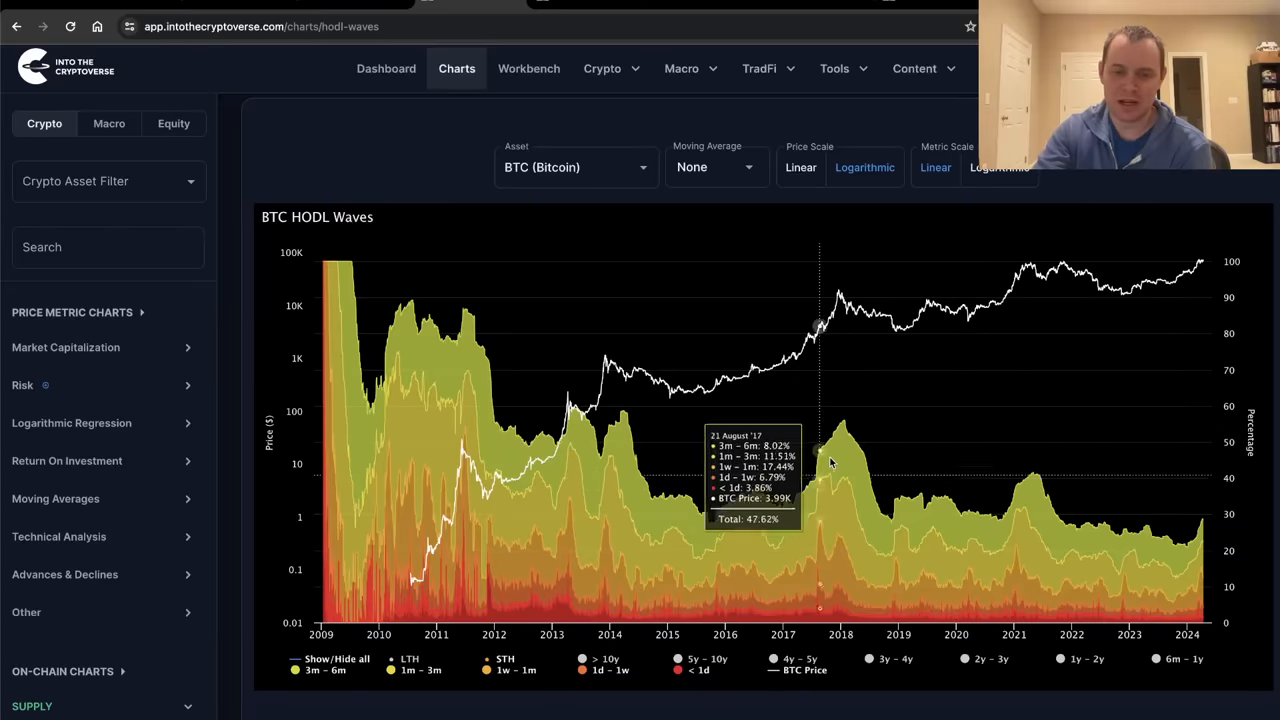
mouse_move(840, 420)
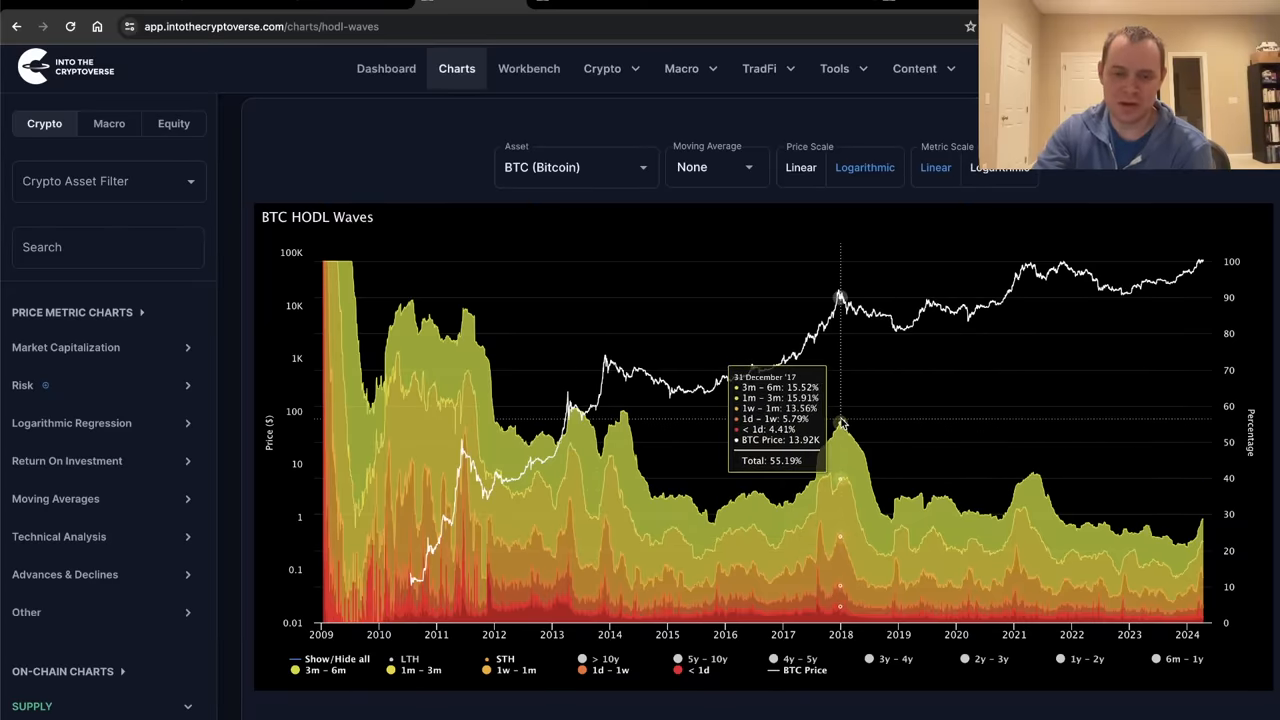
mouse_move(1035, 470)
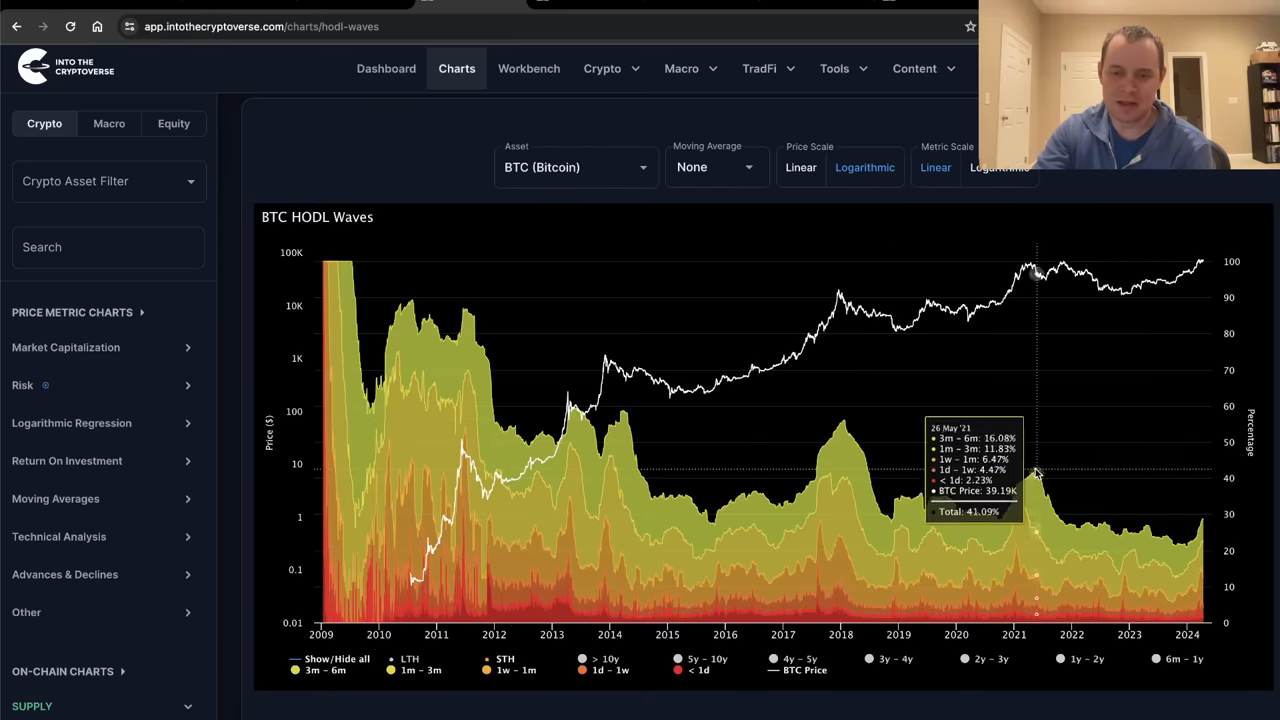
mouse_move(1067, 498)
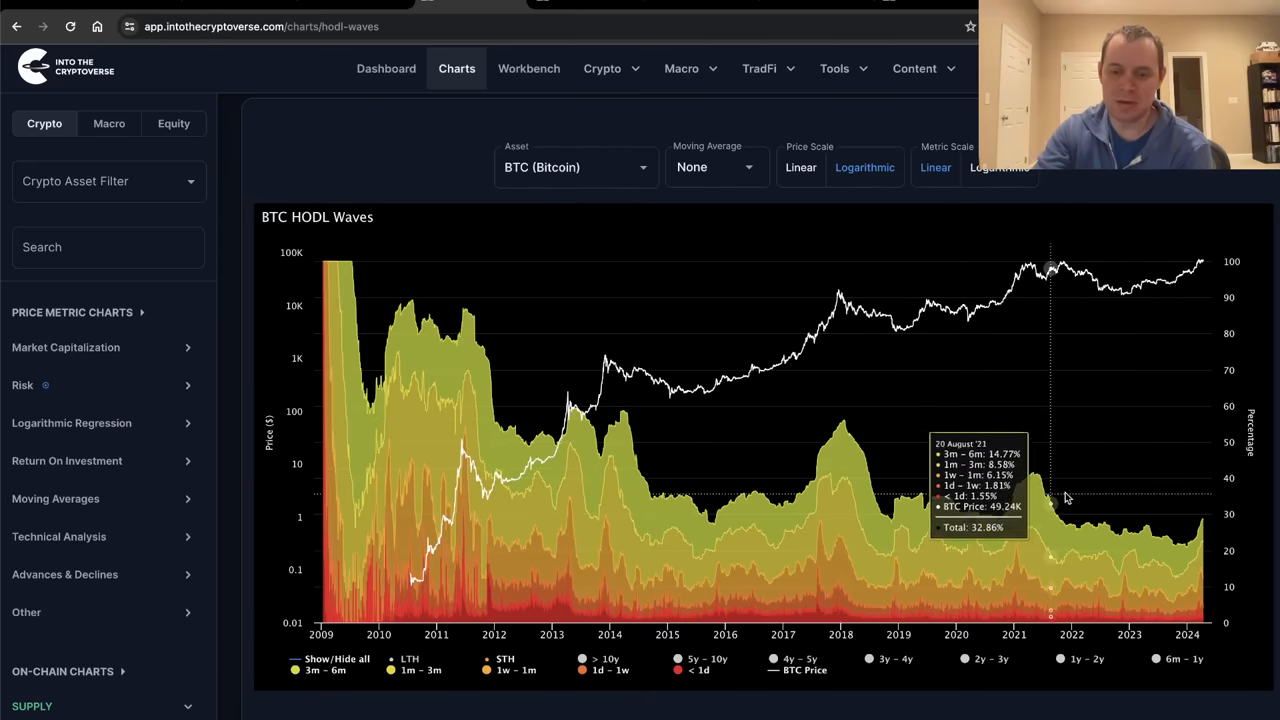
mouse_move(1195, 550)
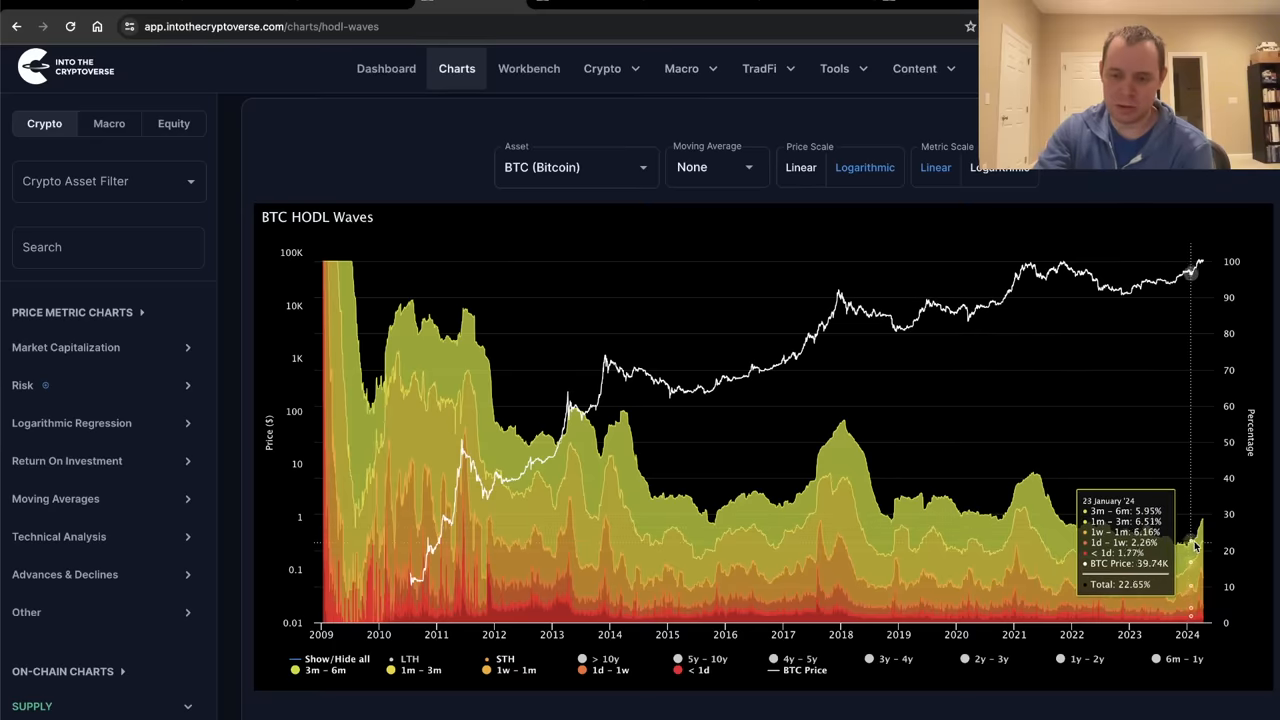
mouse_move(1206, 517)
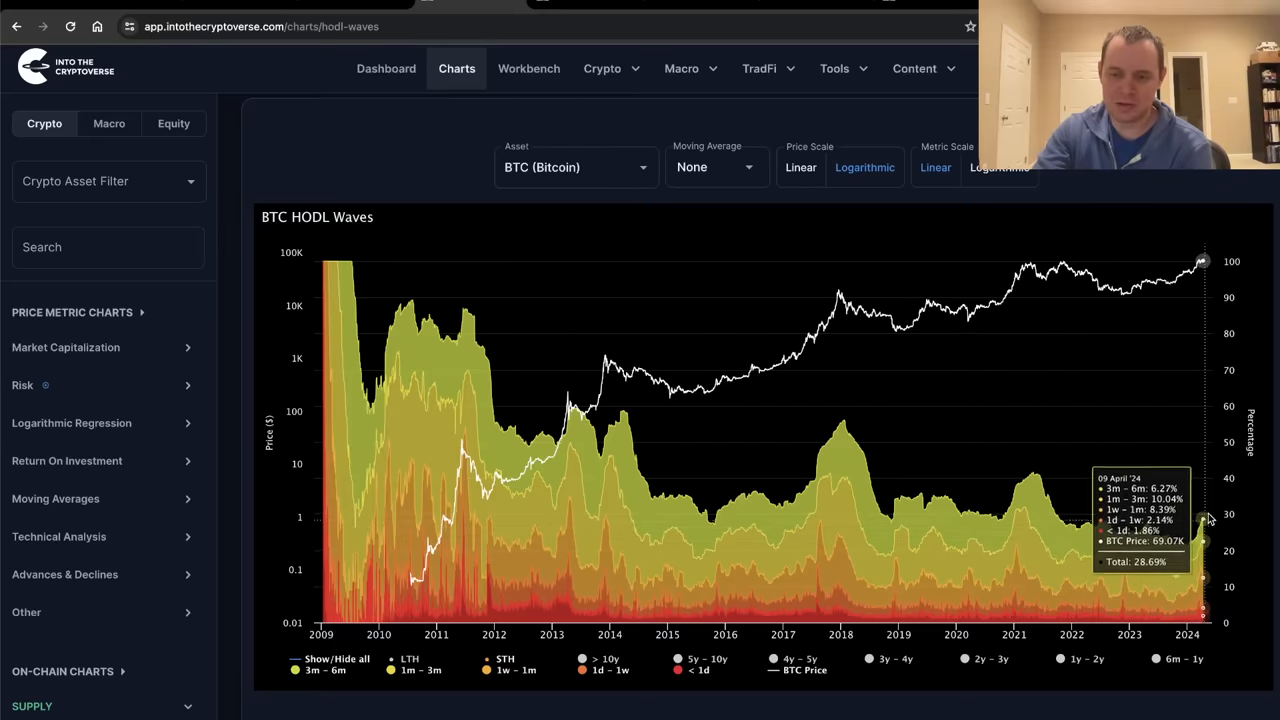
mouse_move(845, 400)
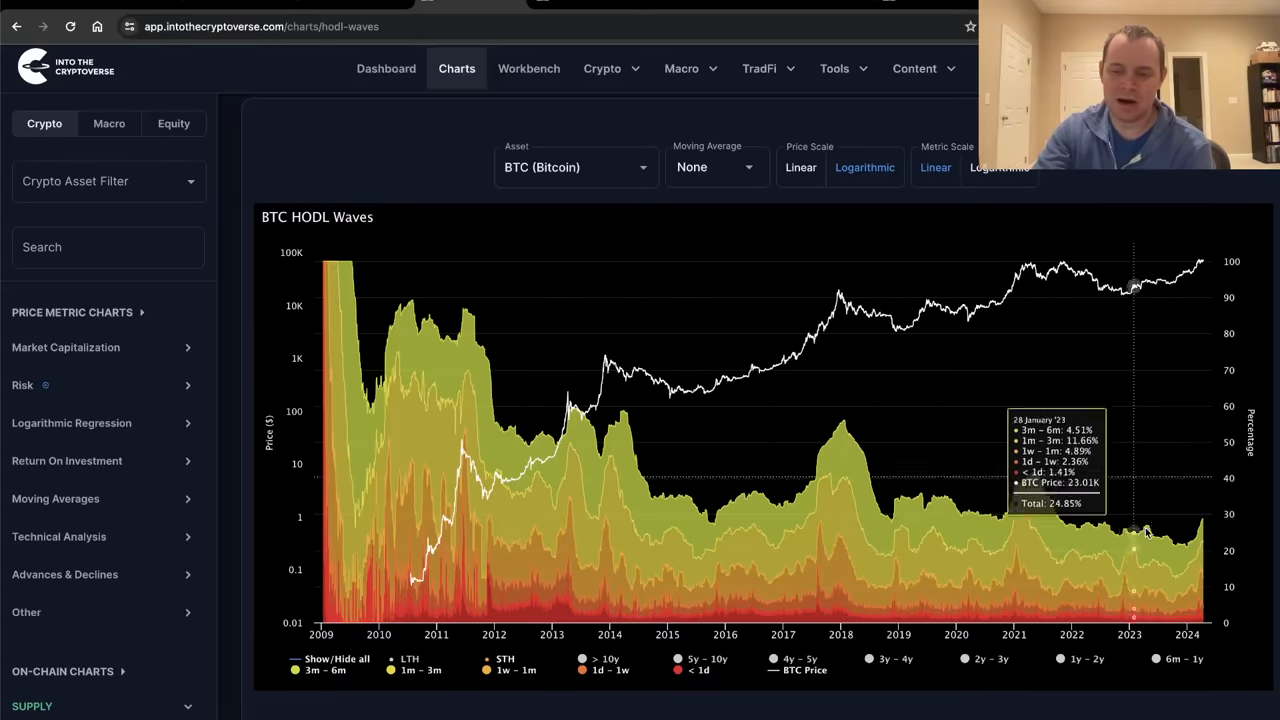
mouse_move(845, 422)
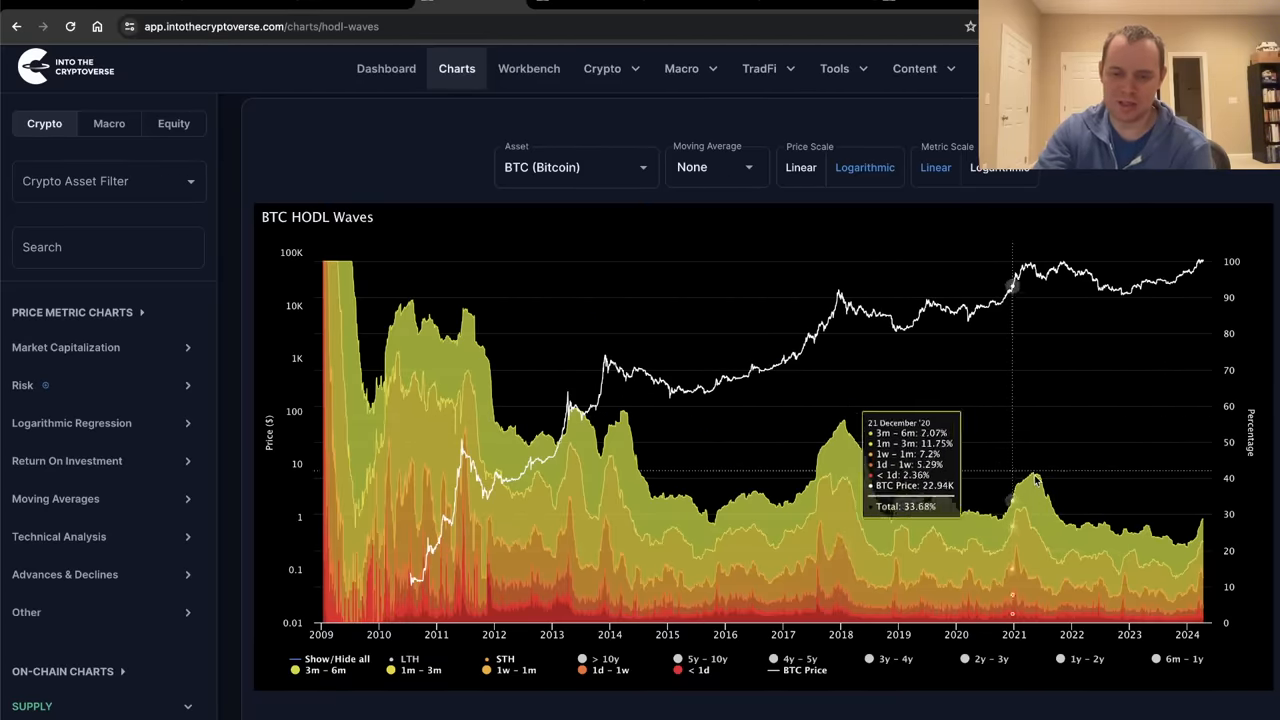
mouse_move(1031, 480)
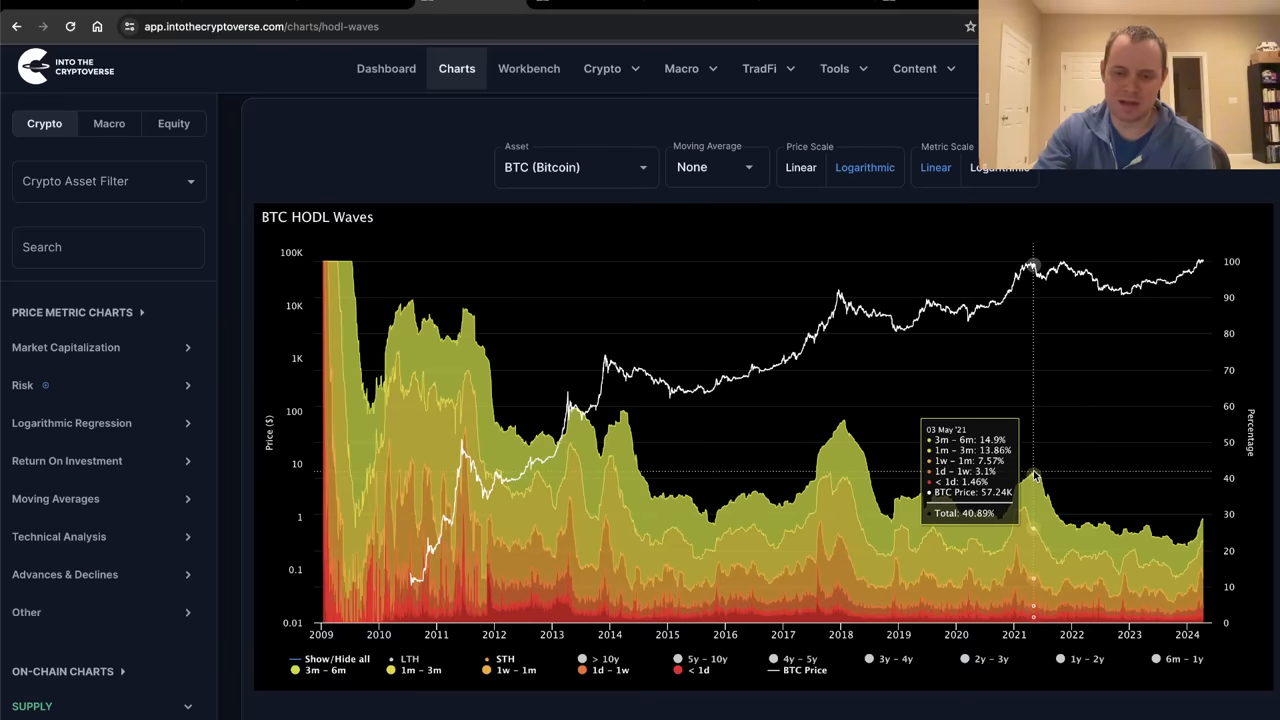
mouse_move(1204, 528)
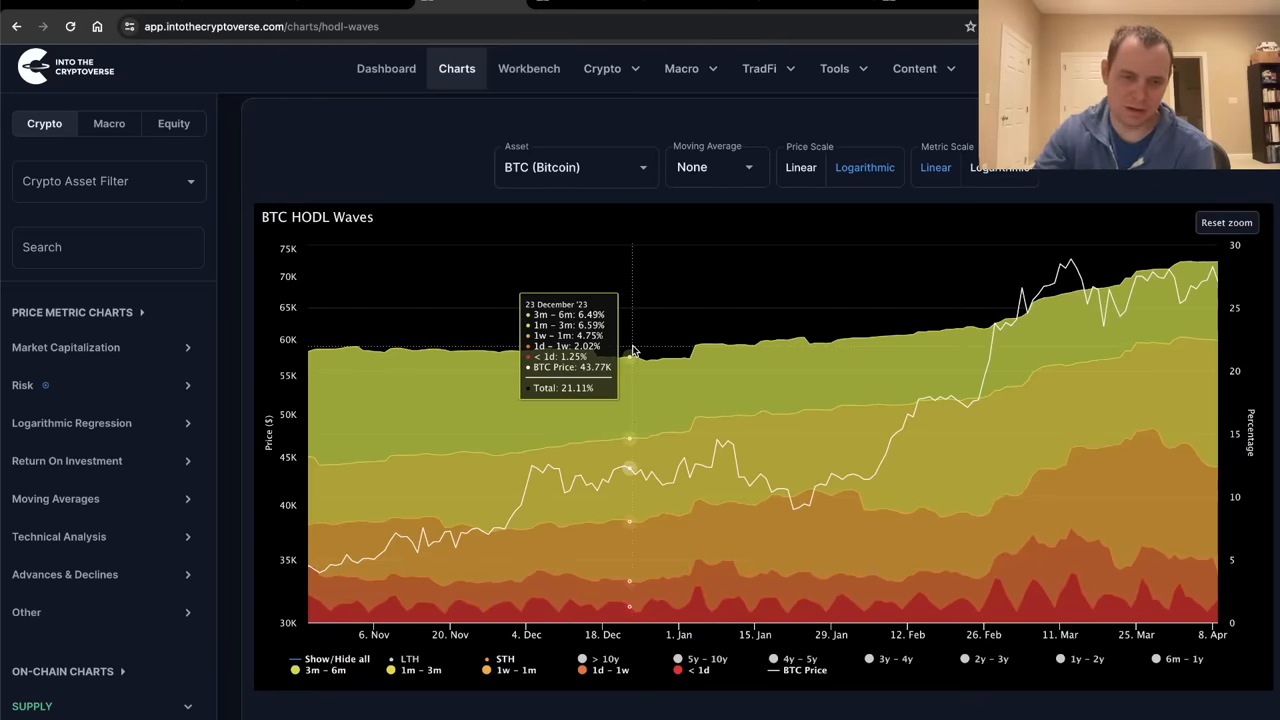
mouse_move(808, 345)
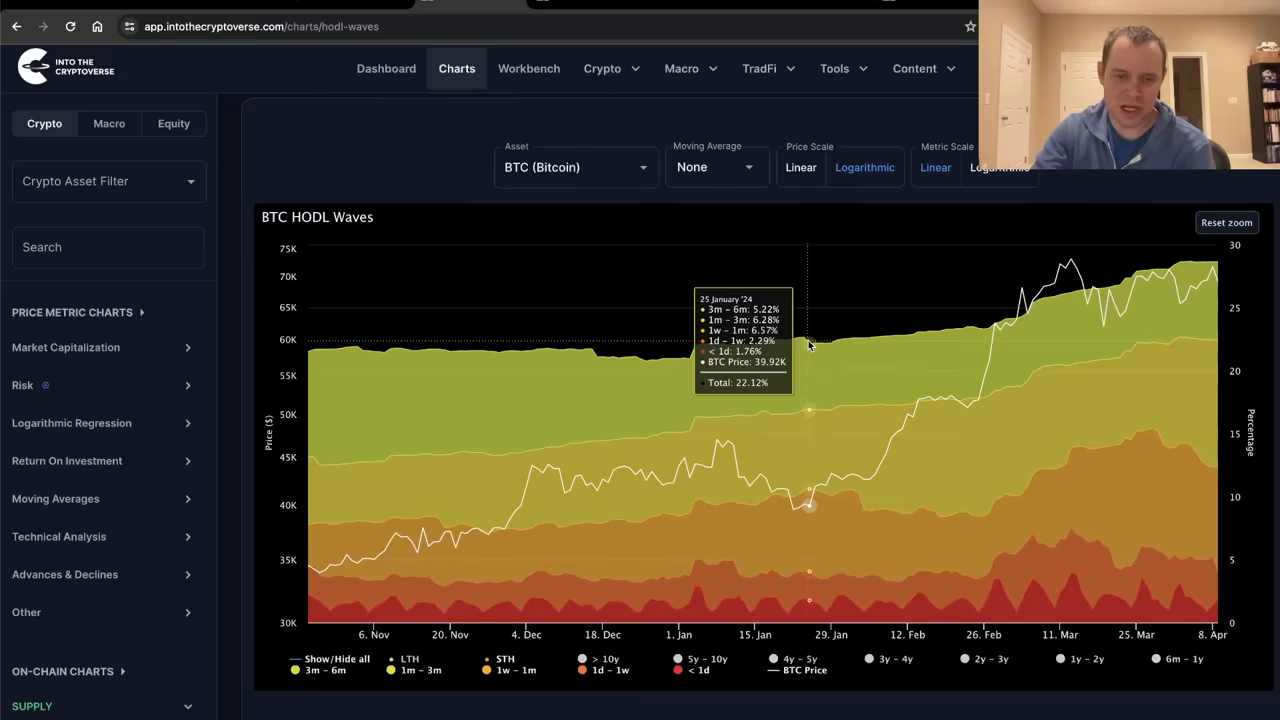
mouse_move(992, 310)
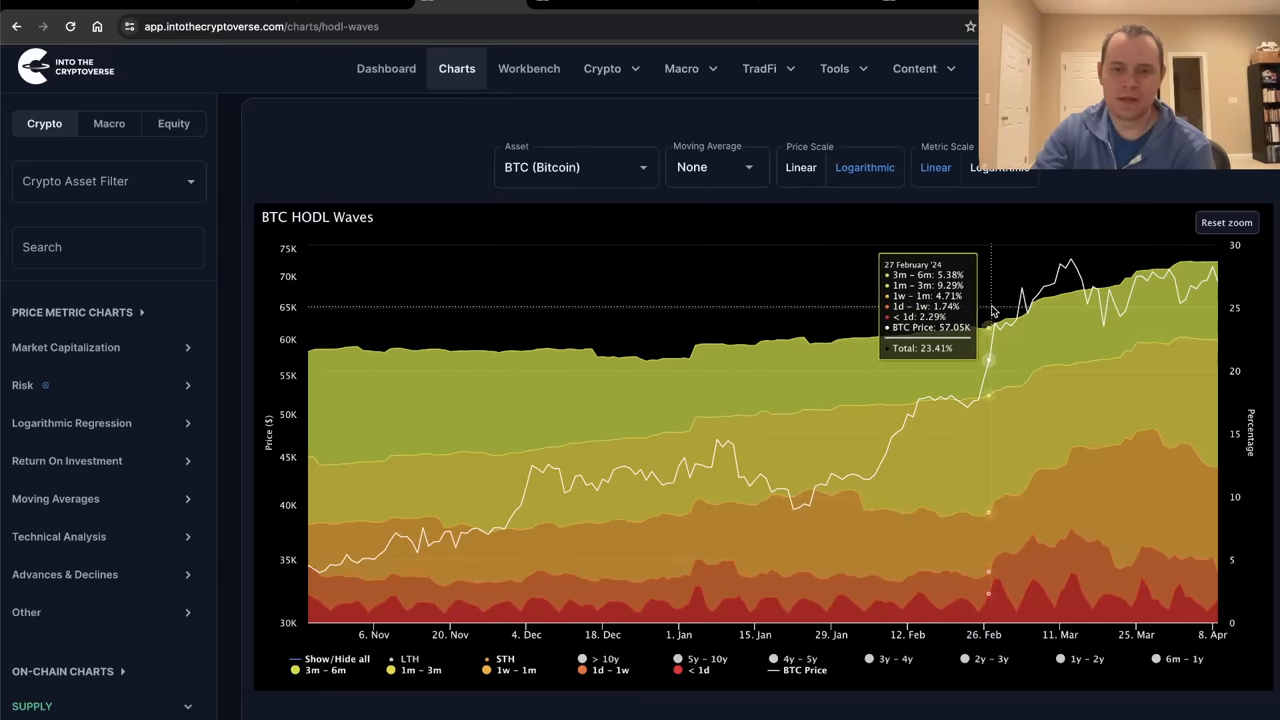
mouse_move(1098, 290)
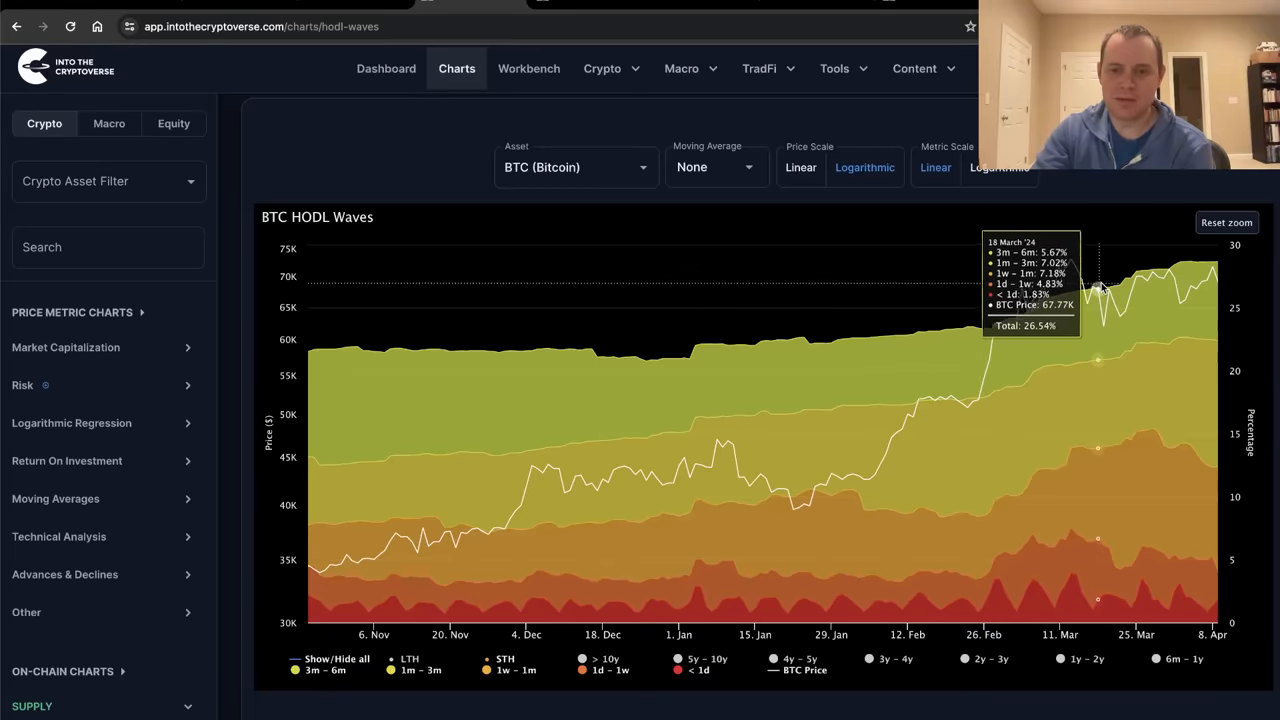
mouse_move(1195, 270)
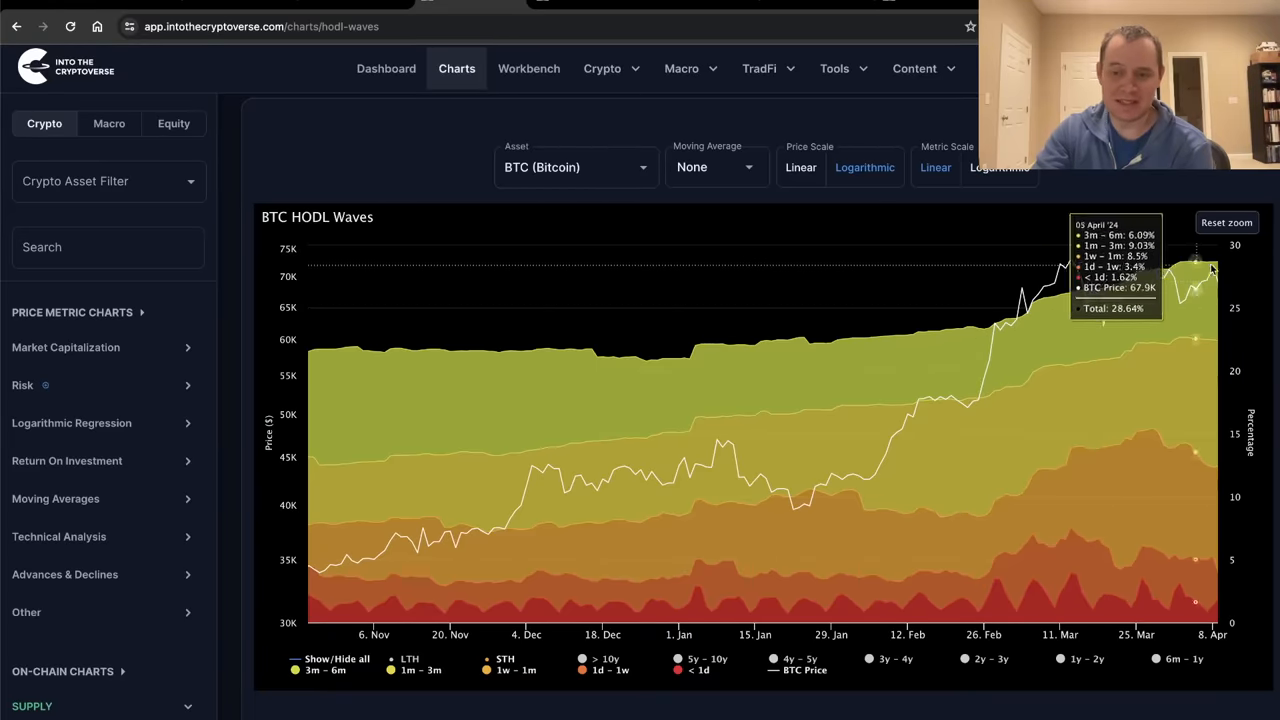
mouse_move(1215, 268)
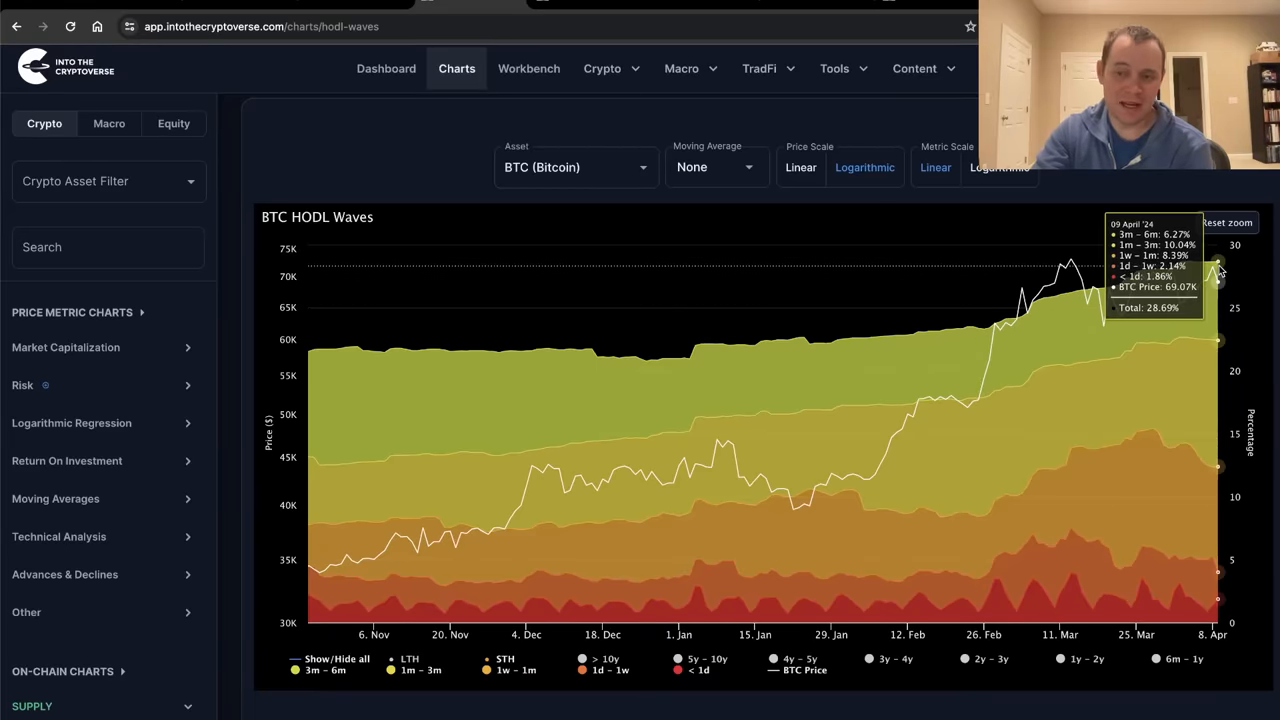
Reset the chart zoom to the full 2009–2024 range, then scroll down slightly
left_click(1226, 222)
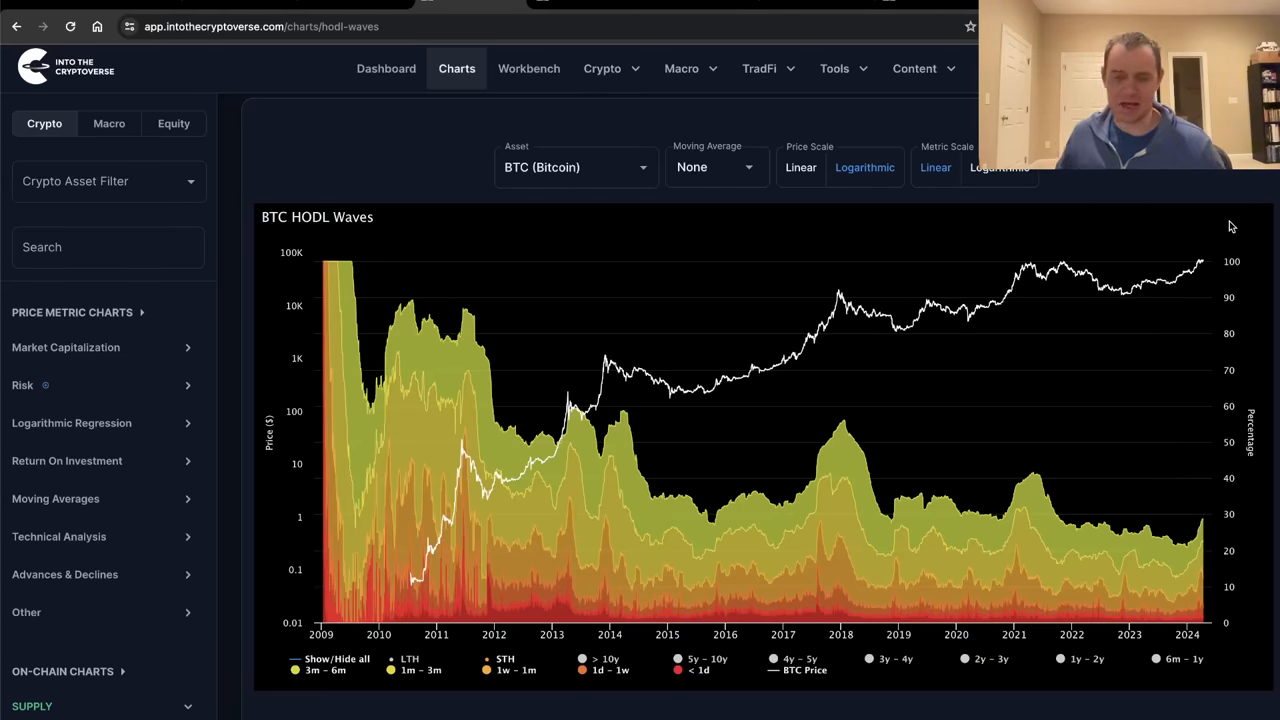
scroll("down", 3)
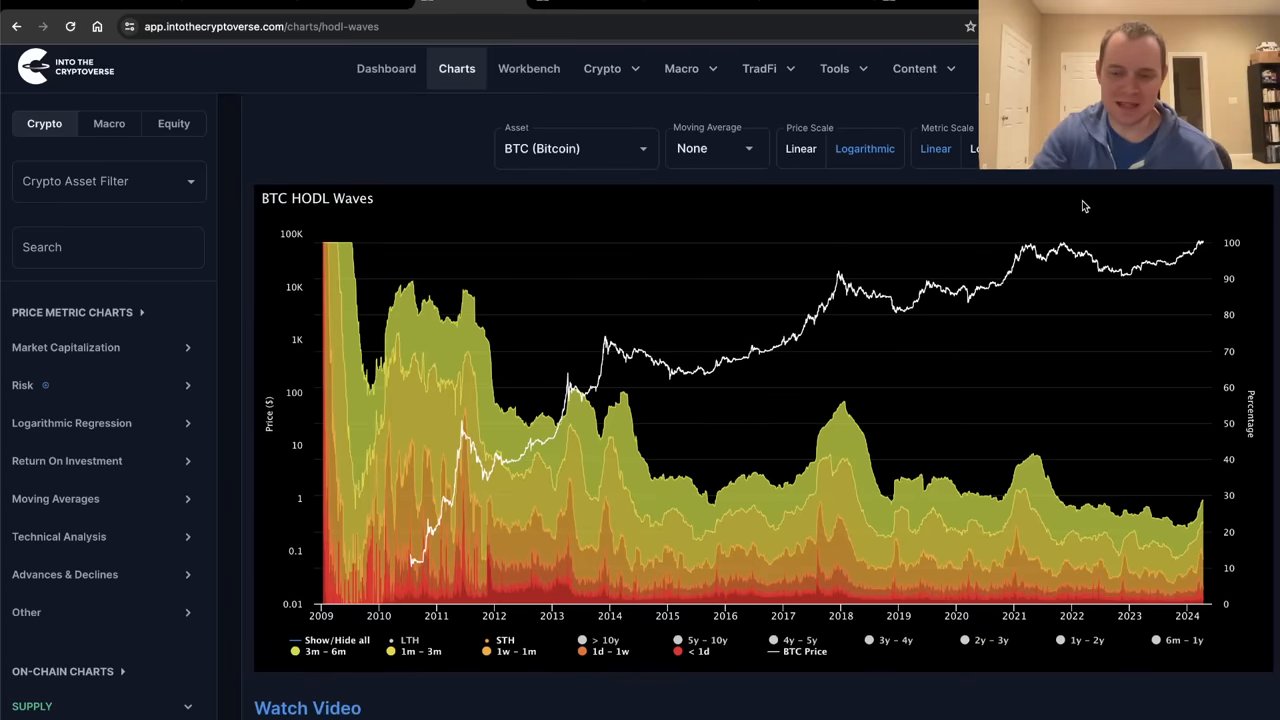
mouse_move(1076, 211)
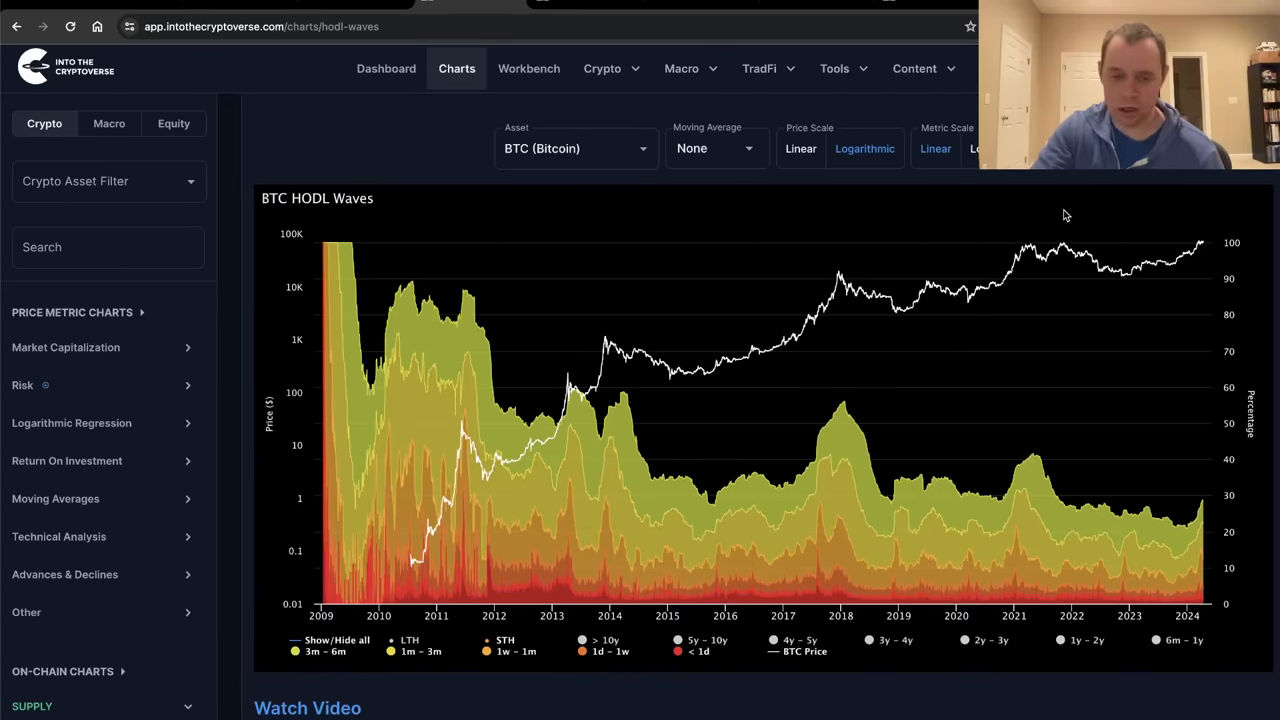
mouse_move(738, 440)
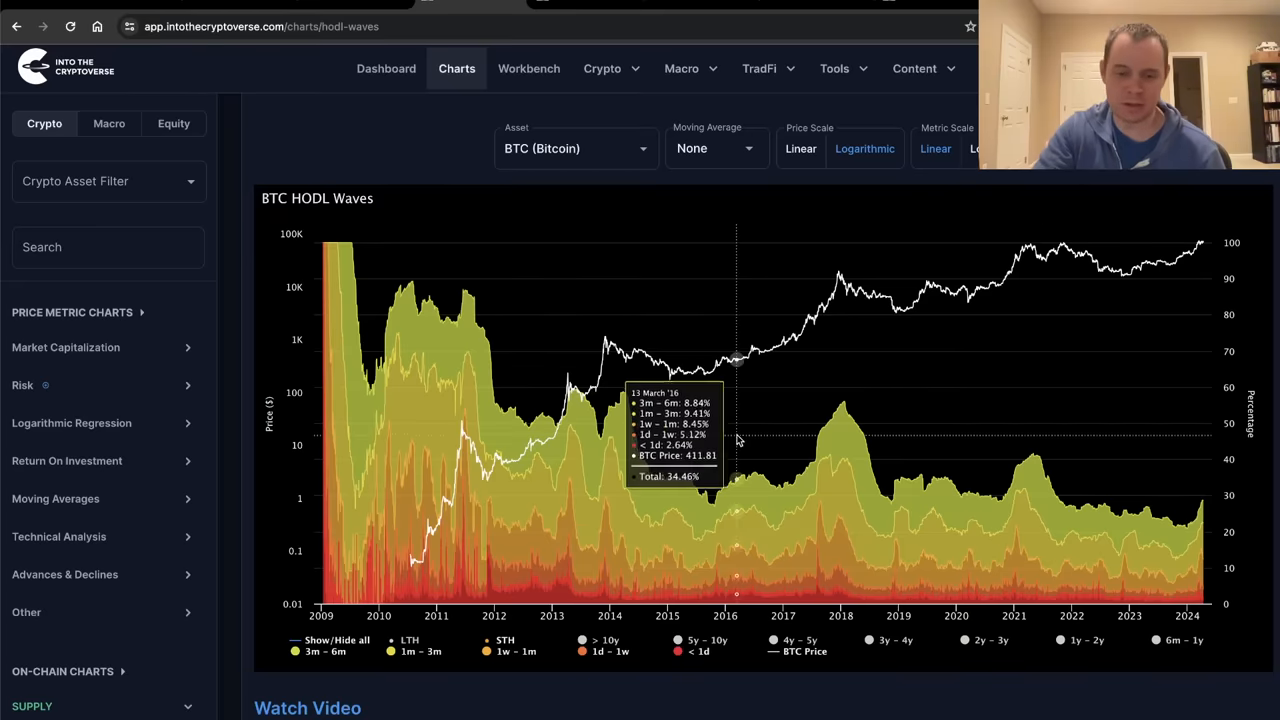
Toggle Show/Hide all, then enable the 1w – 1m and 1m – 3m bands
left_click(298, 639)
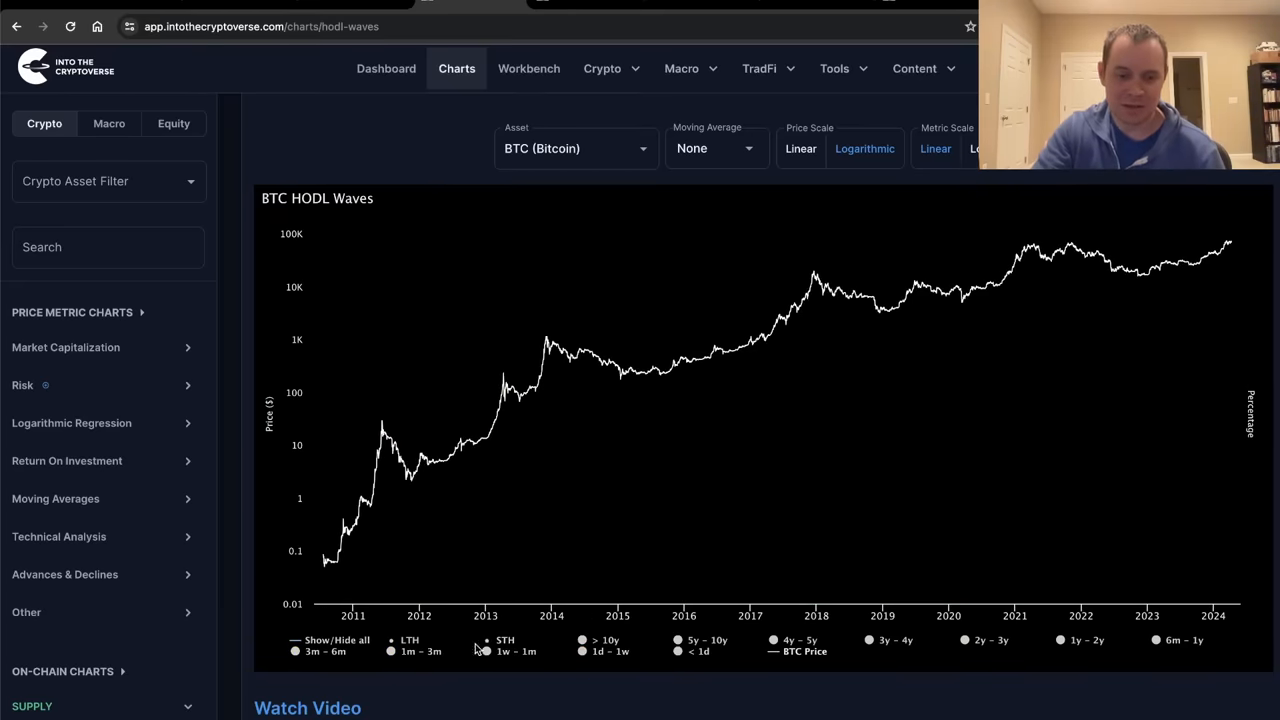
left_click(301, 651)
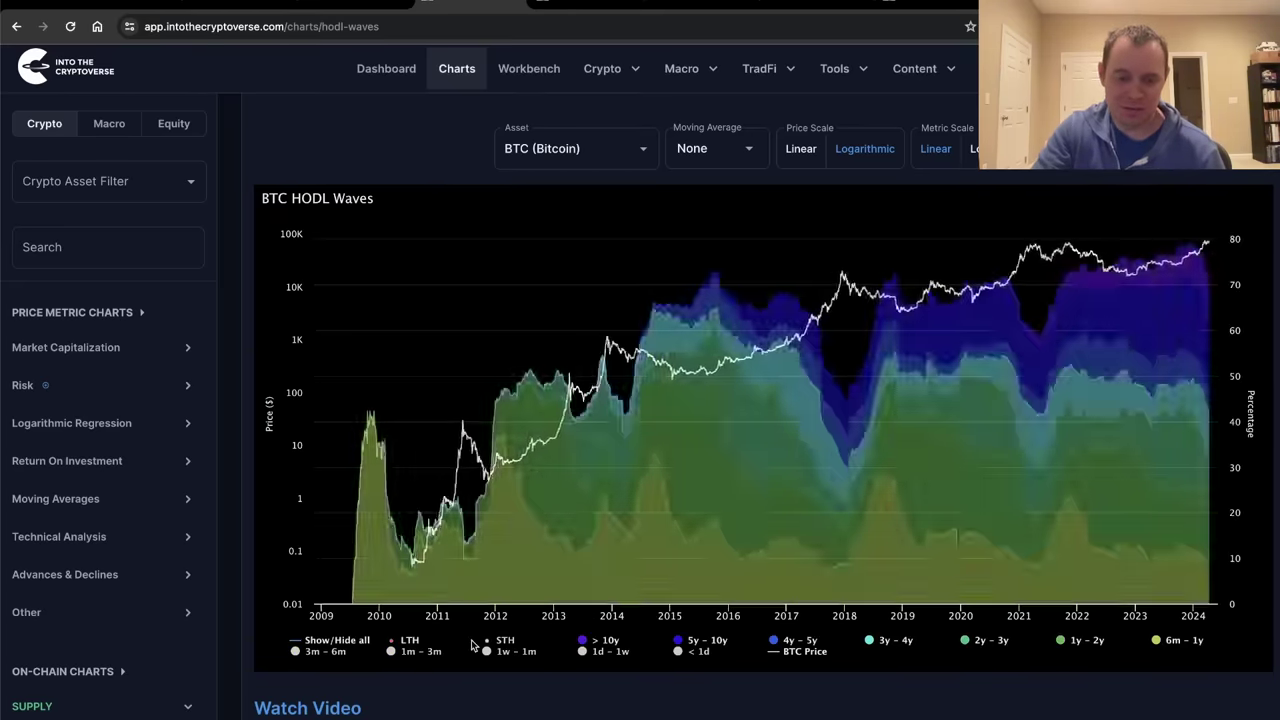
mouse_move(1128, 255)
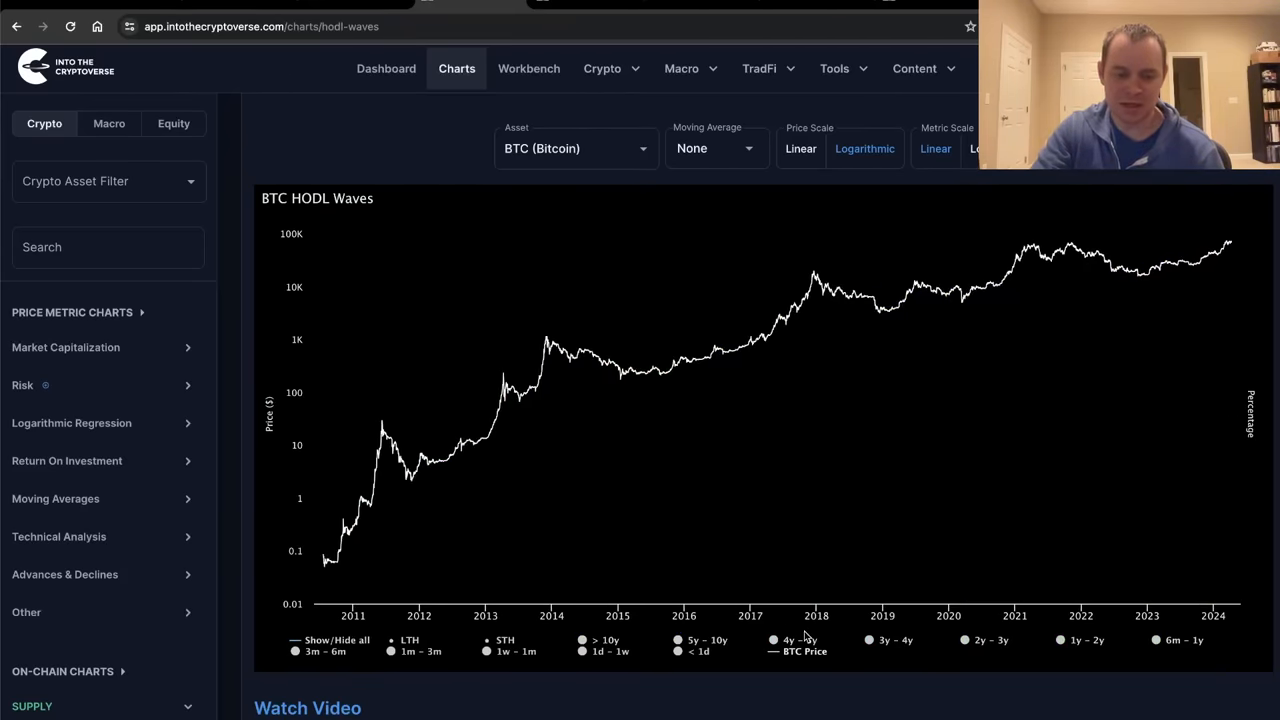
mouse_move(560, 663)
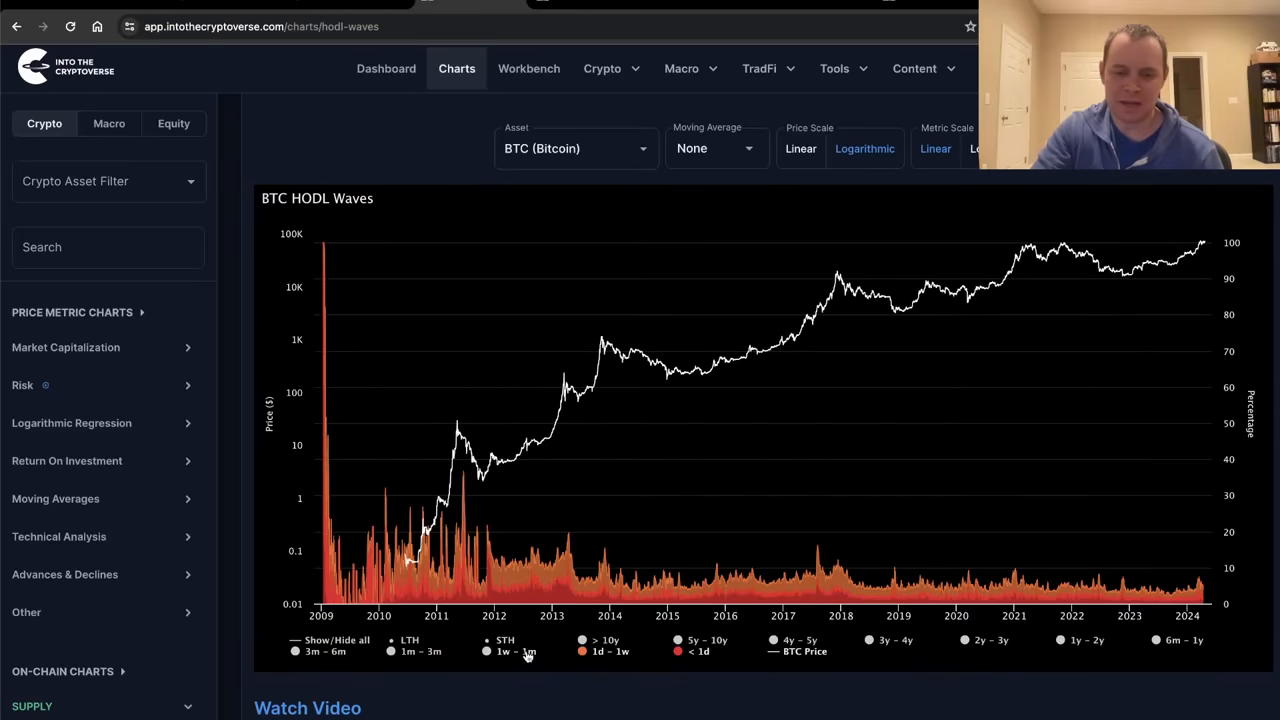
left_click(491, 652)
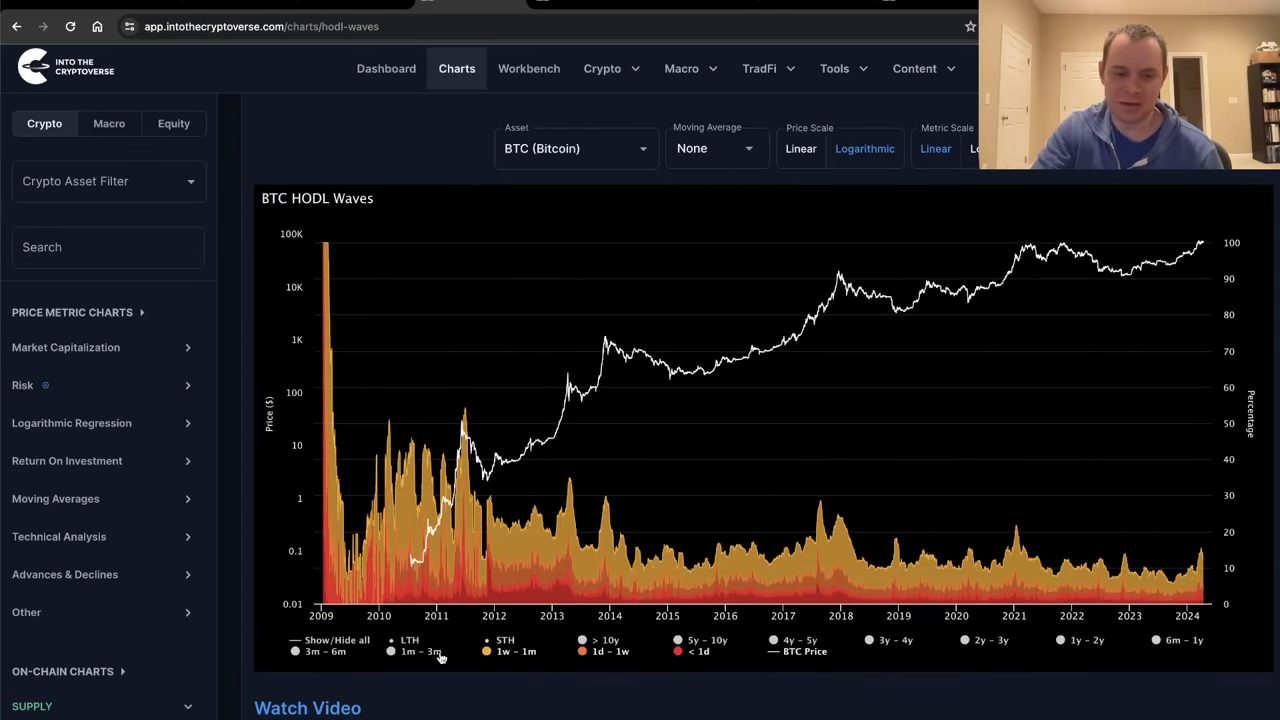
left_click(391, 651)
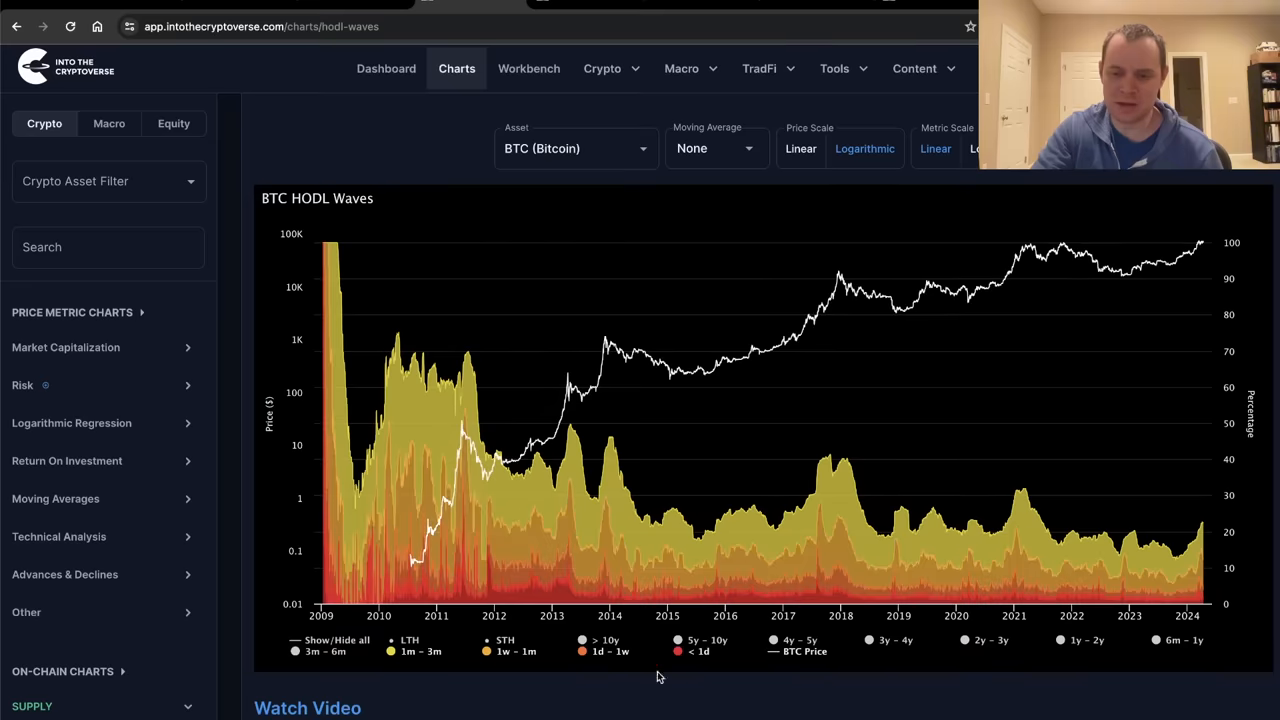
mouse_move(939, 435)
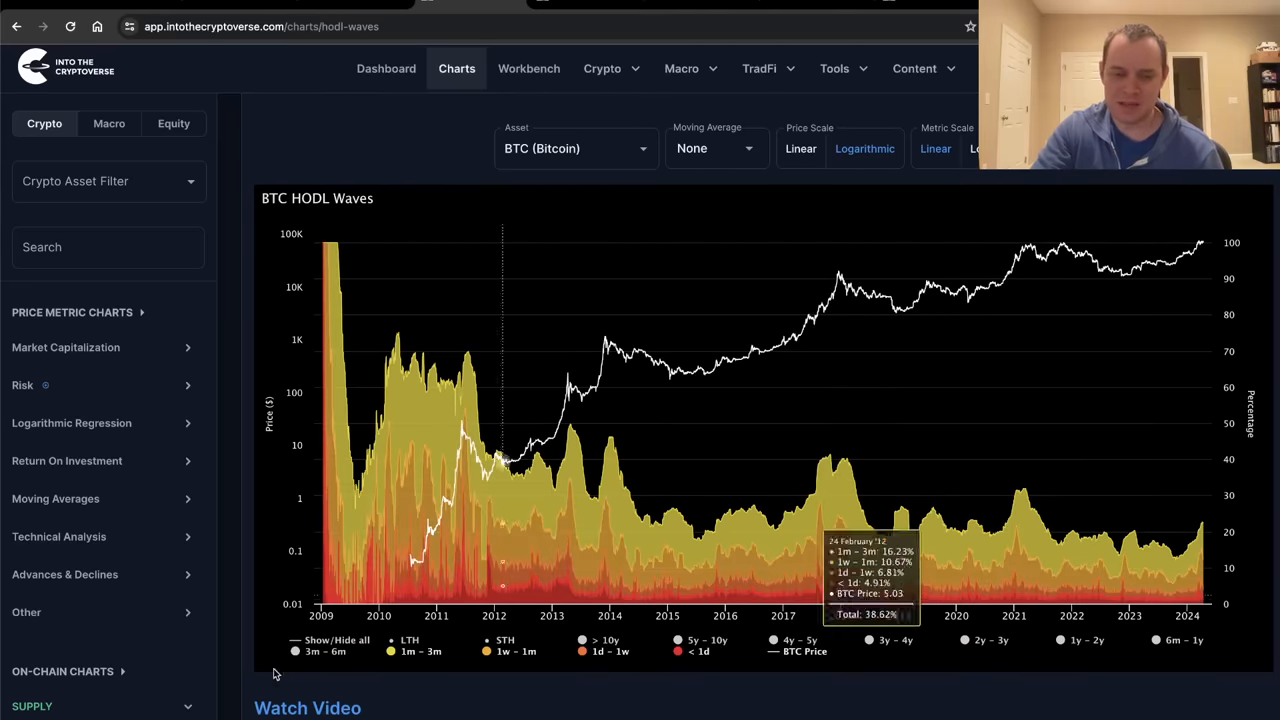
mouse_move(1205, 525)
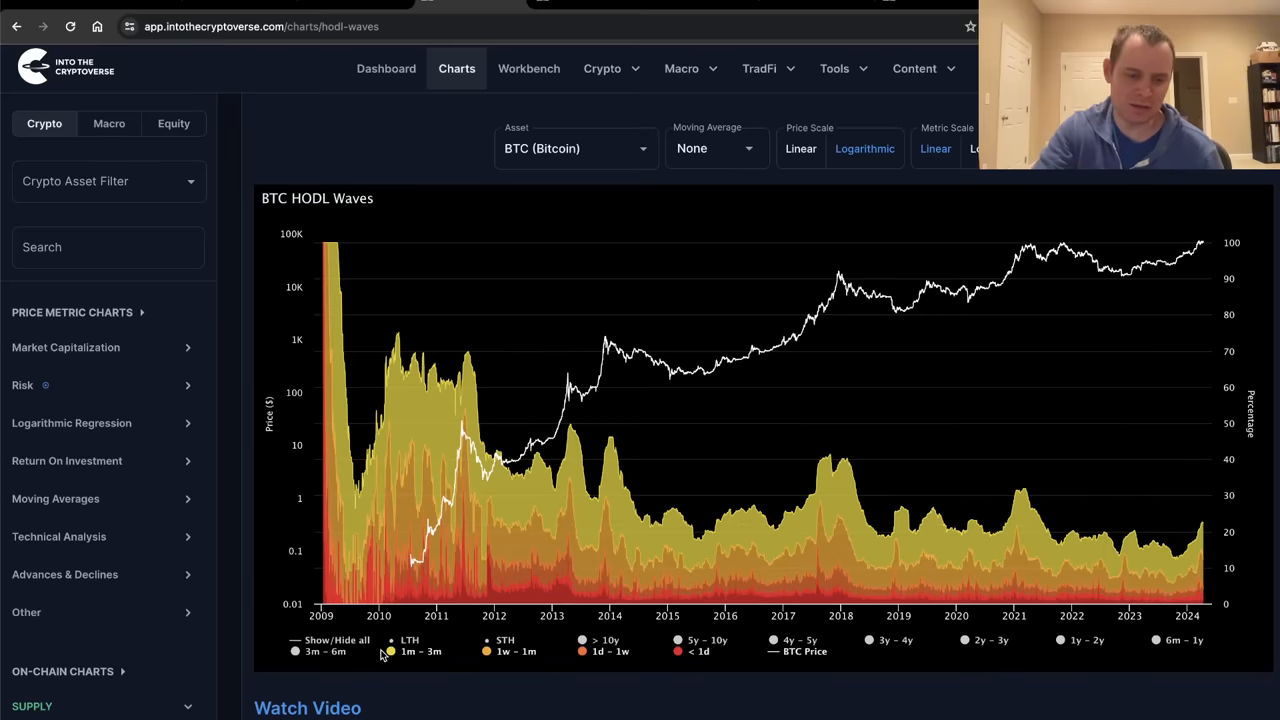
Hide every age band and display only the 1y – 2y band
left_click(336, 639)
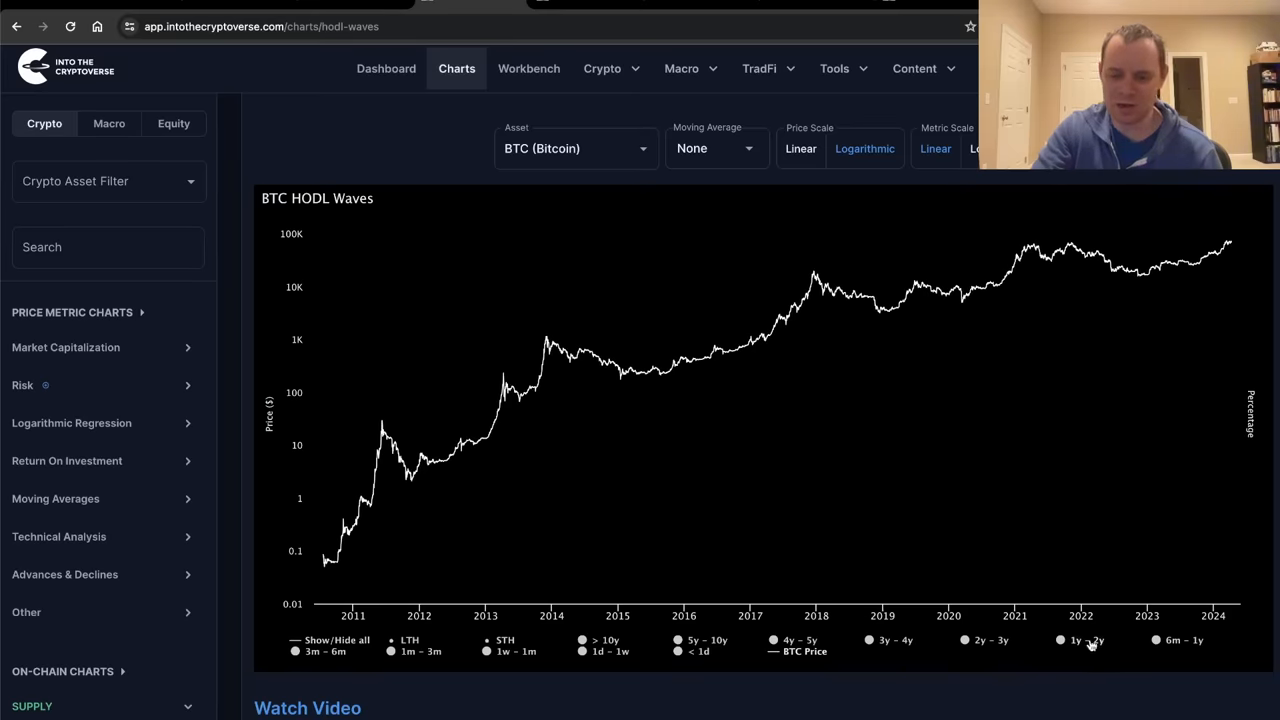
left_click(1064, 640)
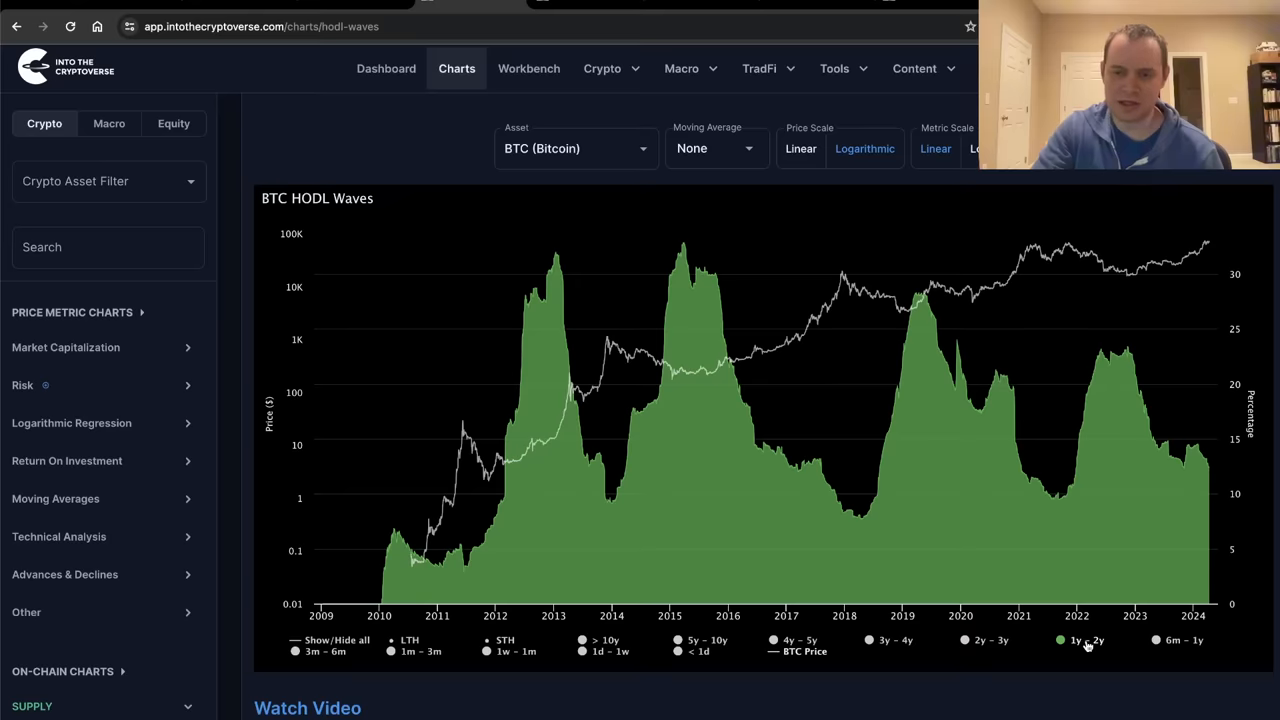
mouse_move(1205, 450)
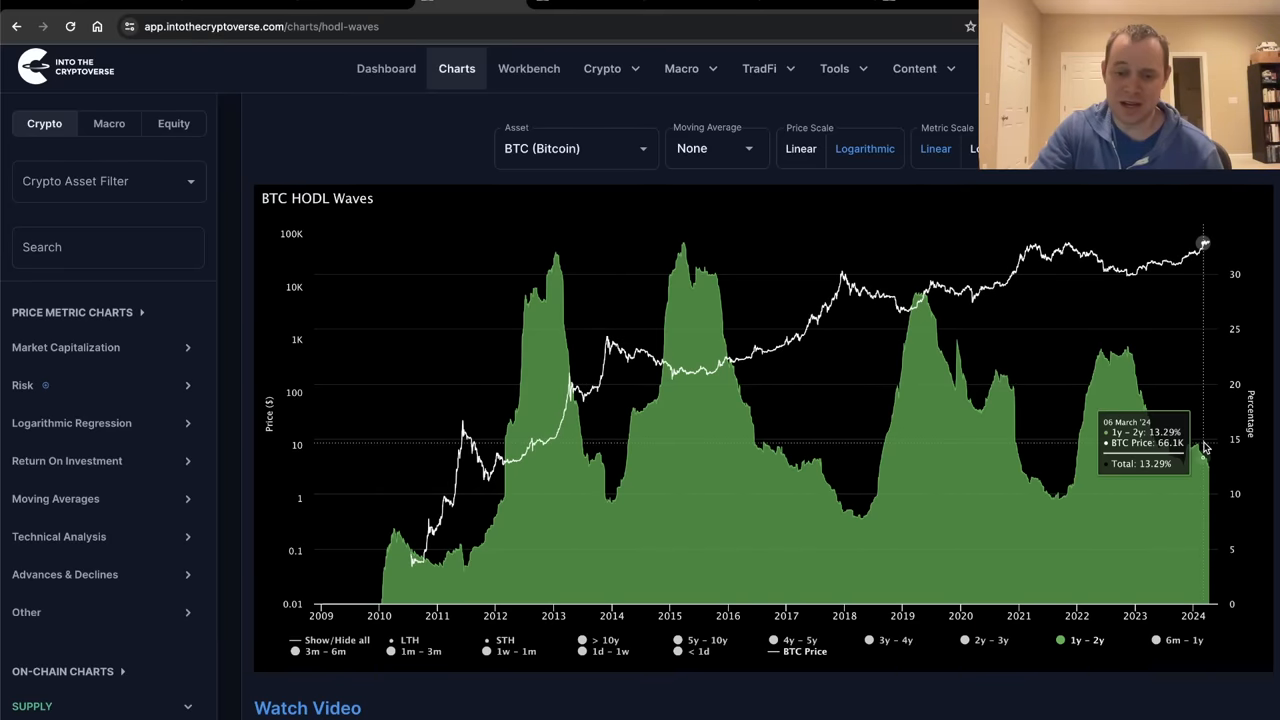
mouse_move(1222, 477)
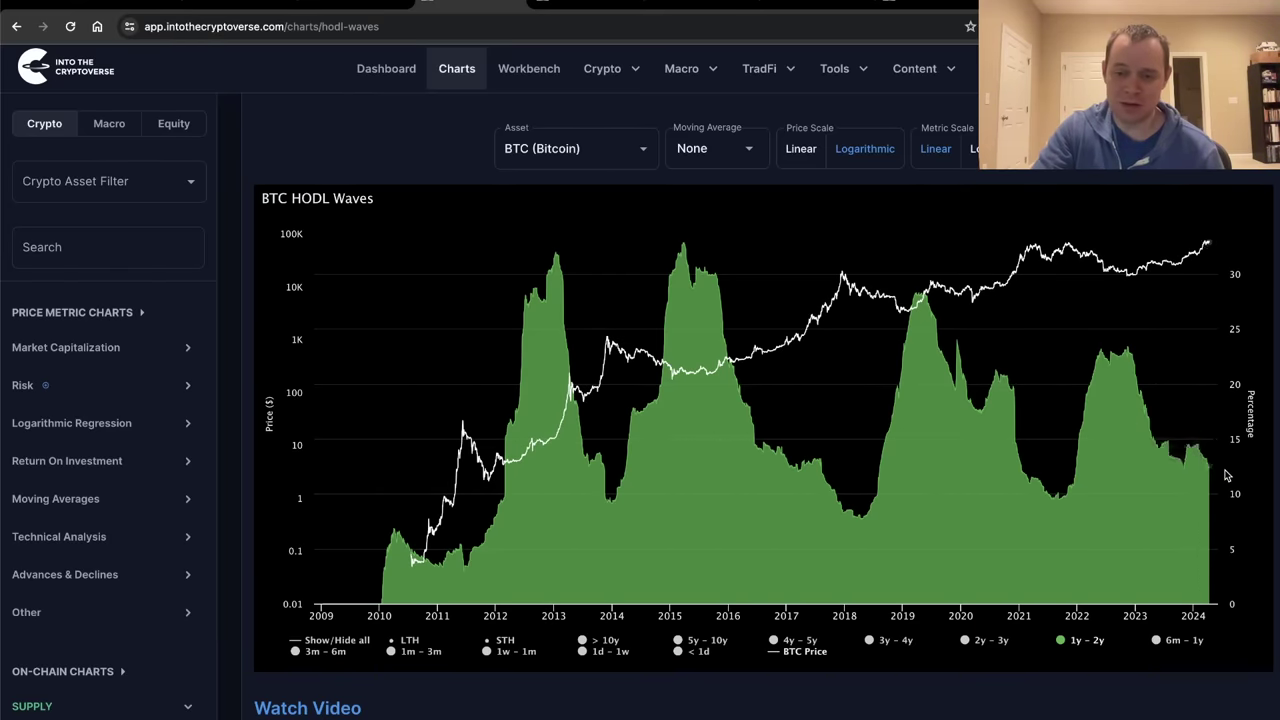
mouse_move(1023, 473)
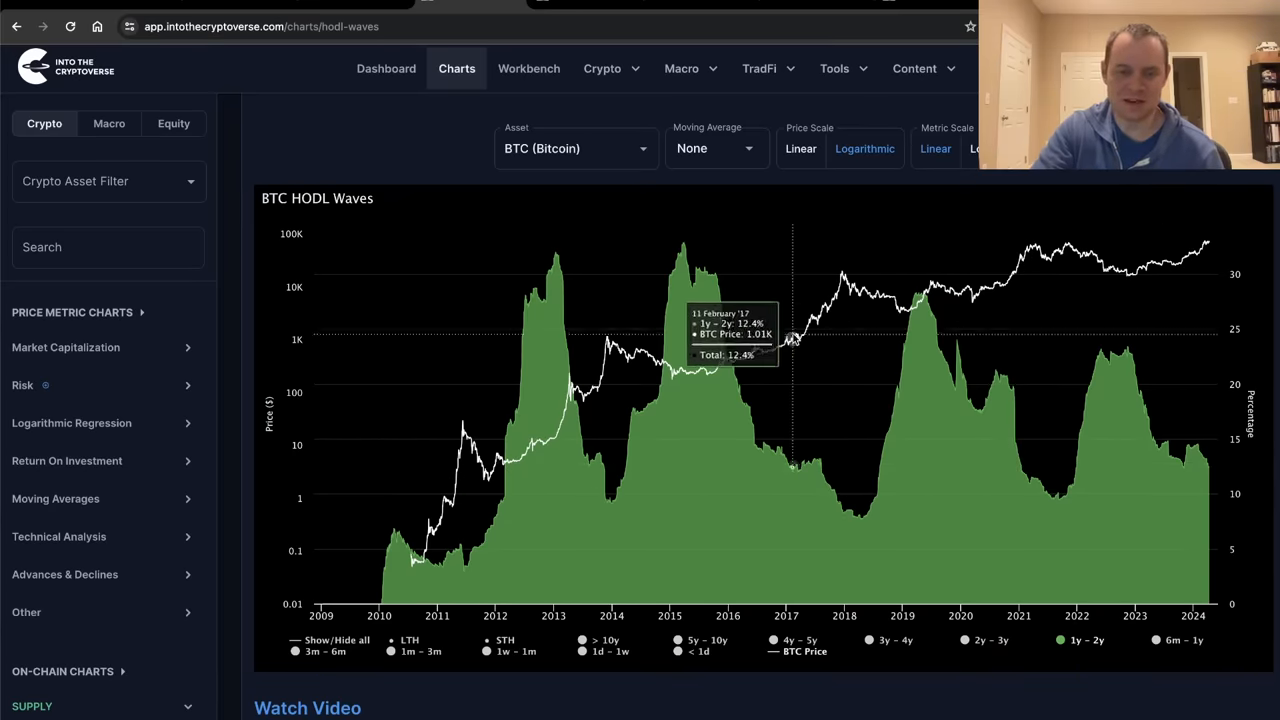
mouse_move(429, 159)
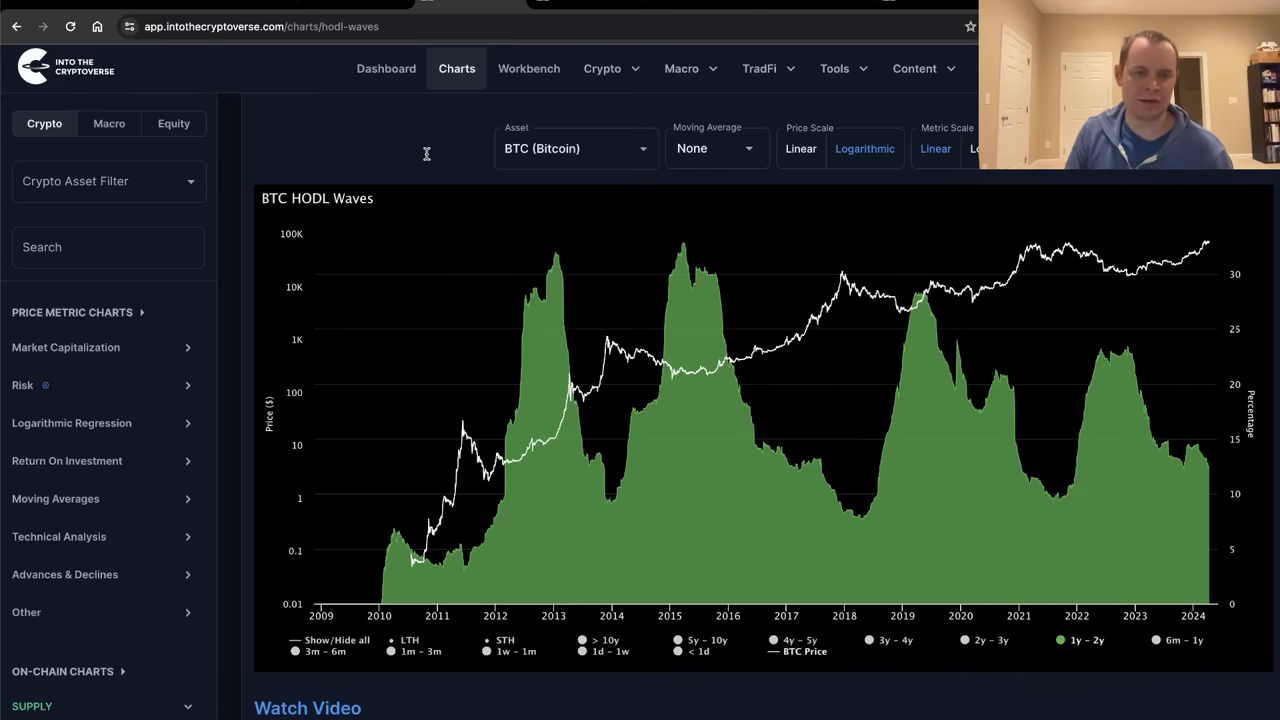
mouse_move(612, 486)
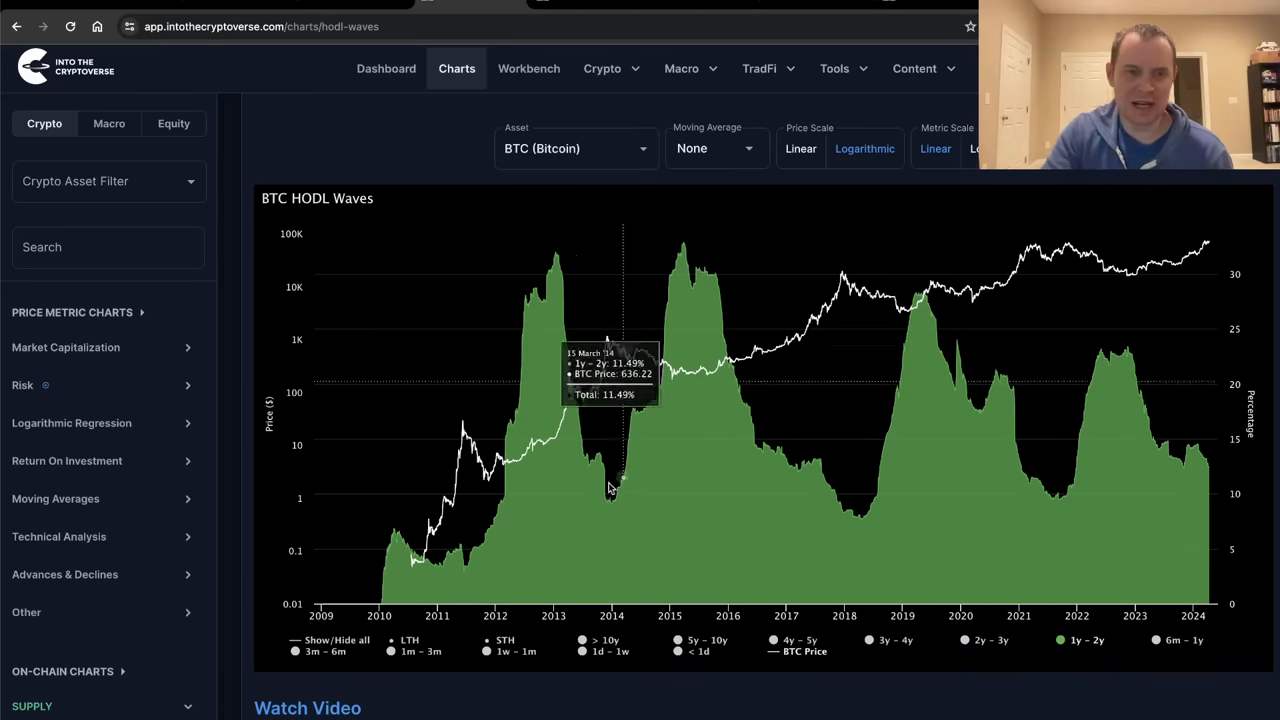
mouse_move(758, 568)
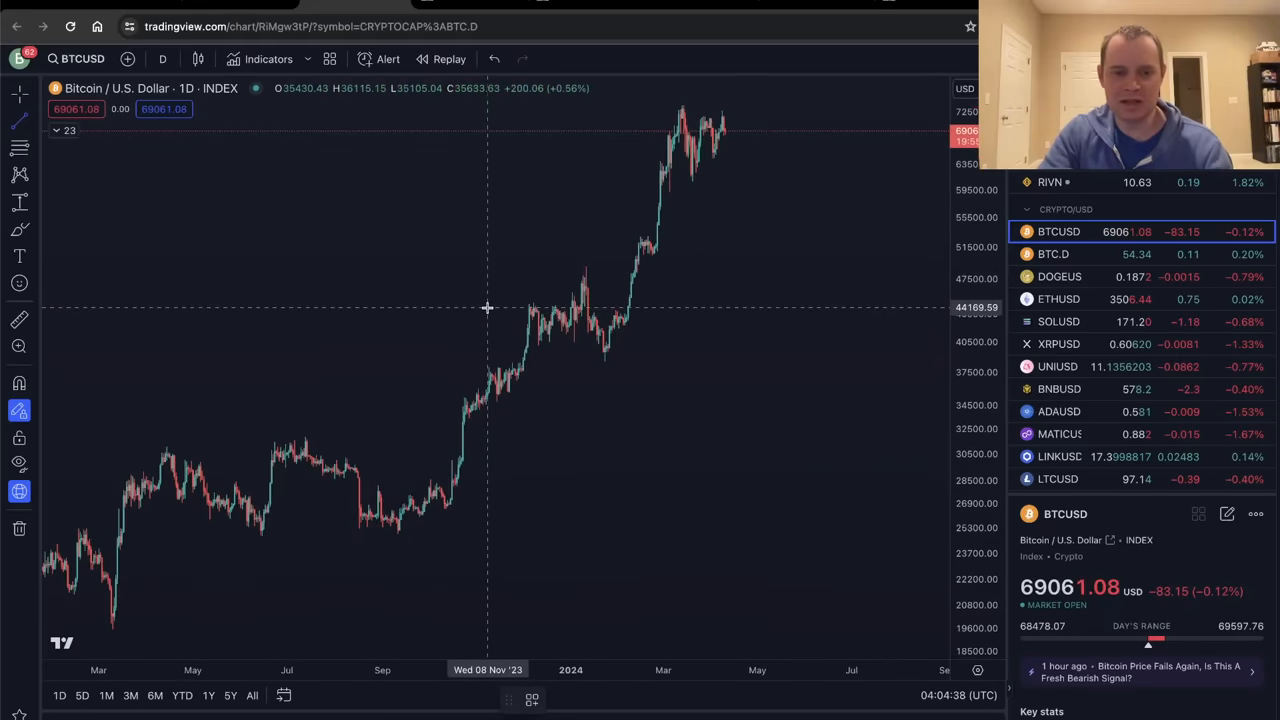
Draw yellow horizontal levels plus white arrows from December to January and from February to the top level
left_click_drag(487, 305, 625, 305)
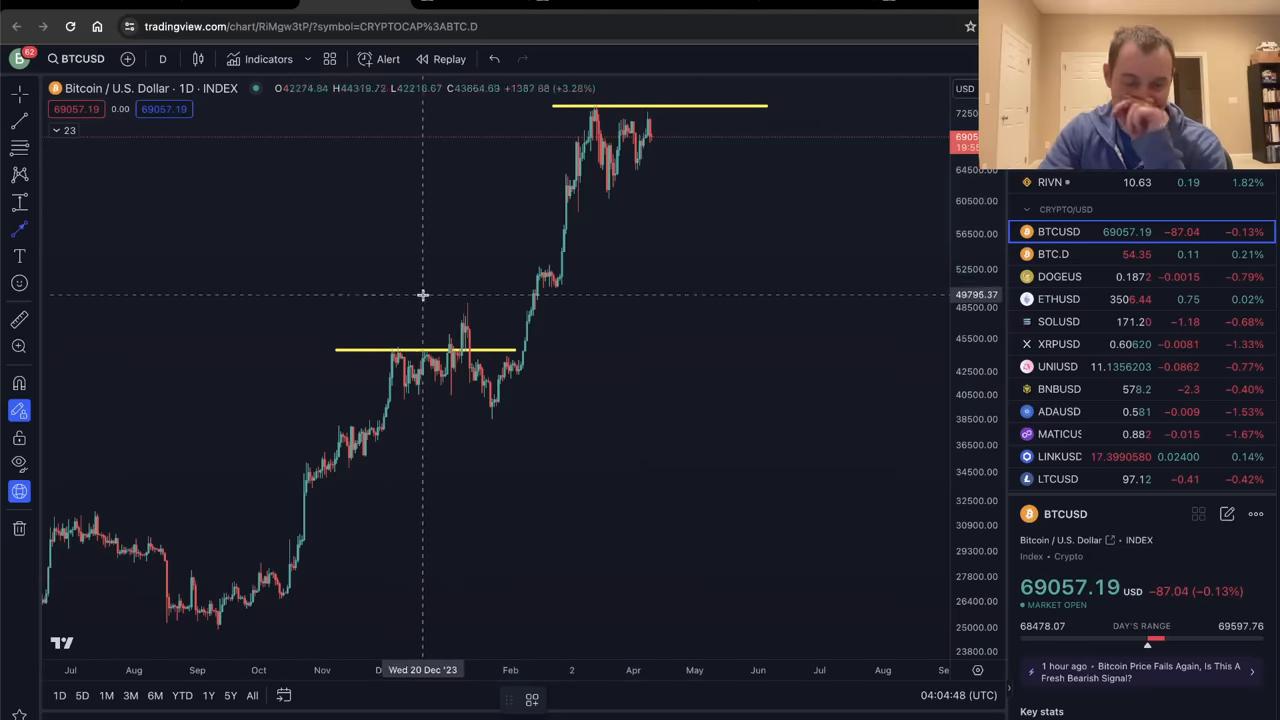
left_click_drag(428, 268, 448, 330)
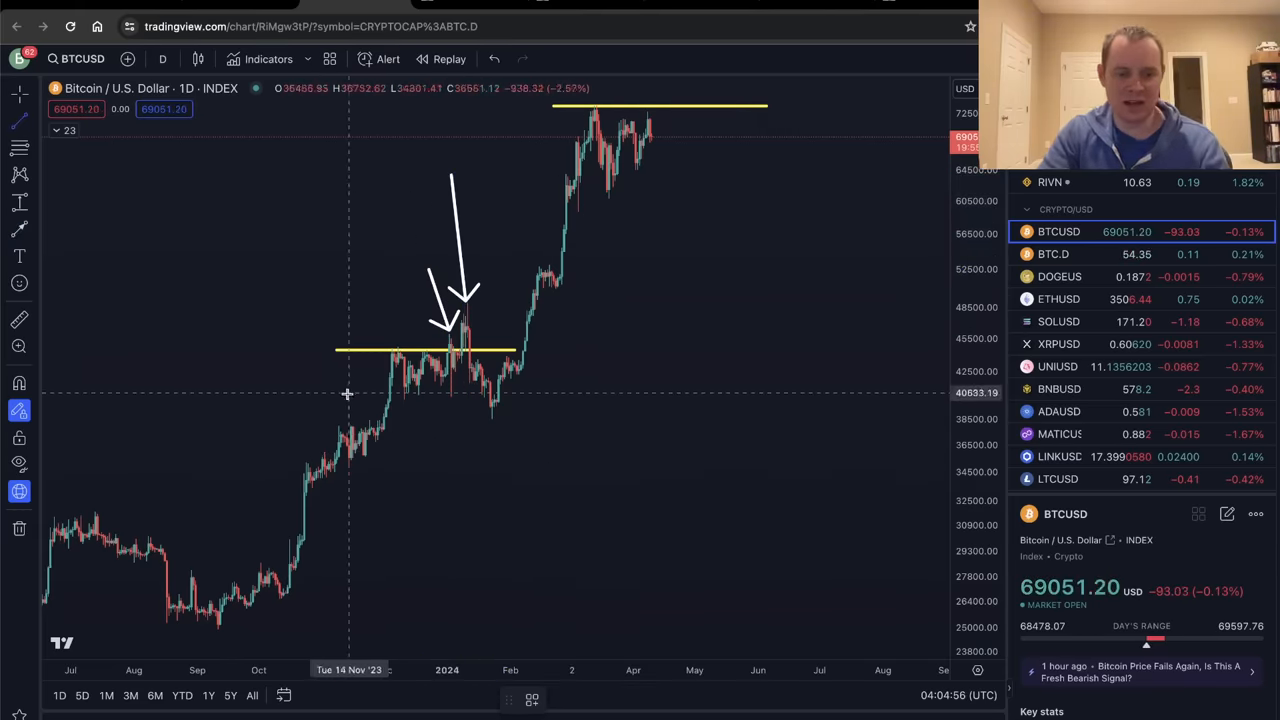
left_click_drag(340, 400, 540, 400)
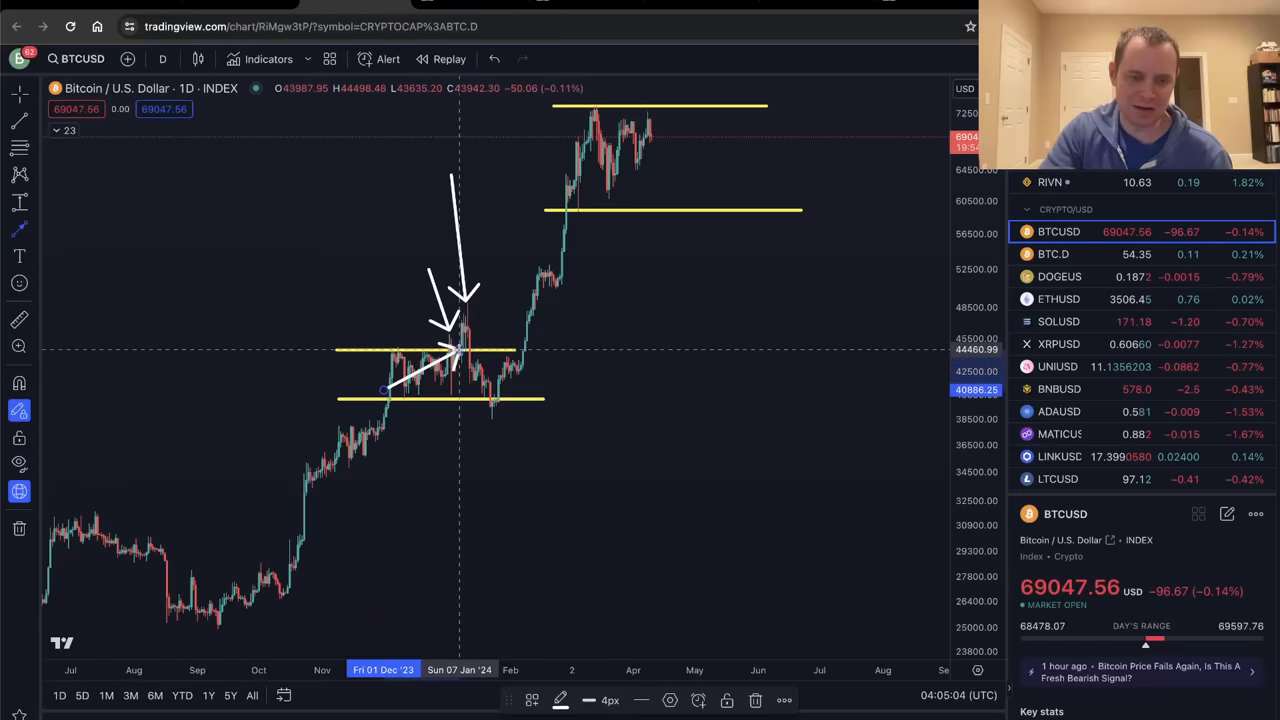
left_click_drag(560, 180, 680, 115)
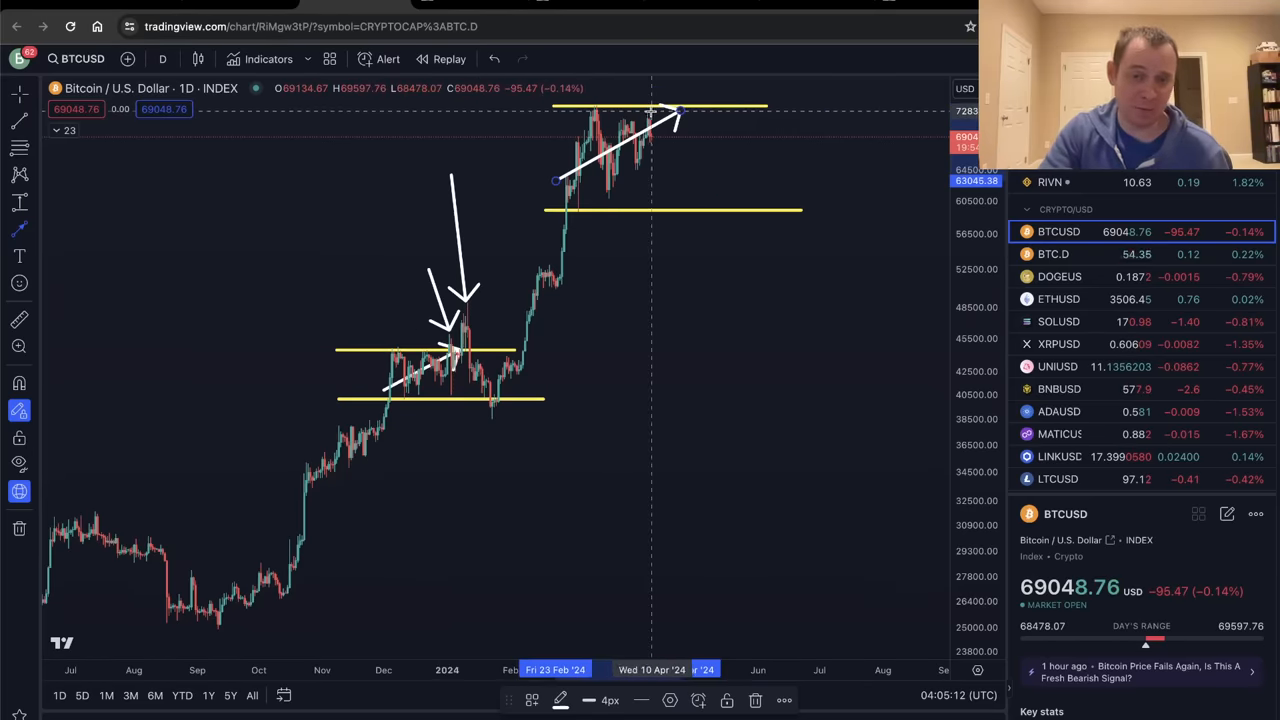
mouse_move(744, 103)
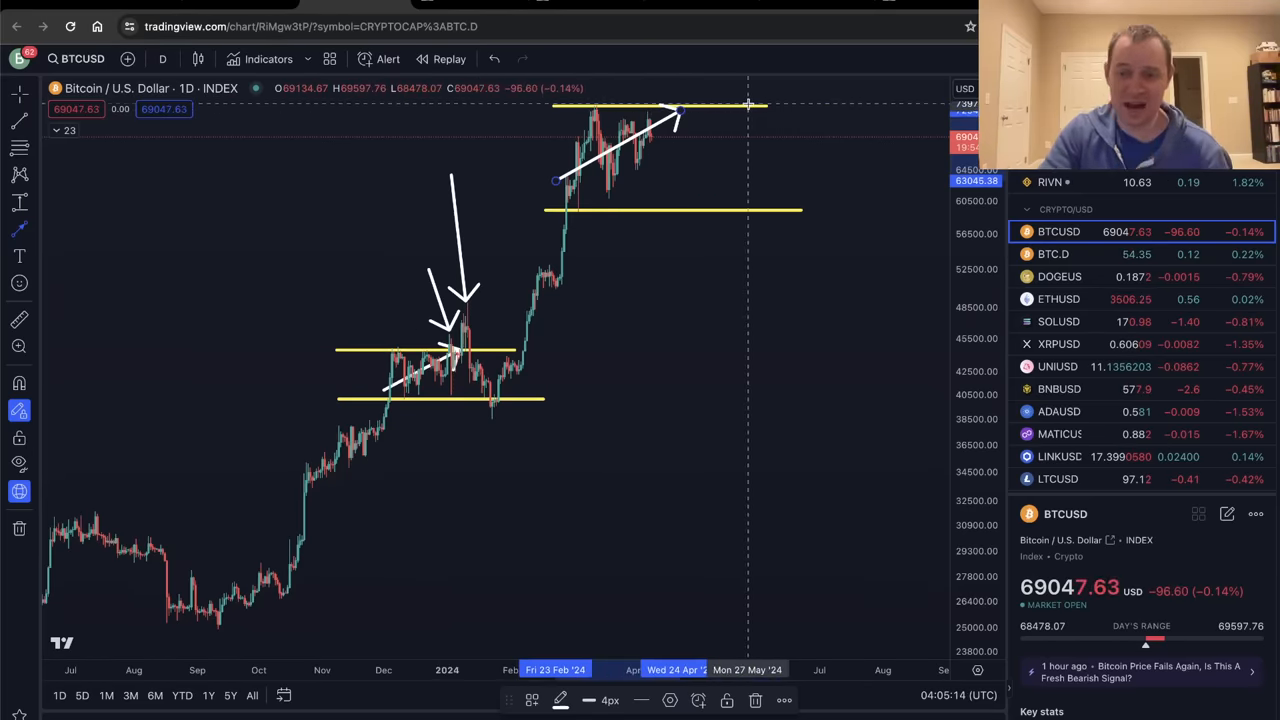
mouse_move(648, 165)
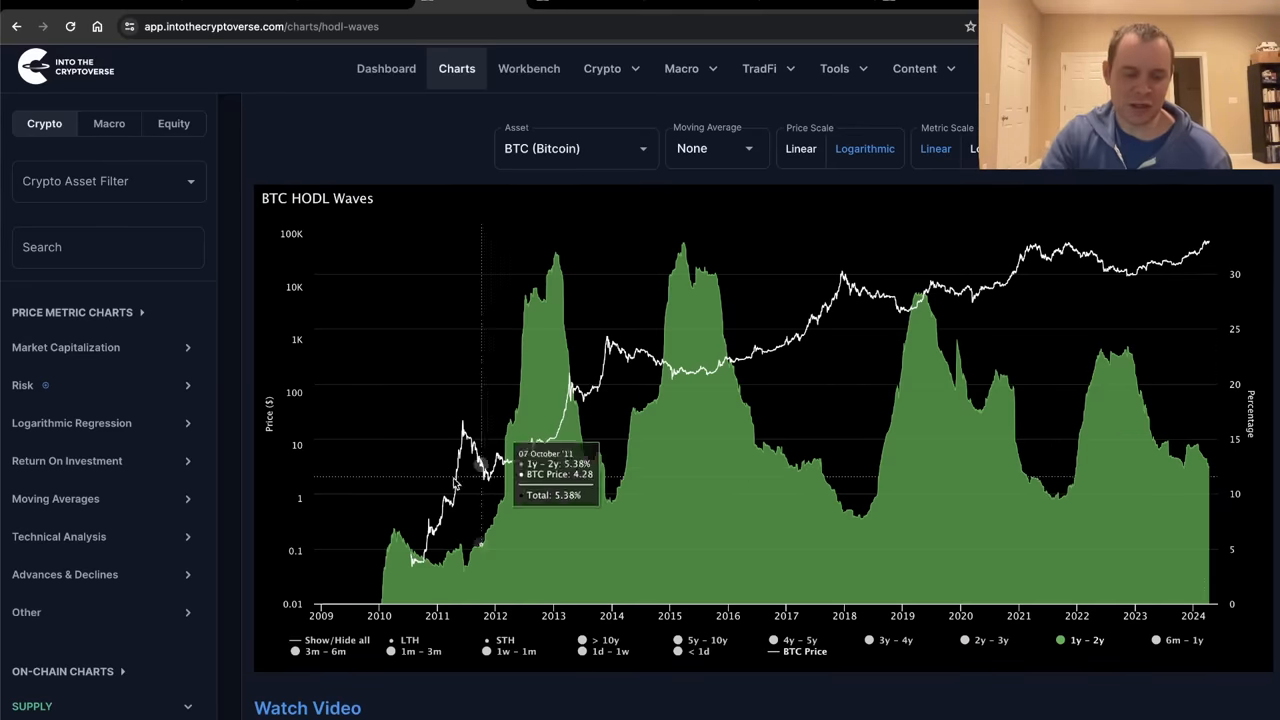
mouse_move(370, 643)
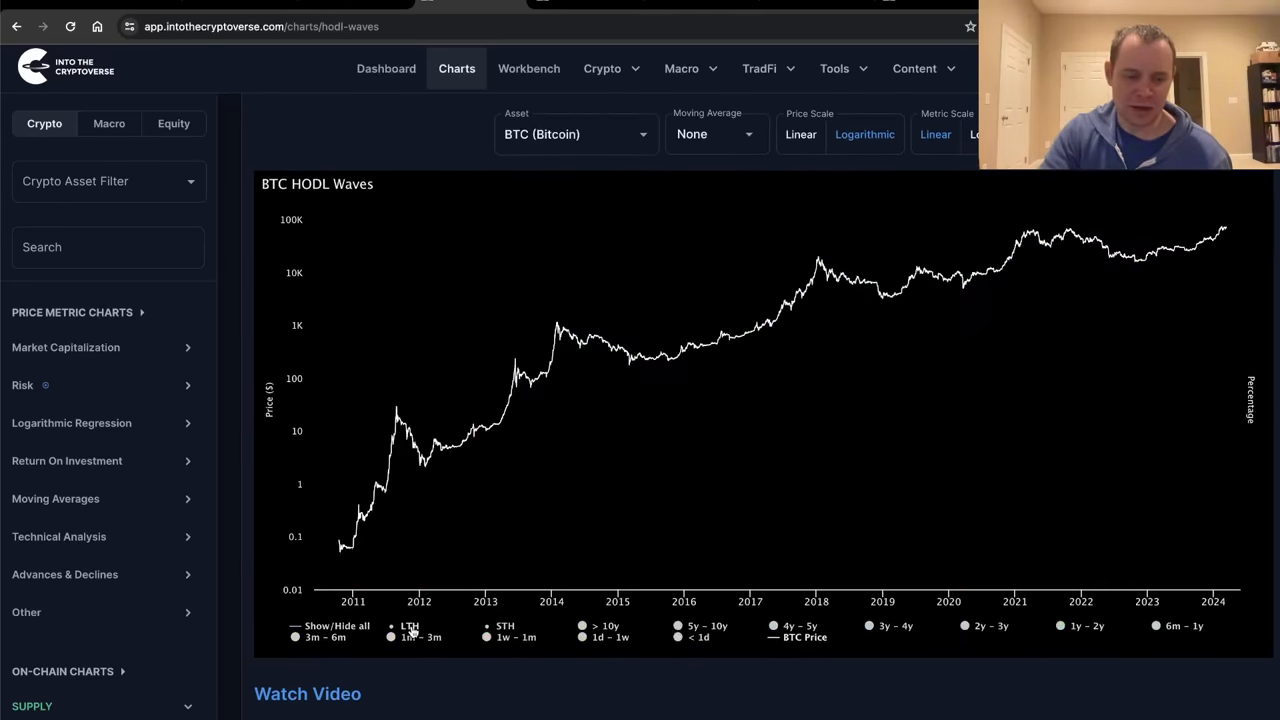
Turn all HODL age bands back on with Show/Hide all
left_click(298, 638)
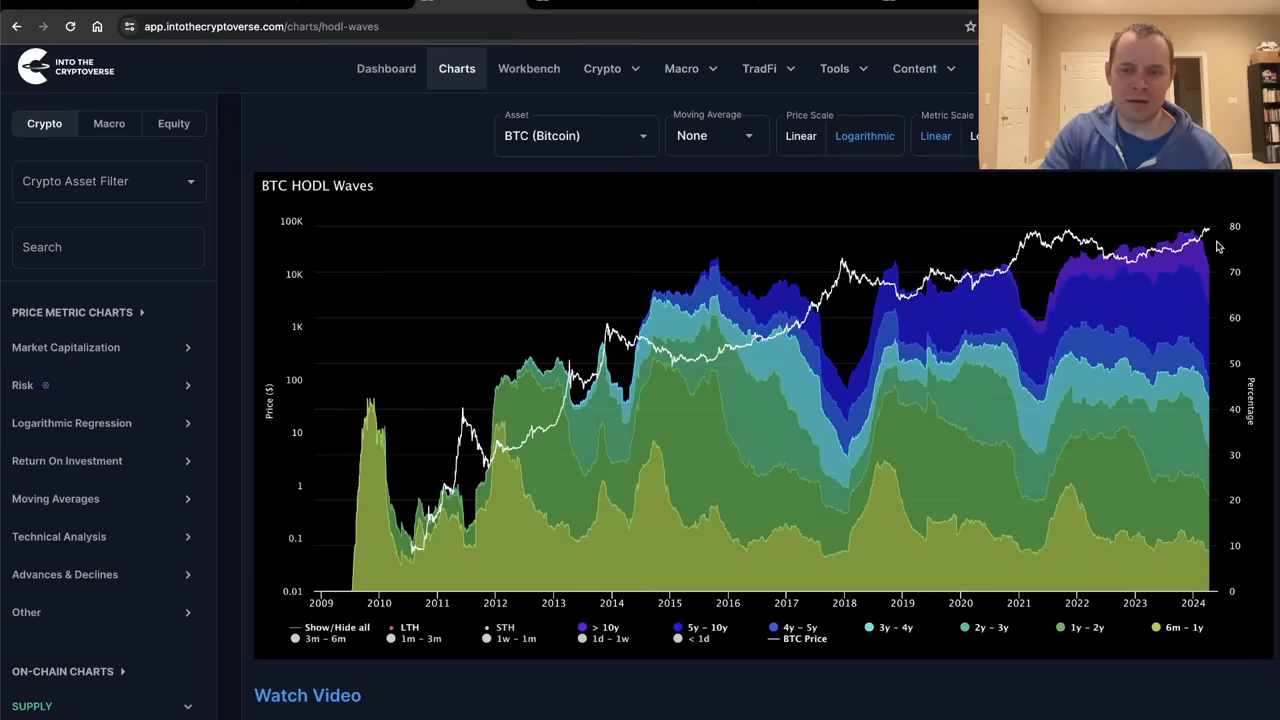
mouse_move(843, 318)
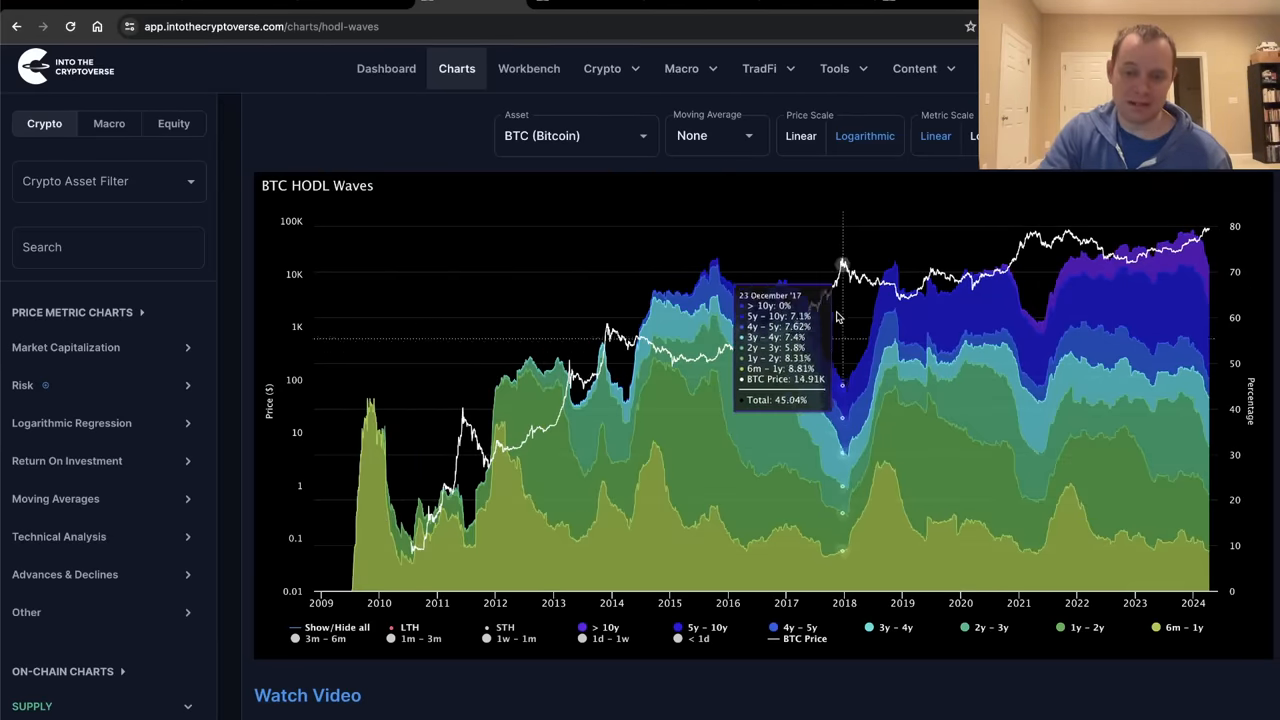
mouse_move(847, 370)
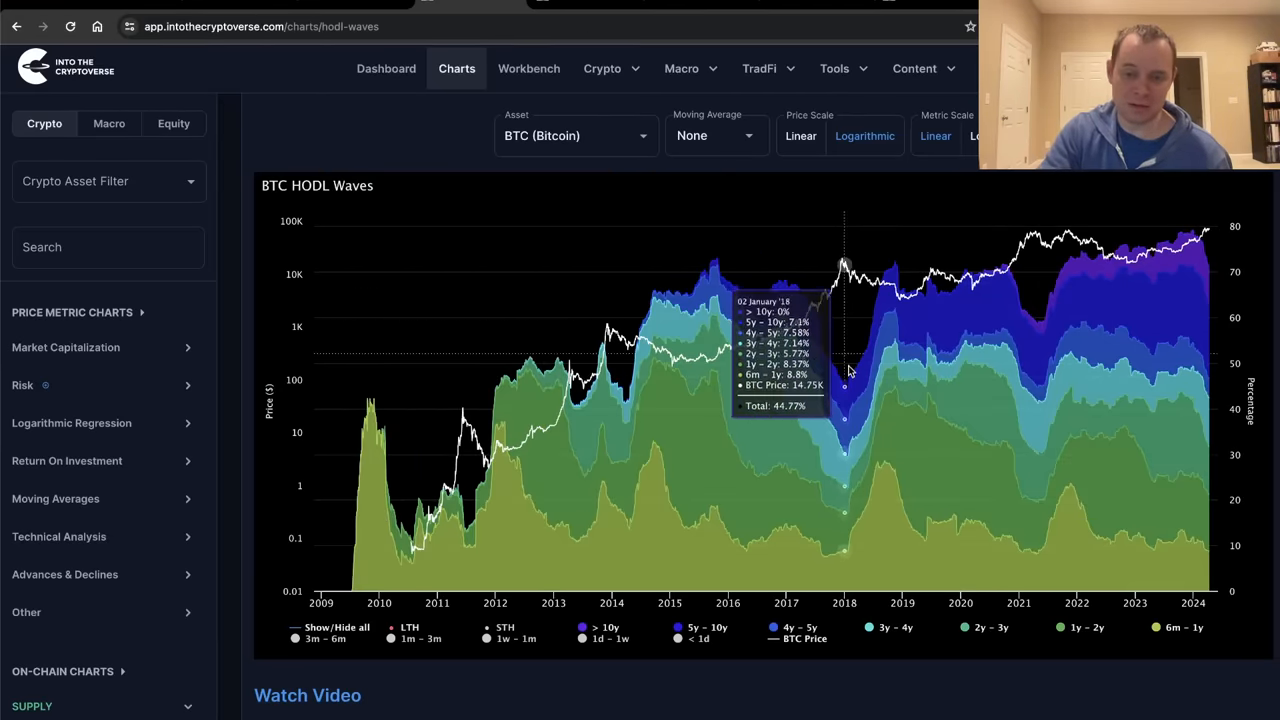
mouse_move(847, 392)
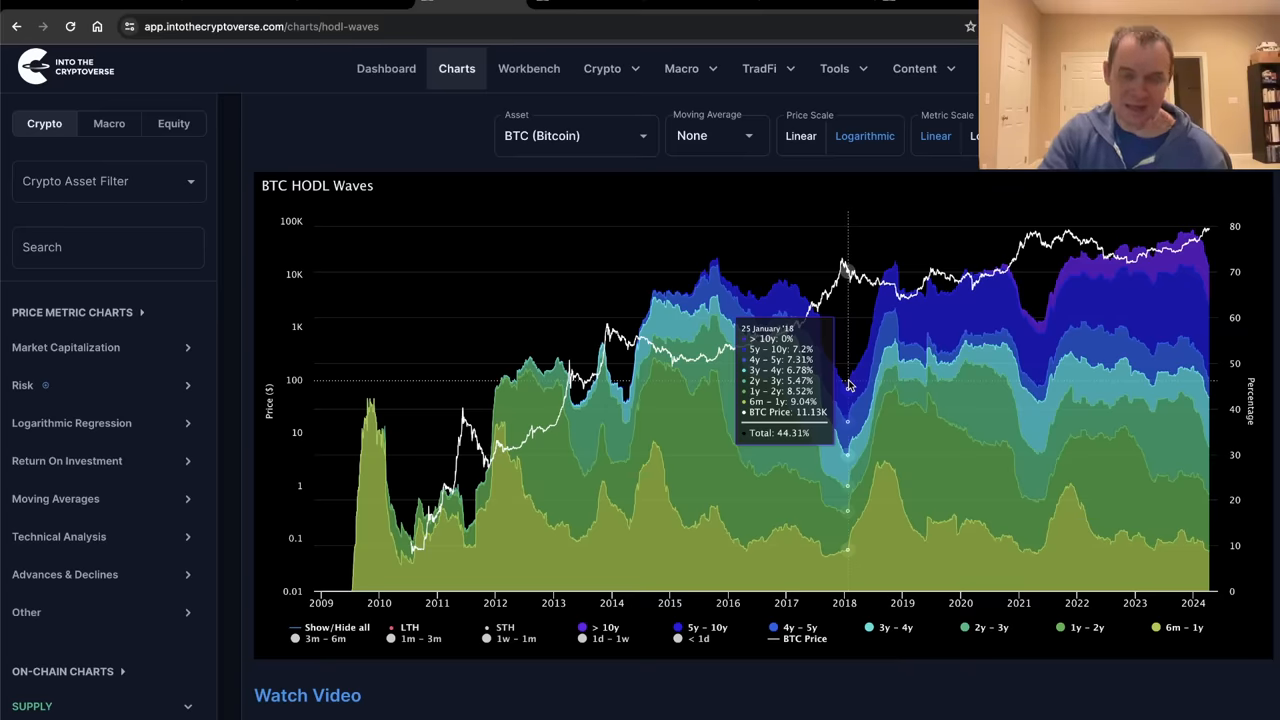
mouse_move(855, 367)
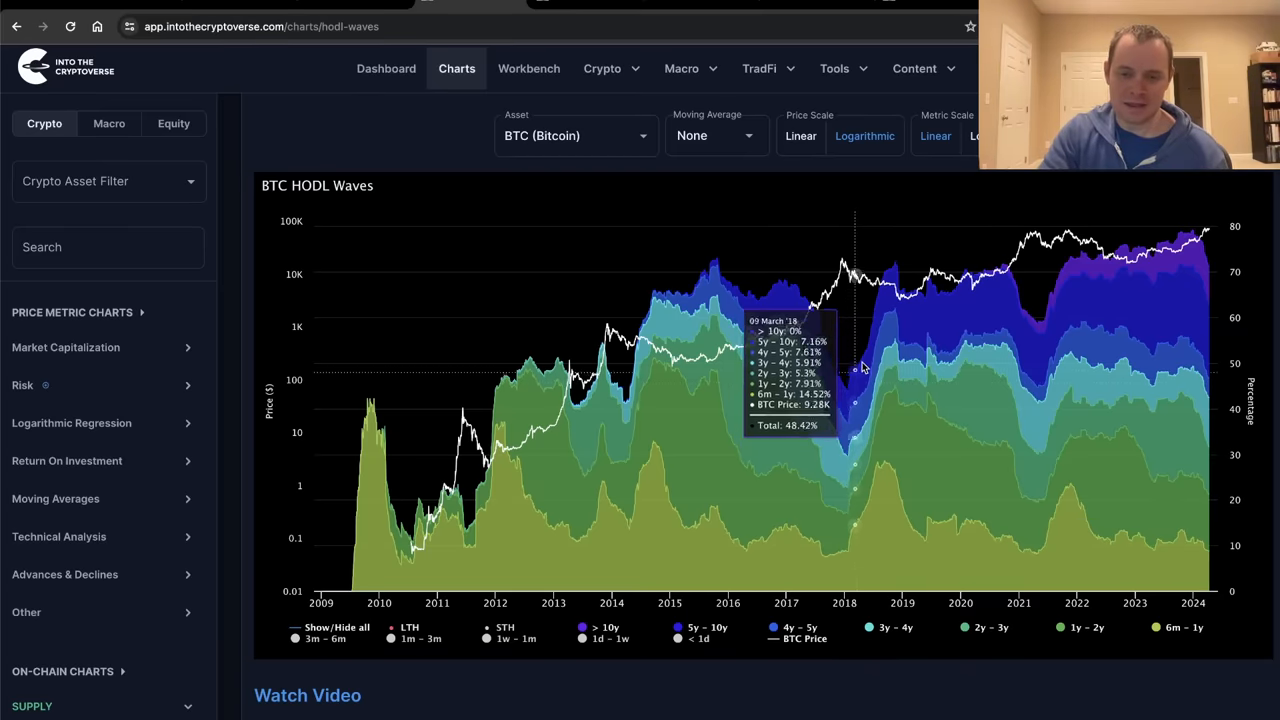
mouse_move(1207, 243)
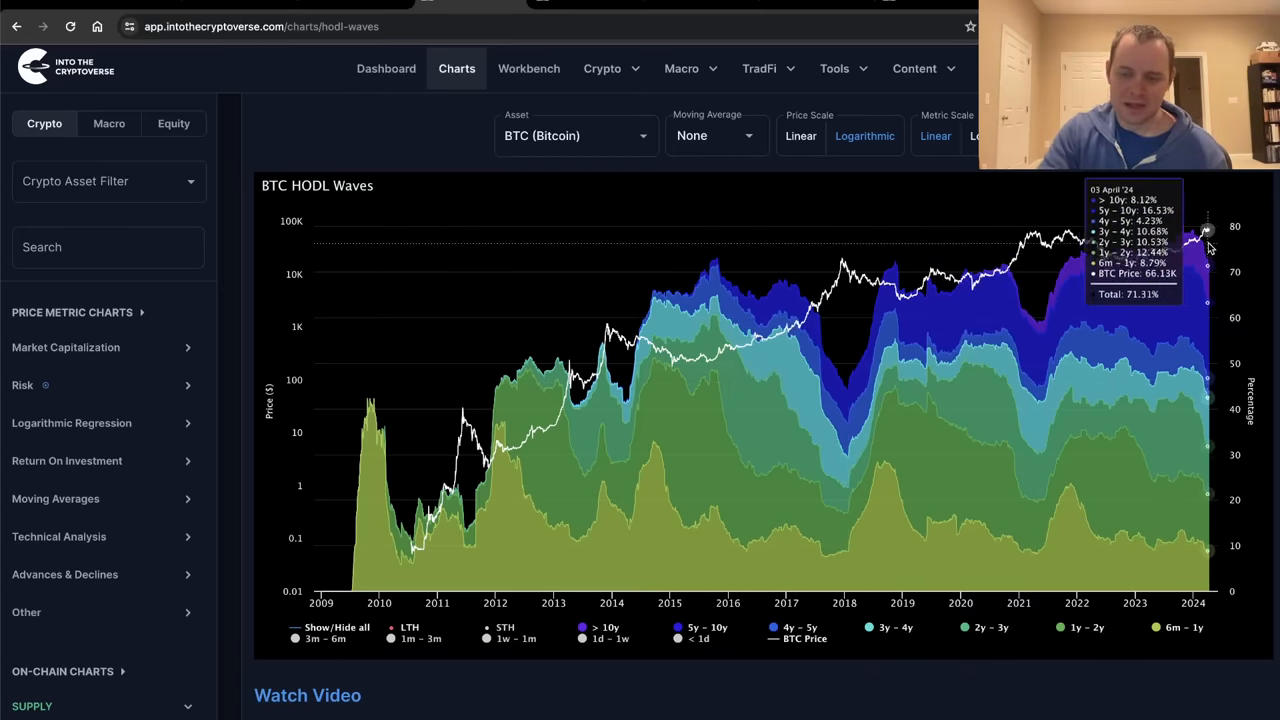
mouse_move(1190, 213)
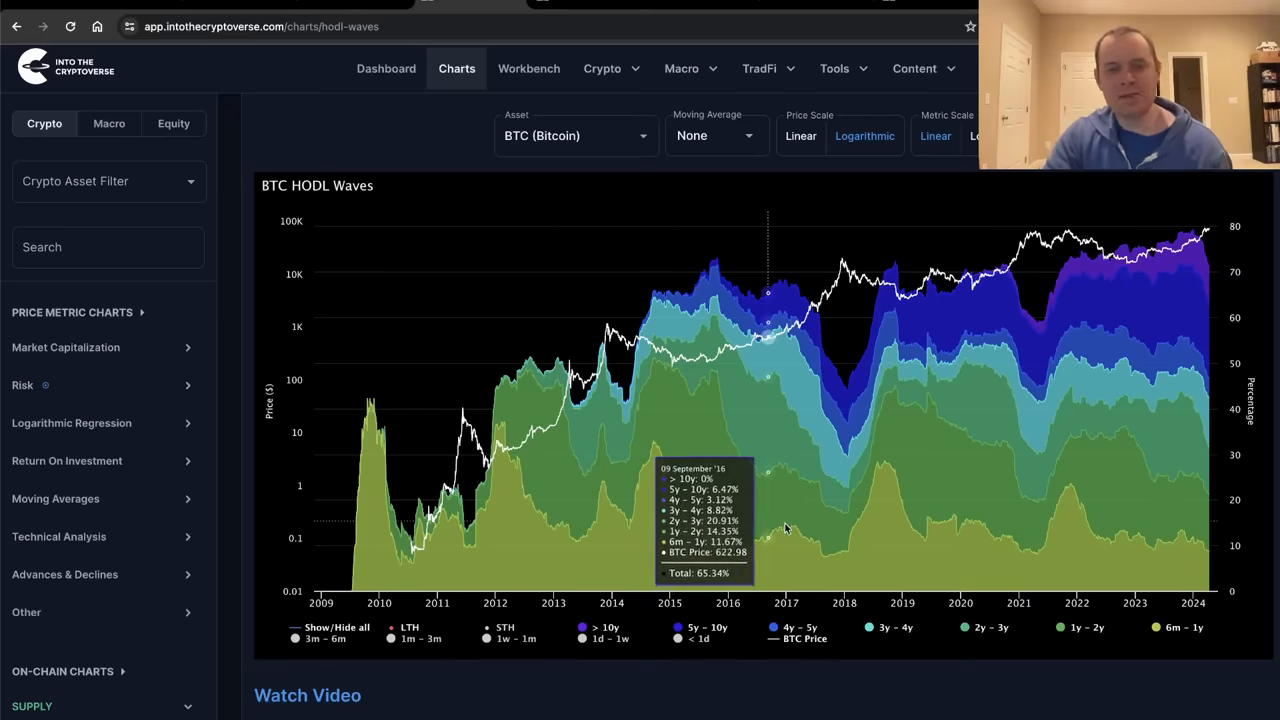
mouse_move(1098, 189)
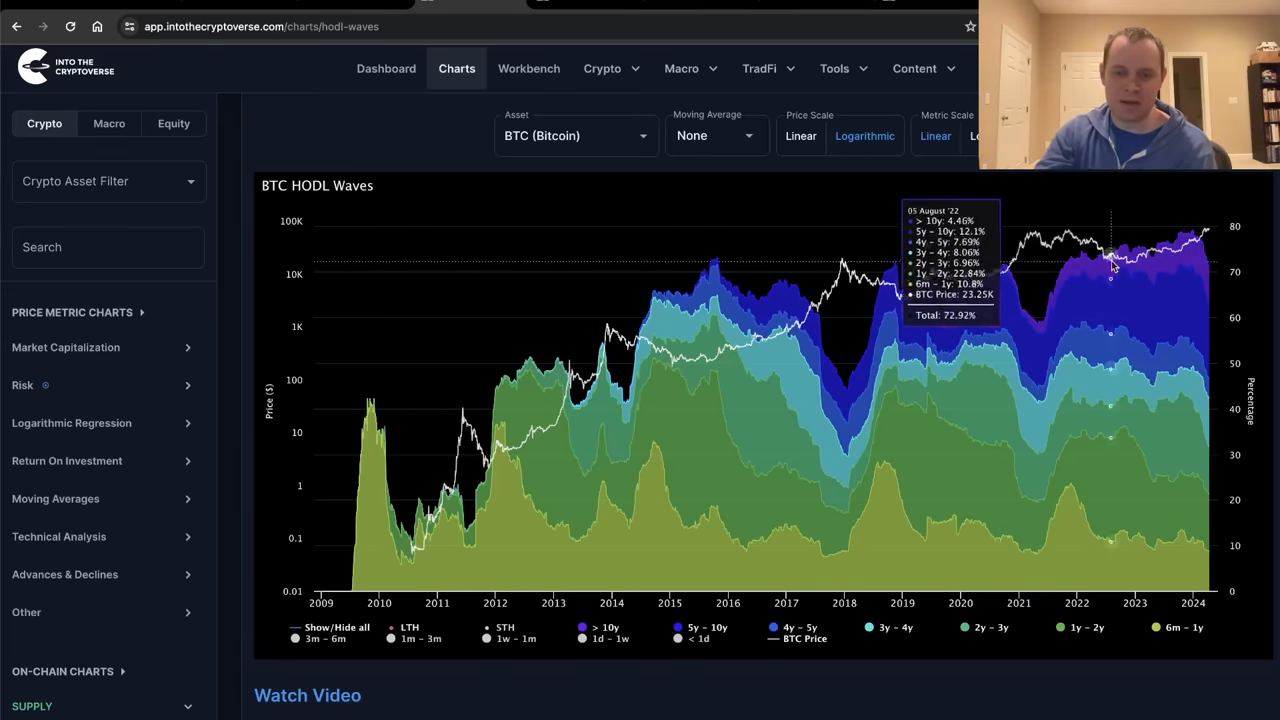
mouse_move(1158, 245)
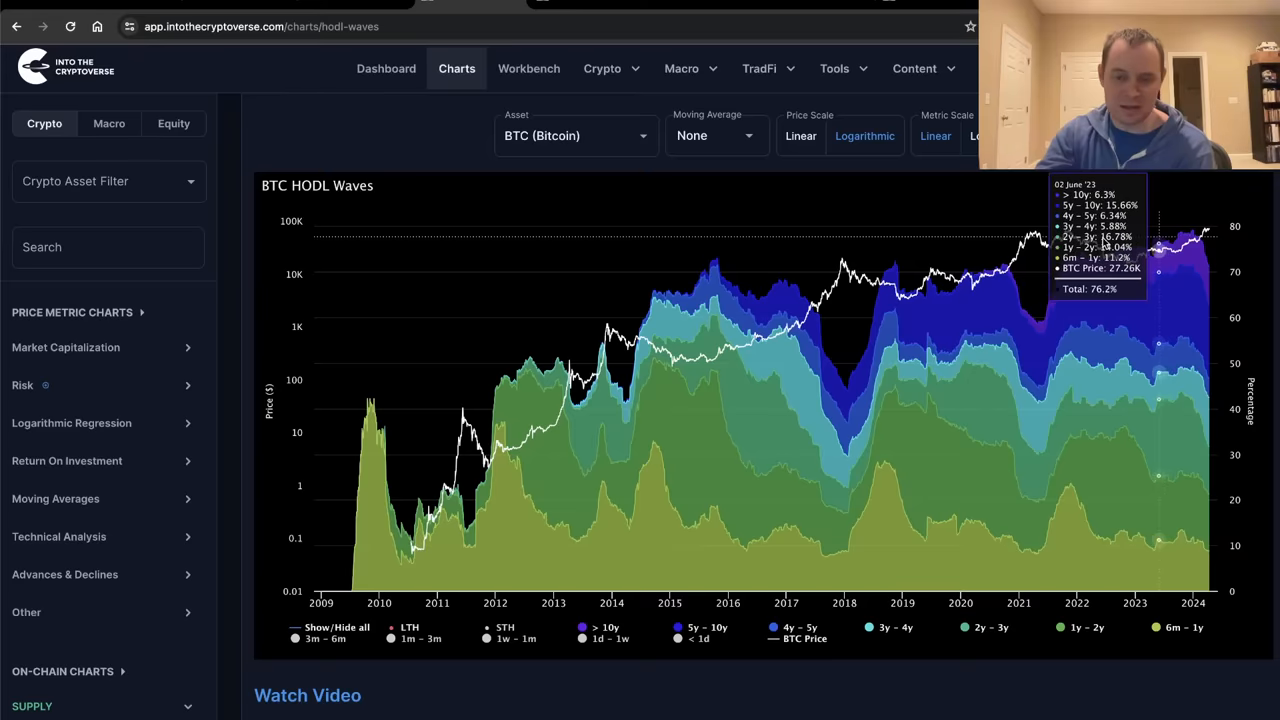
mouse_move(847, 400)
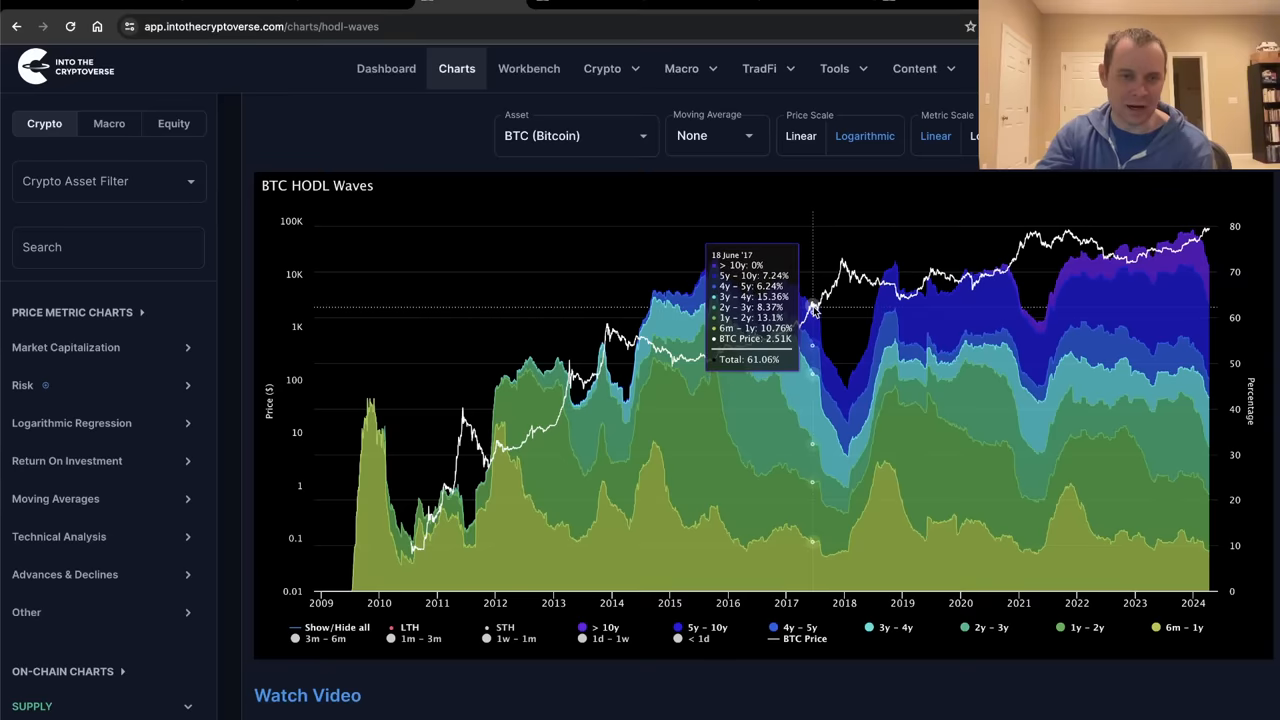
mouse_move(849, 380)
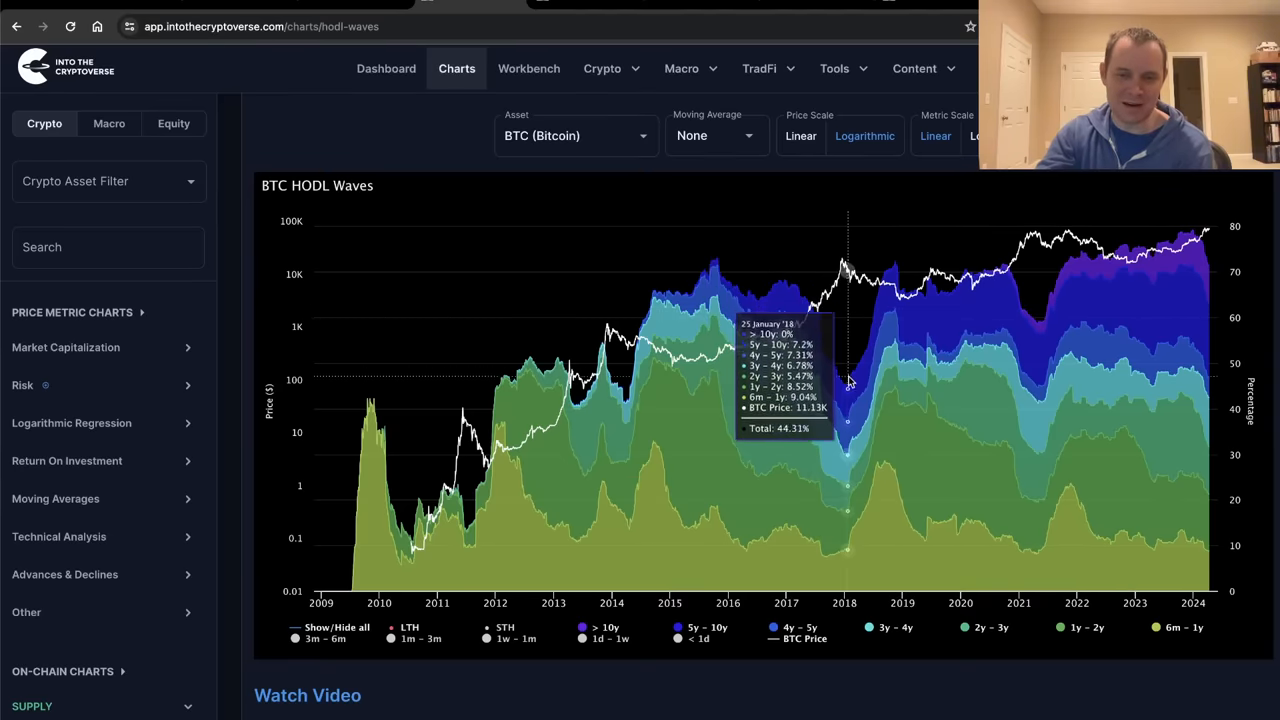
mouse_move(845, 390)
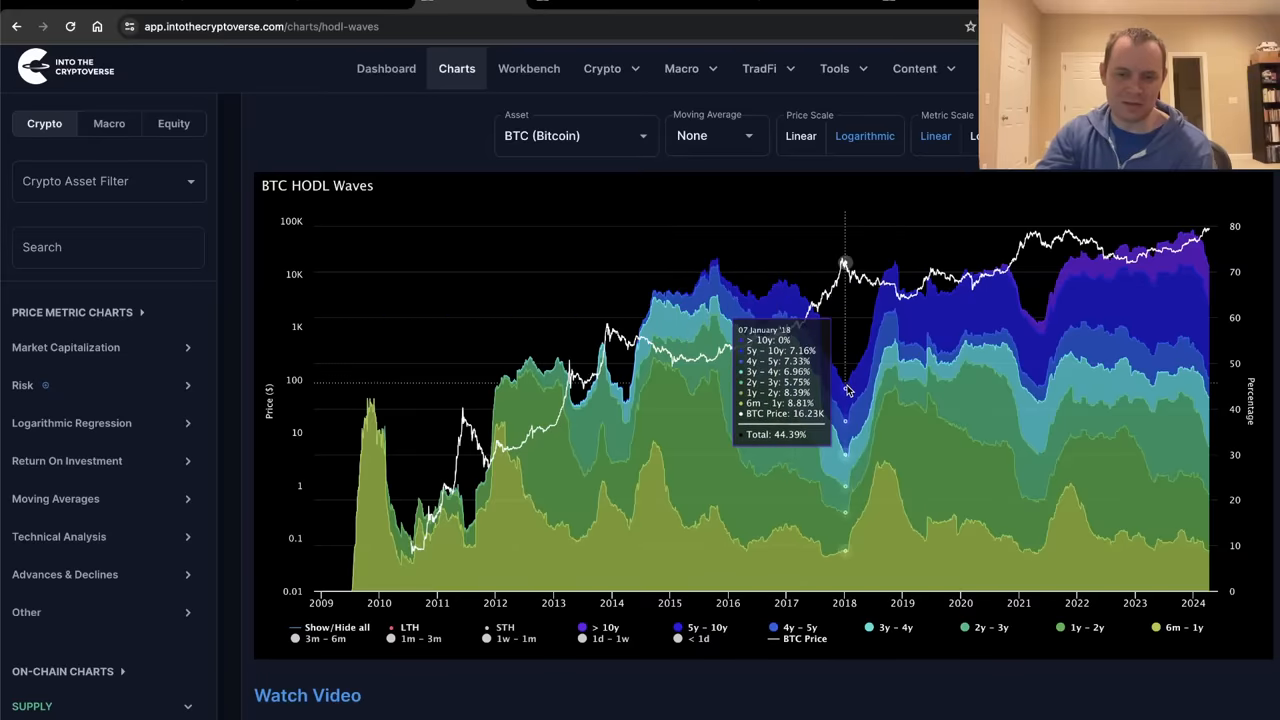
mouse_move(1221, 248)
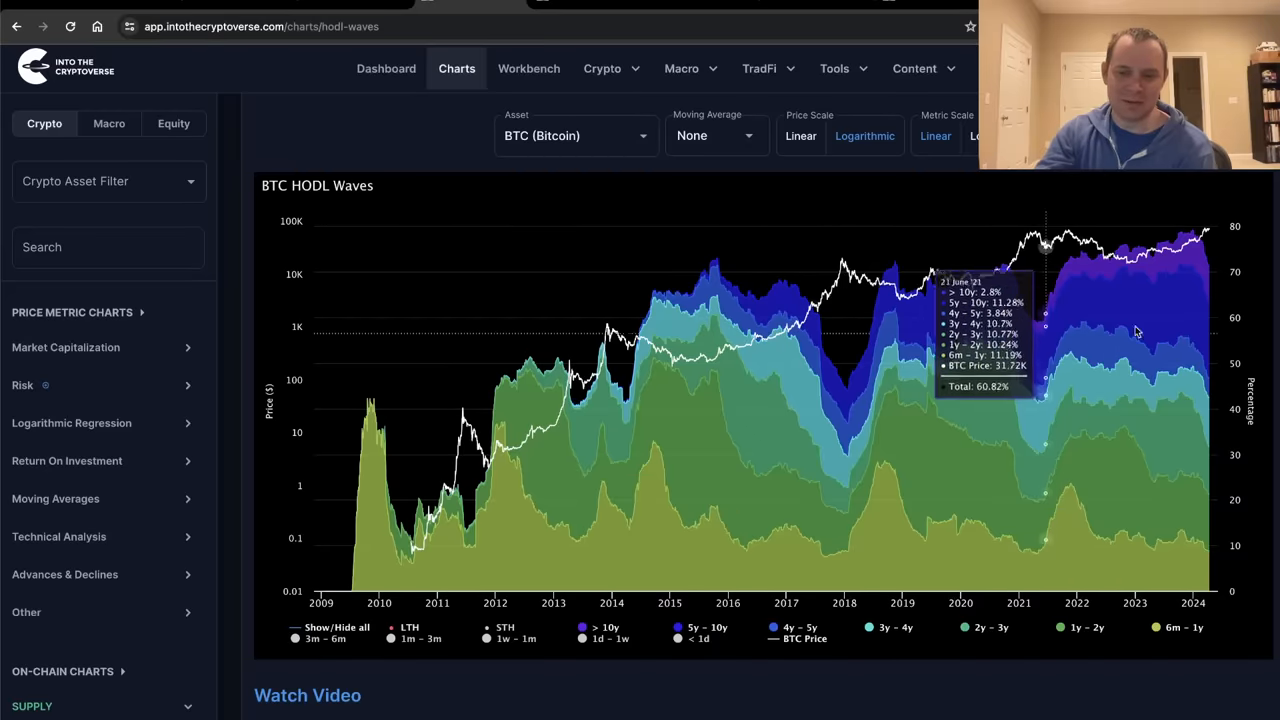
mouse_move(1205, 240)
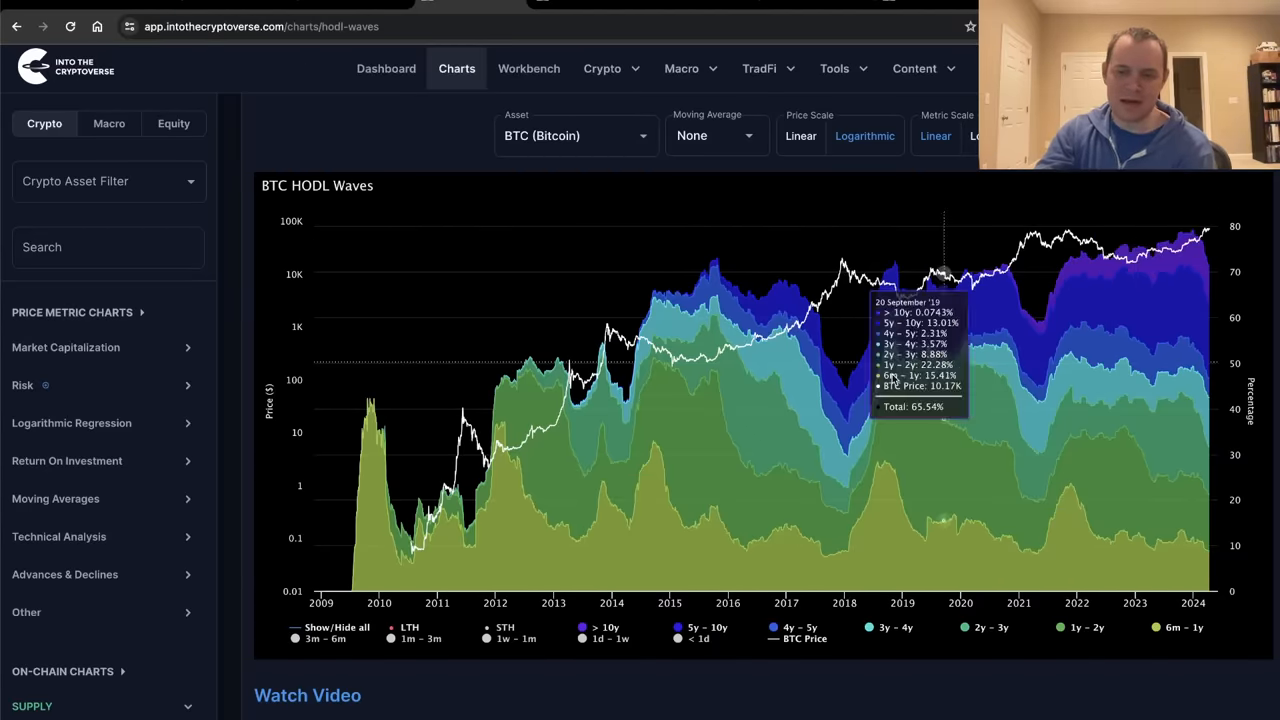
mouse_move(845, 392)
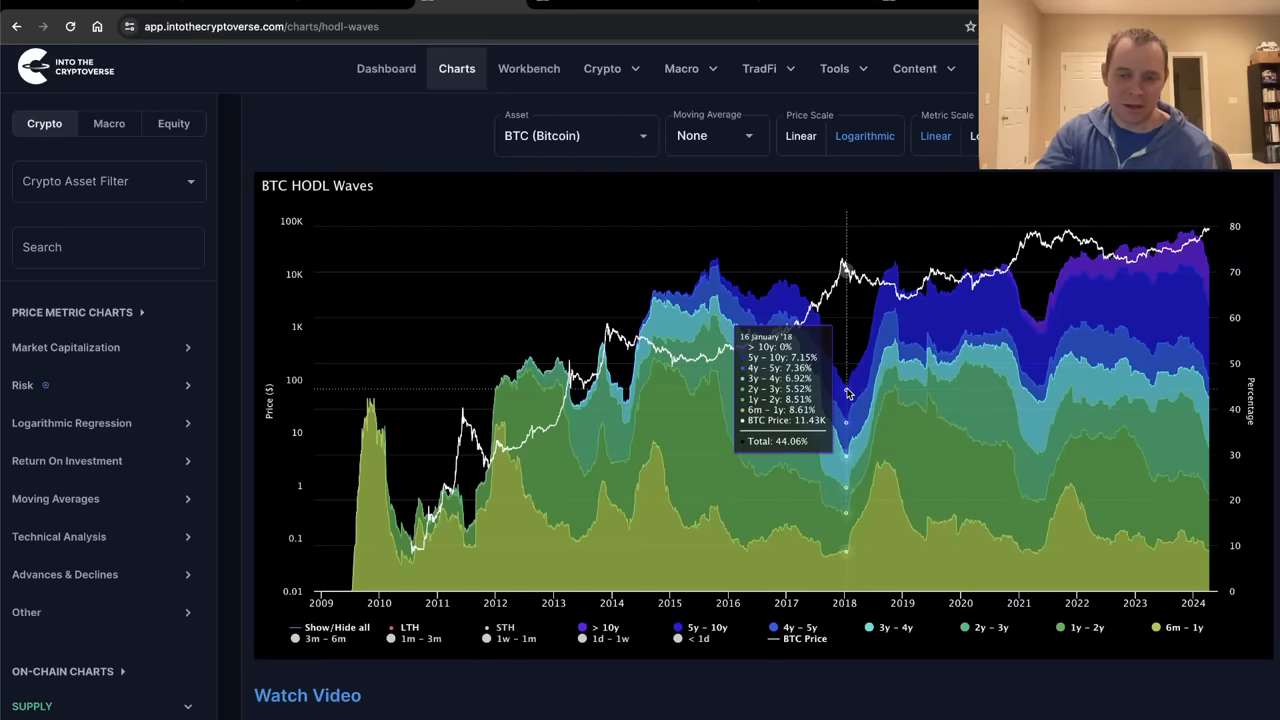
mouse_move(1036, 335)
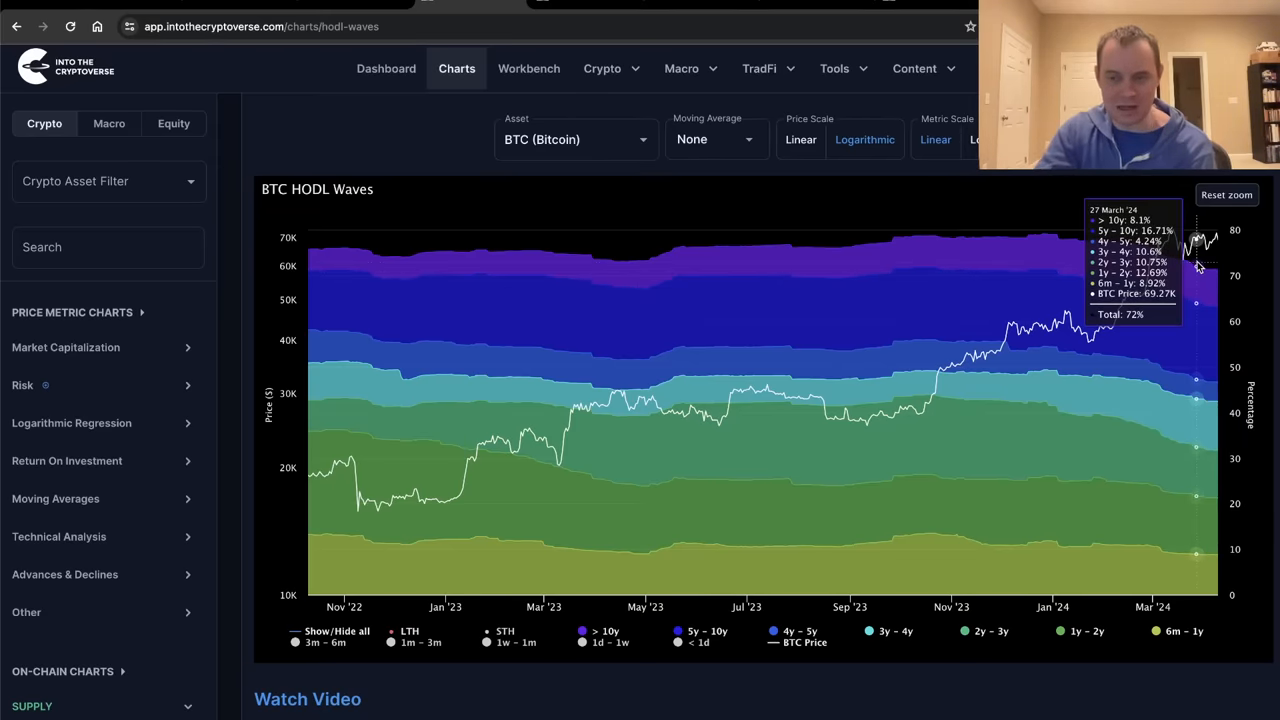
mouse_move(1226, 195)
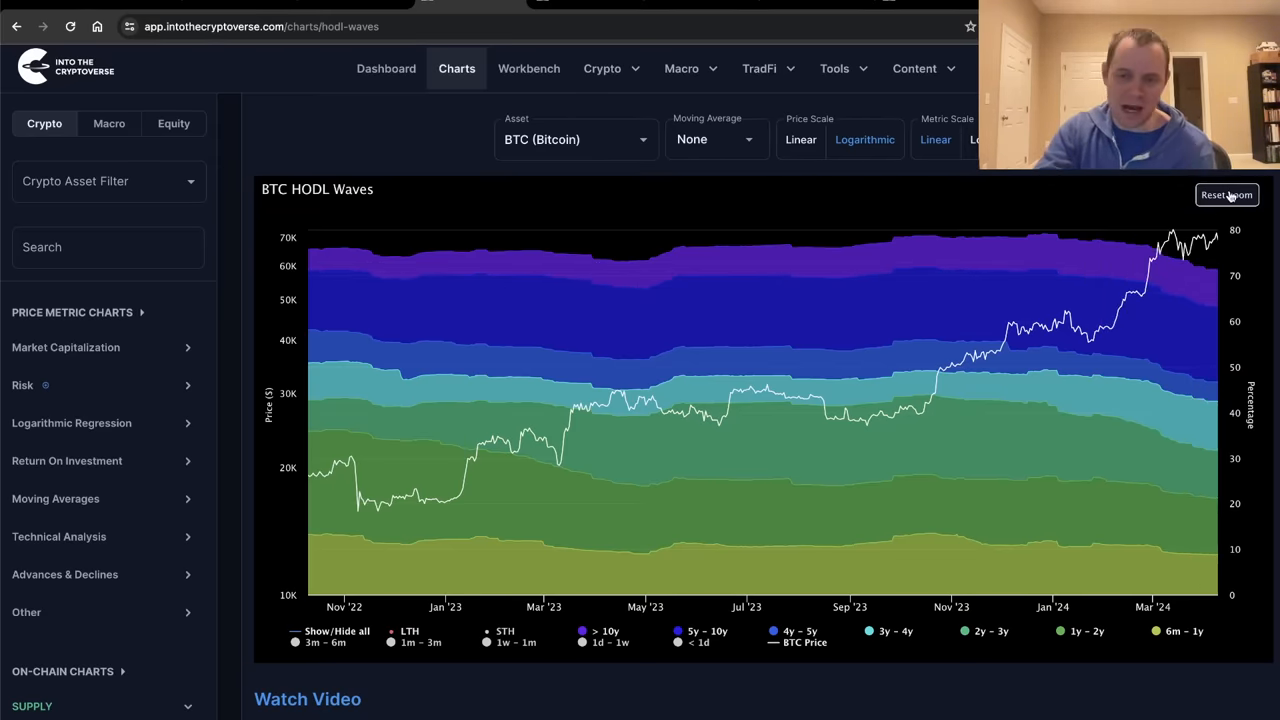
Reset the zoom so the chart covers 2009–2024 again
left_click(1227, 195)
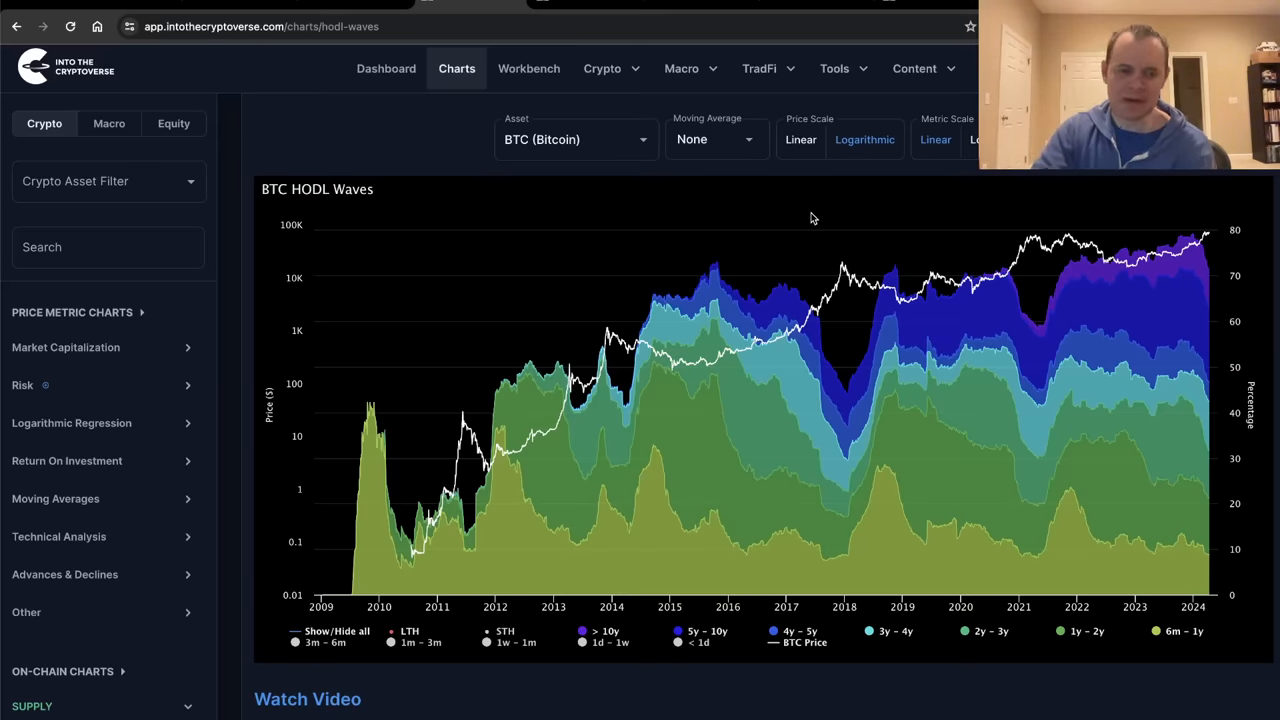
Scroll below the chart to the Description and Usage sections
scroll("down", 3)
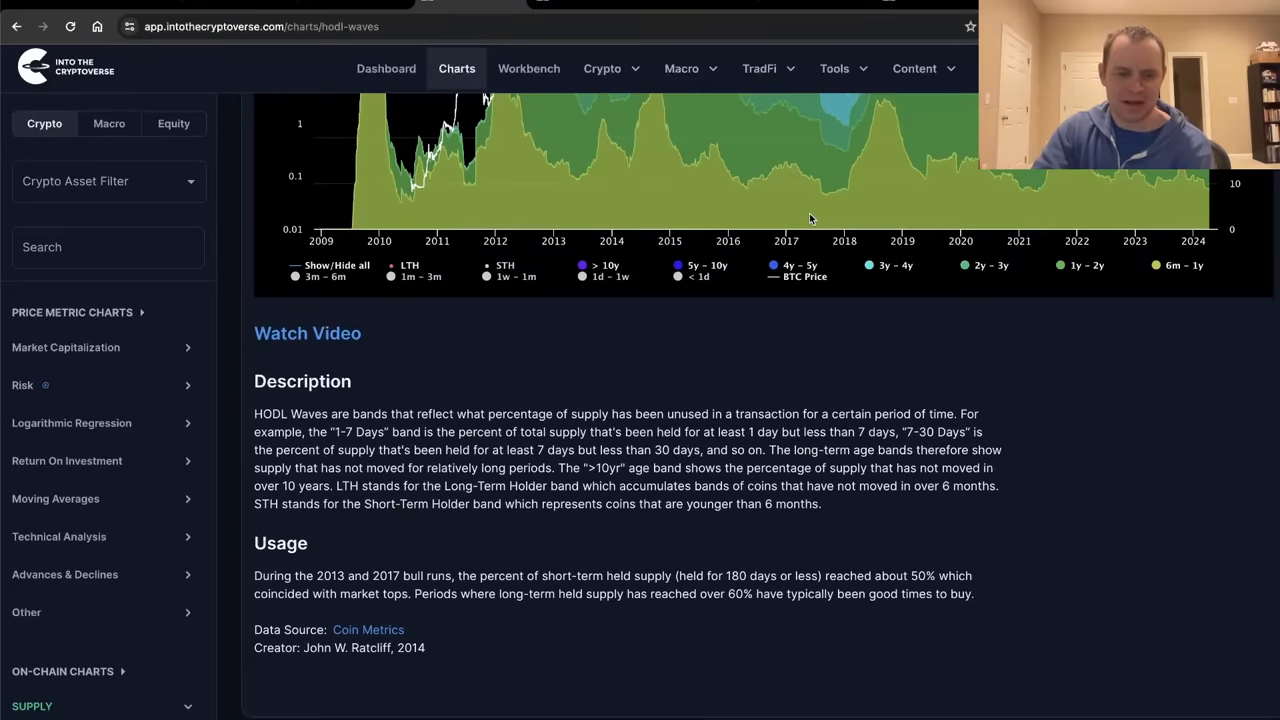
scroll("up", 3)
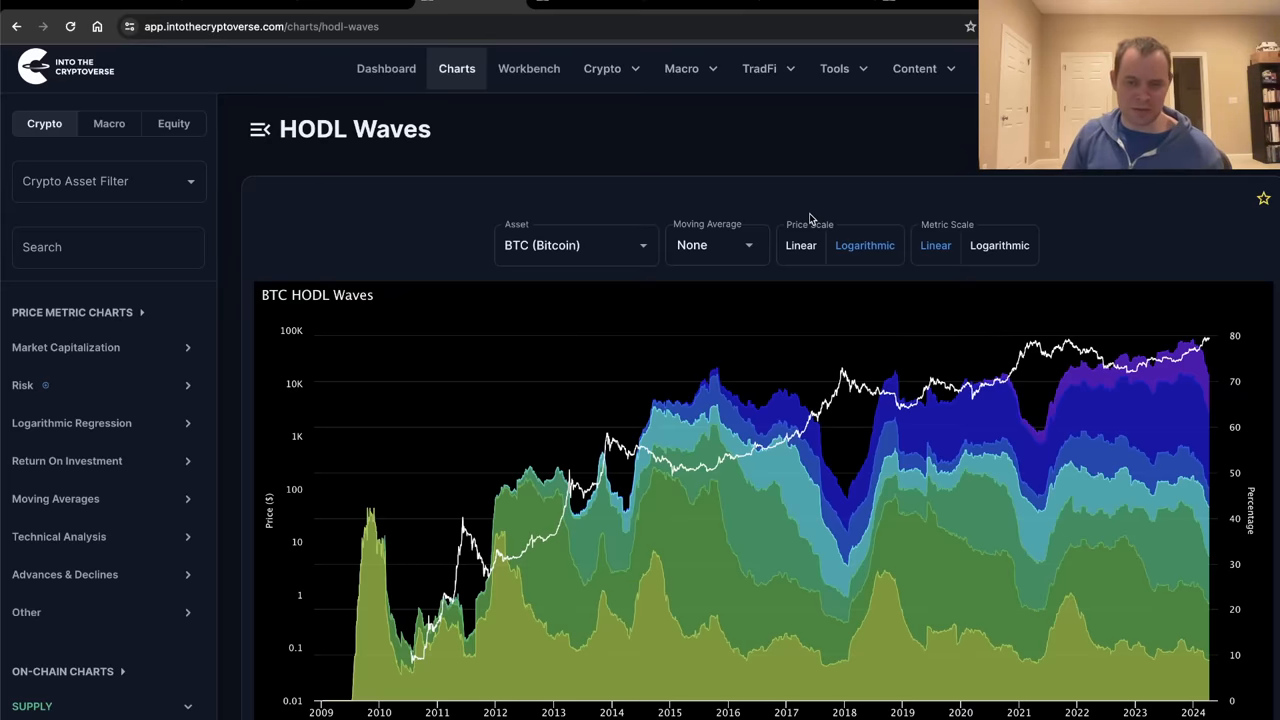
mouse_move(795, 211)
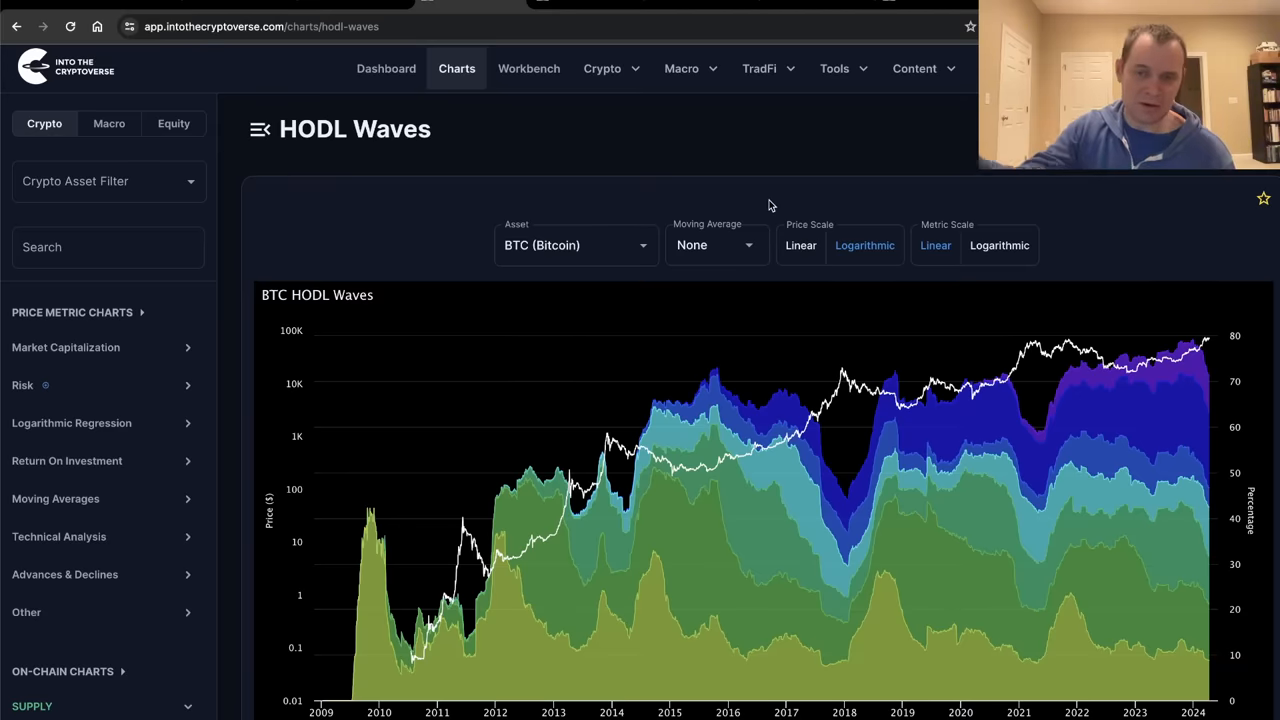
mouse_move(783, 203)
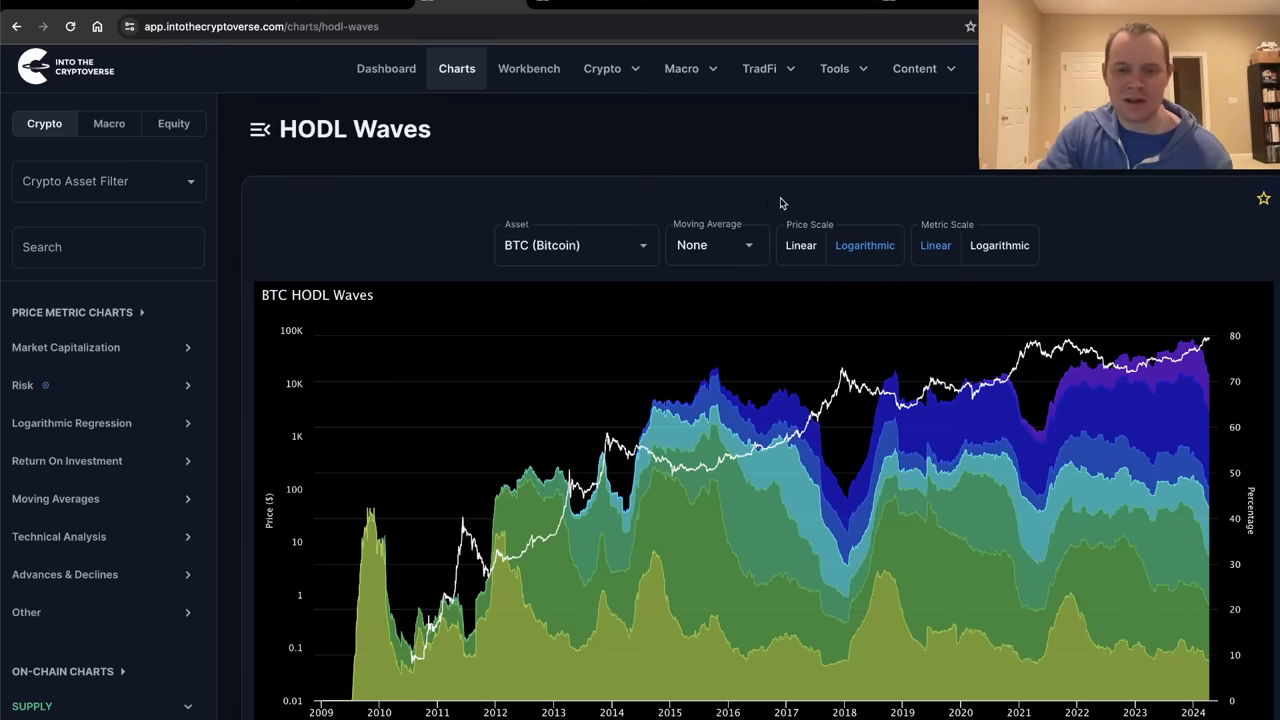
scroll("down", 3)
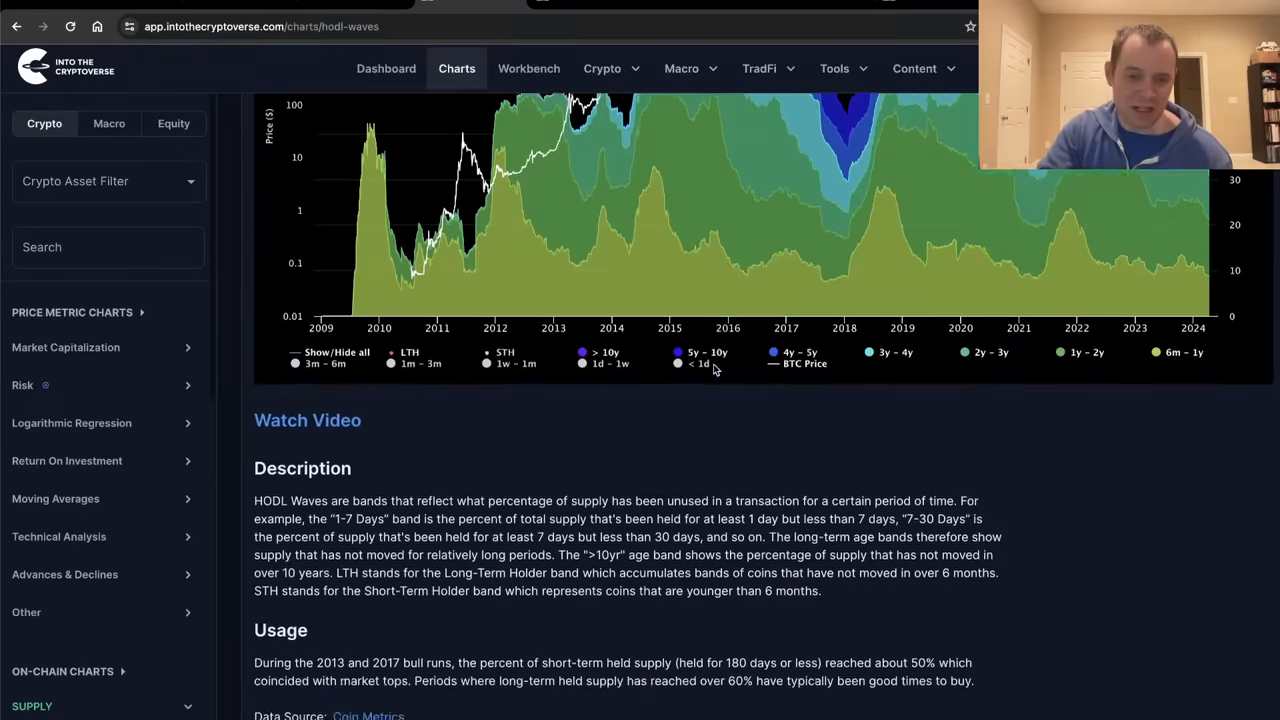